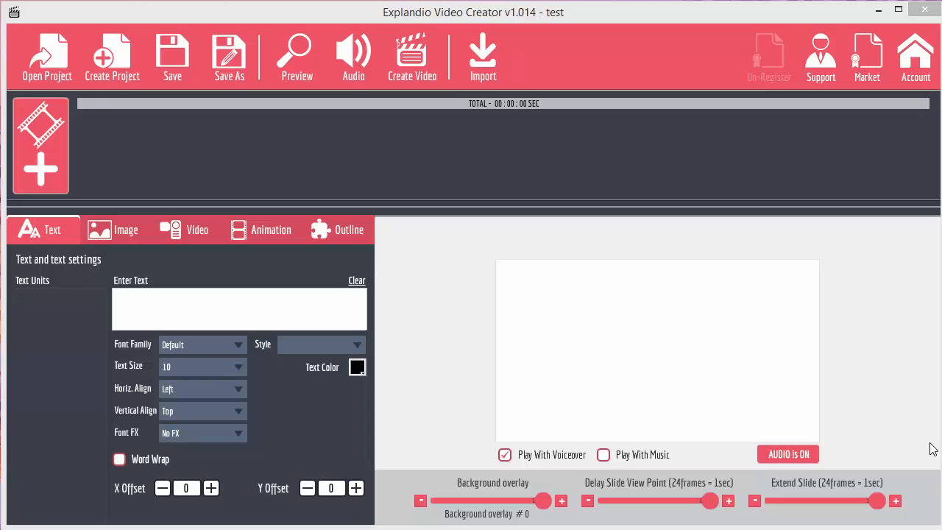
{"action": "mouse_move", "coordinate": [42, 152]}
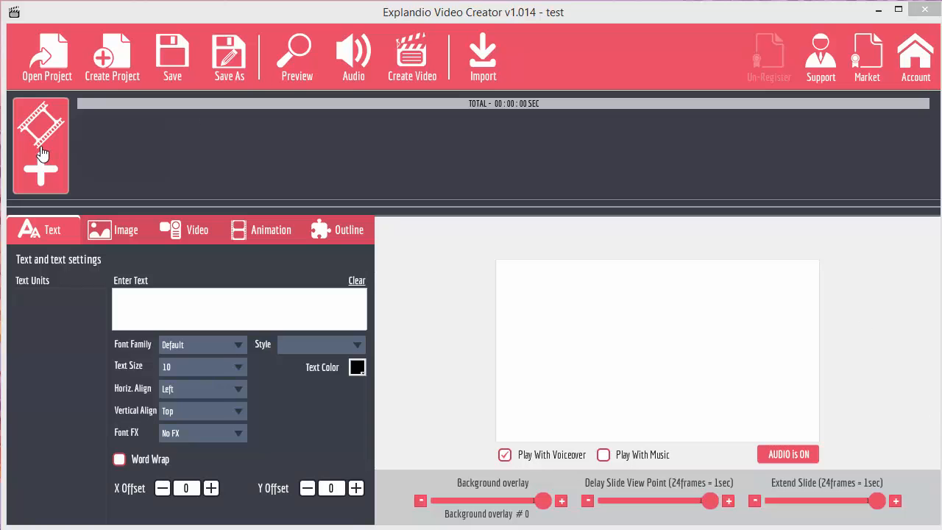
{"action": "mouse_move", "coordinate": [44, 154]}
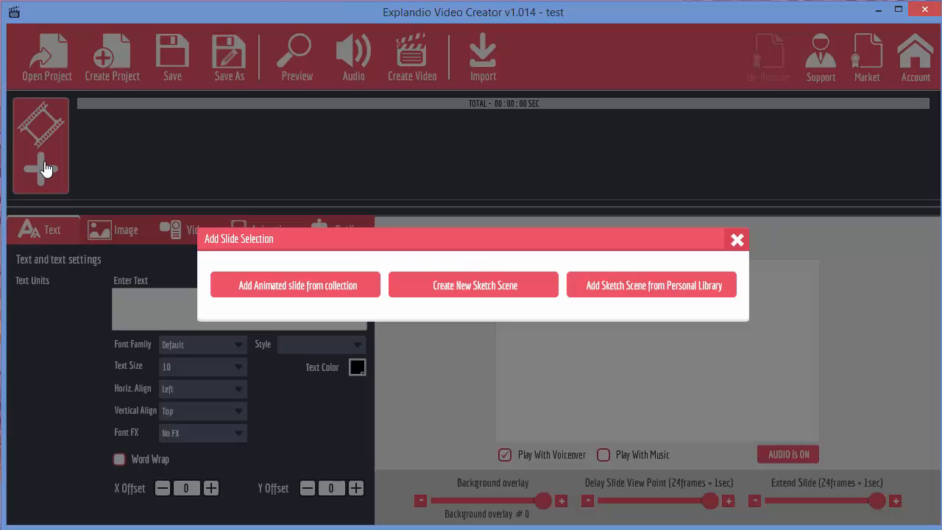
{"action": "mouse_move", "coordinate": [298, 277]}
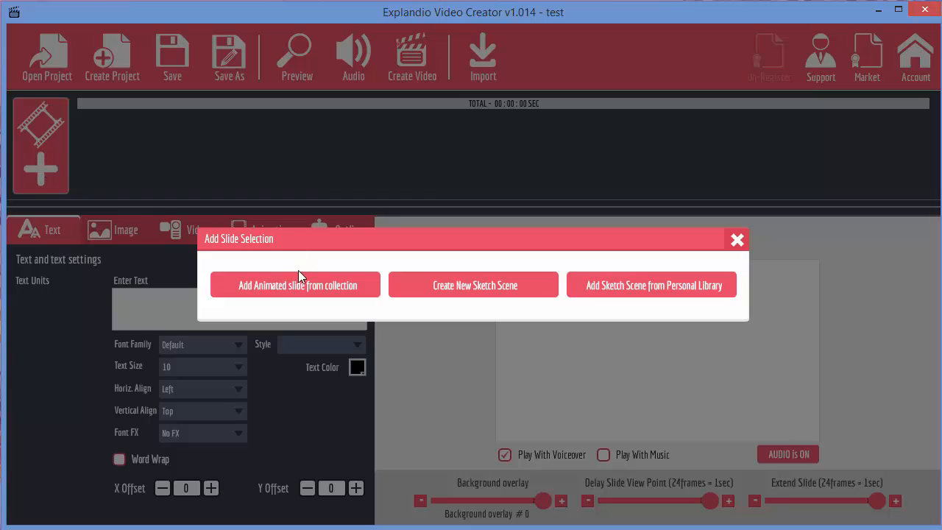
Step: Browse the animated slide collection down to the Simple Presentation pack
{"action": "left_click", "coordinate": [295, 285]}
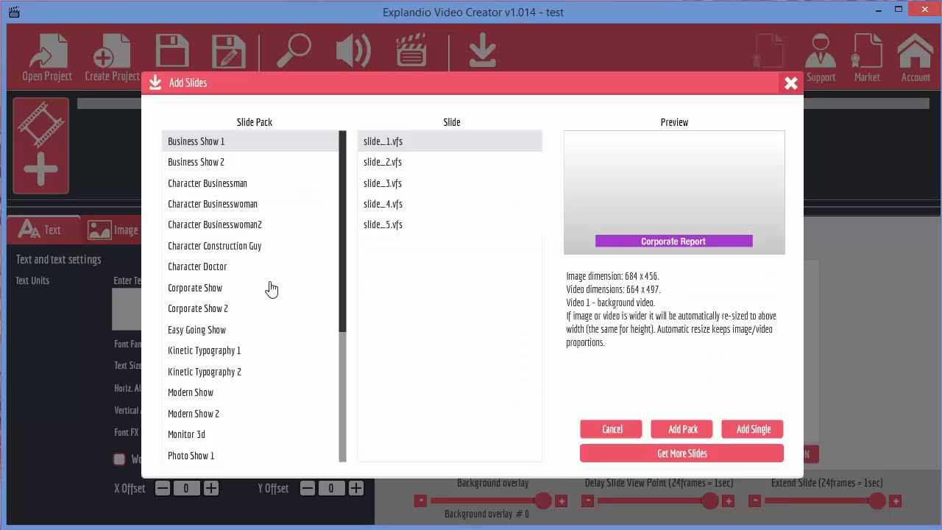
{"action": "mouse_move", "coordinate": [209, 146]}
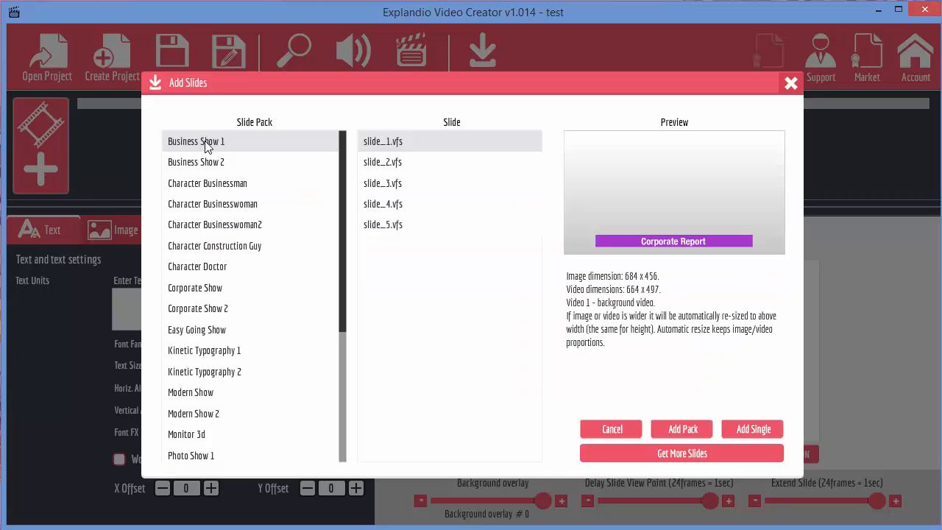
{"action": "scroll", "scroll_direction": "down", "scroll_amount": 3}
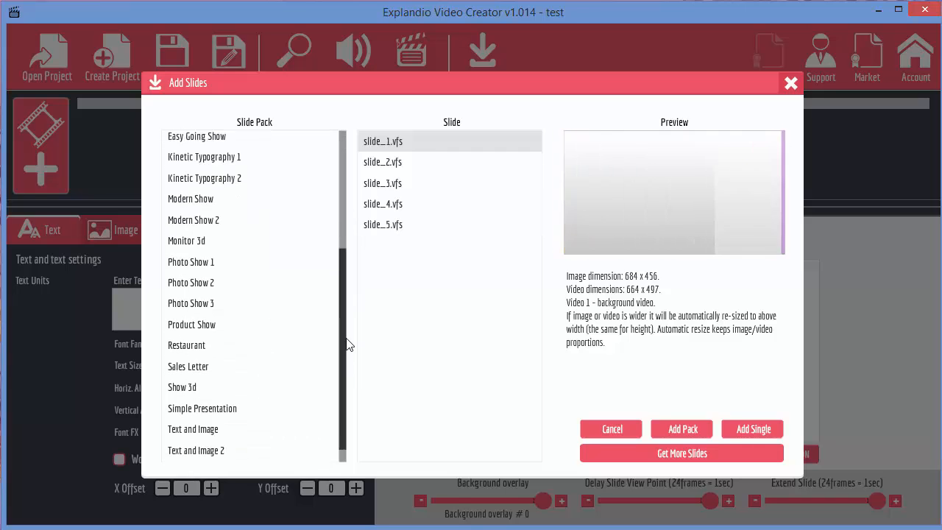
{"action": "left_click", "coordinate": [203, 391]}
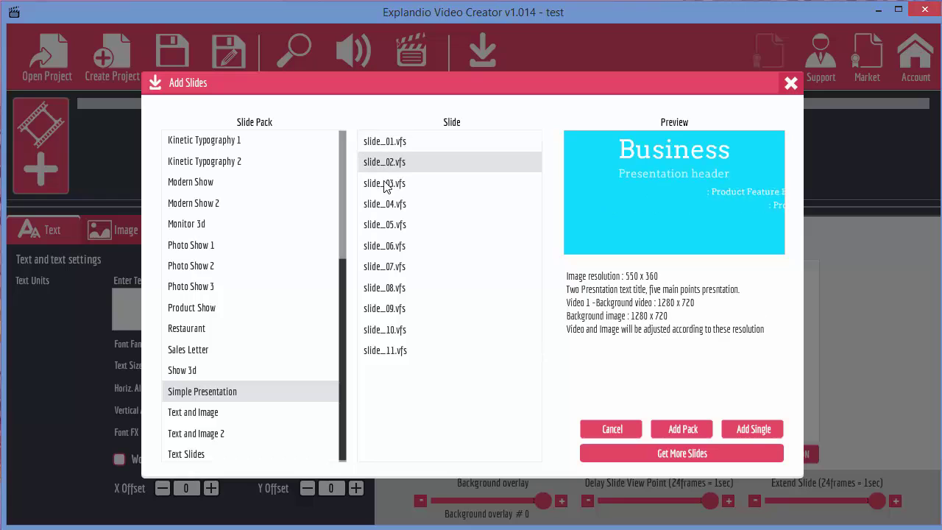
Step: Preview Simple Presentation slides 02-04 and settle on the blue slide_03 business header
{"action": "left_click", "coordinate": [384, 182]}
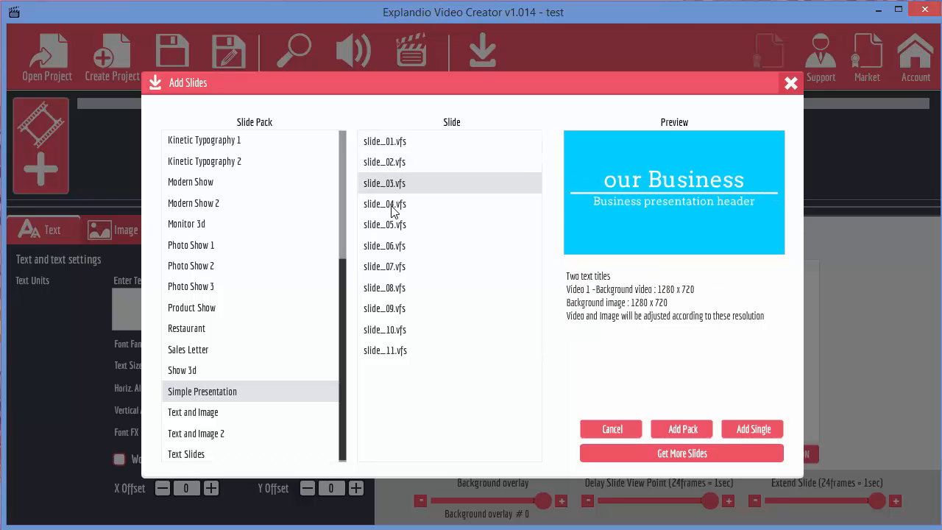
{"action": "left_click", "coordinate": [384, 203]}
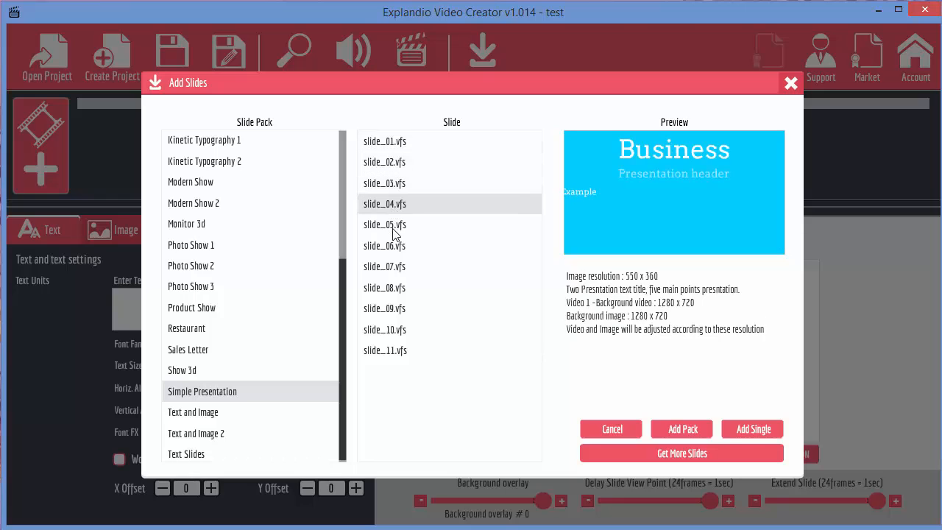
{"action": "left_click", "coordinate": [384, 183]}
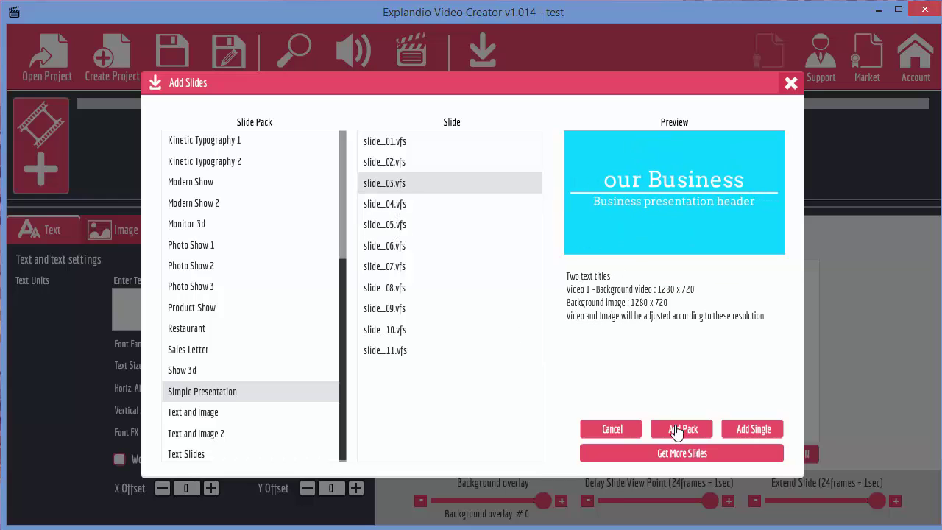
{"action": "mouse_move", "coordinate": [752, 430]}
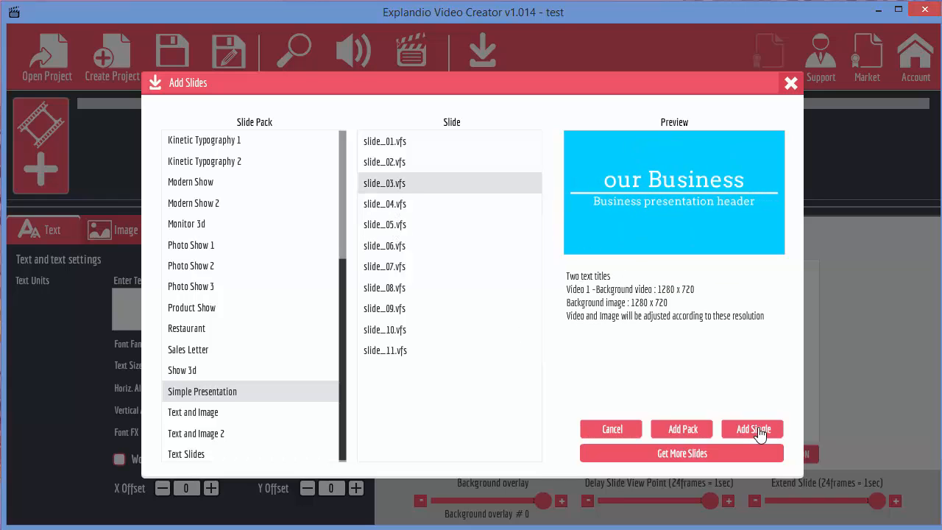
Step: Add the blue 'our Business' slide as a single slide and watch its full-size preview
{"action": "left_click", "coordinate": [752, 429]}
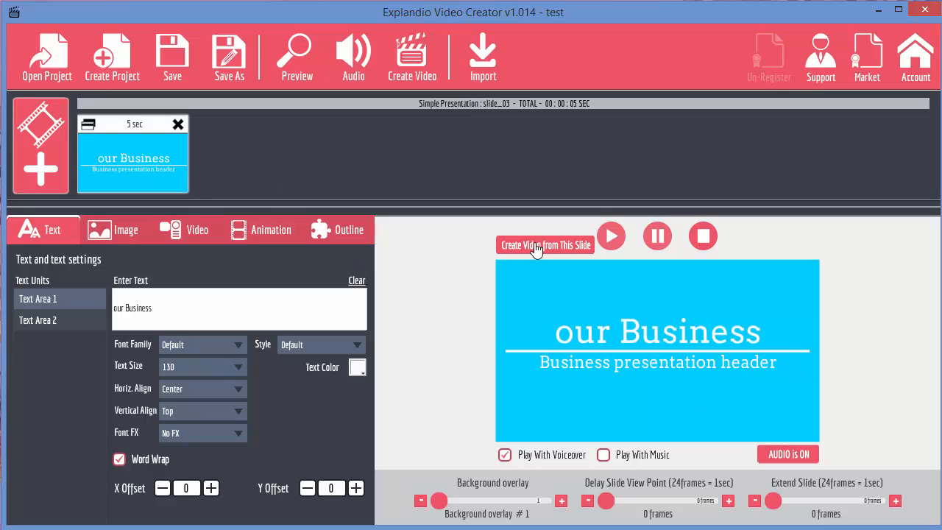
{"action": "mouse_move", "coordinate": [321, 97]}
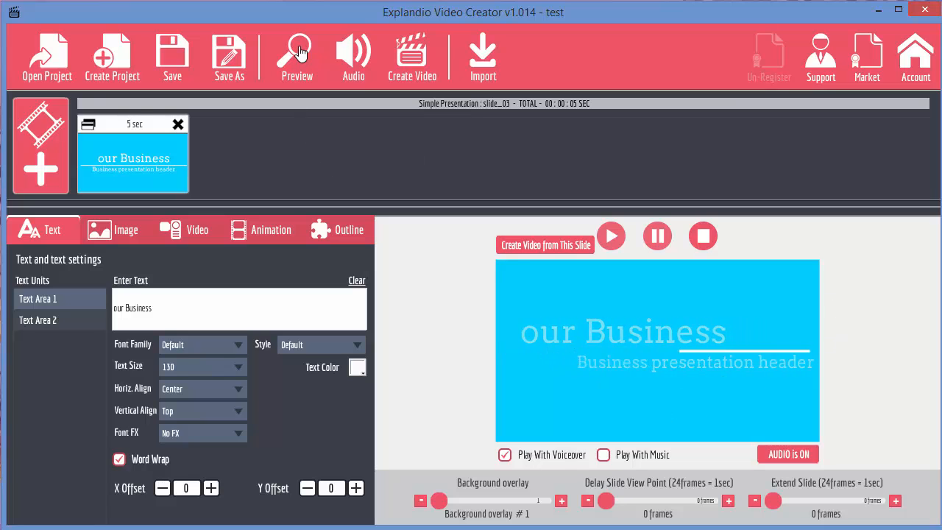
{"action": "left_click", "coordinate": [297, 55]}
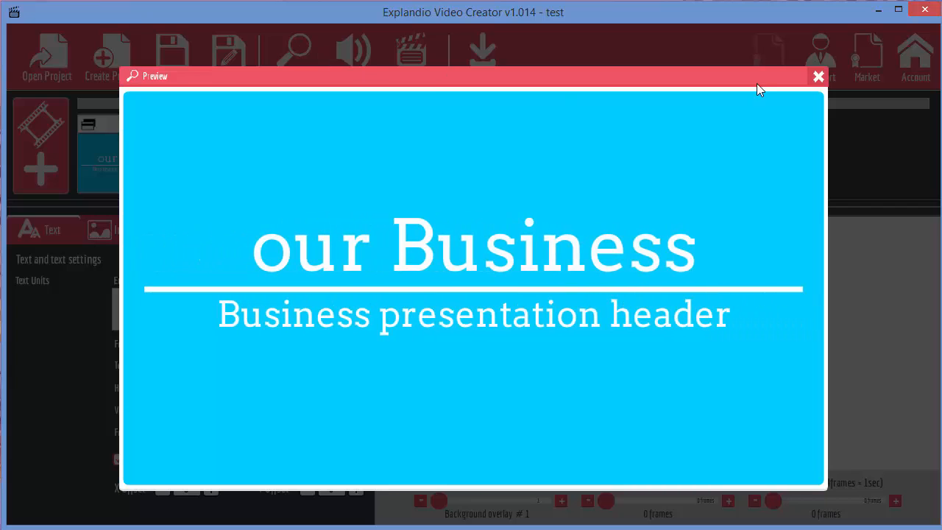
{"action": "left_click", "coordinate": [817, 77]}
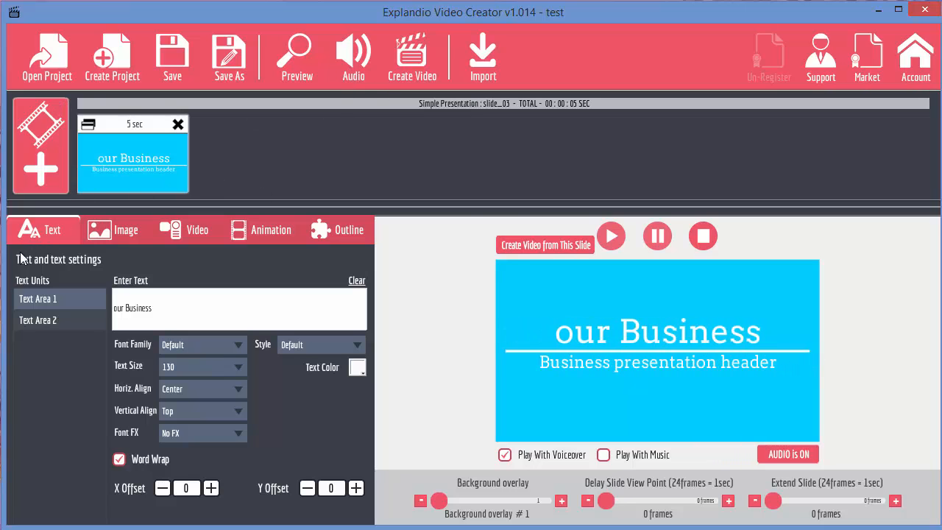
{"action": "mouse_move", "coordinate": [205, 514]}
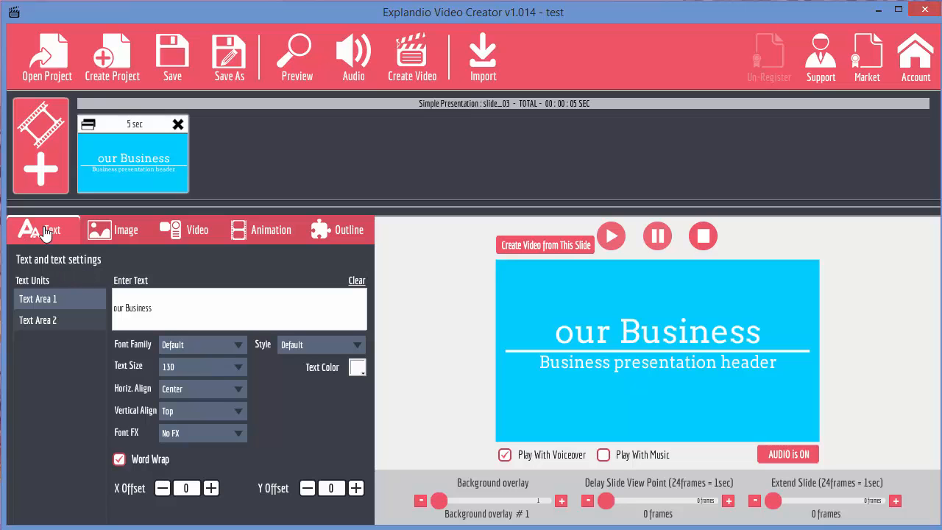
{"action": "mouse_move", "coordinate": [53, 318]}
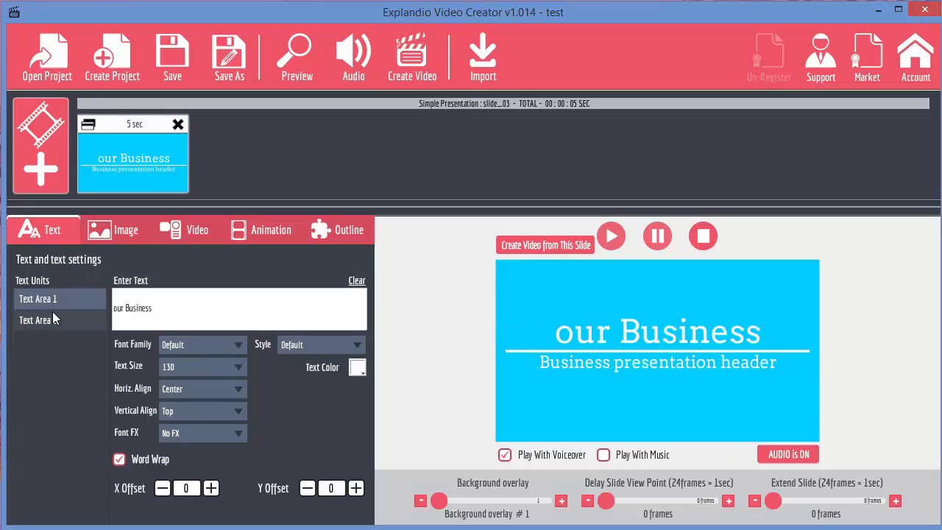
{"action": "mouse_move", "coordinate": [644, 341]}
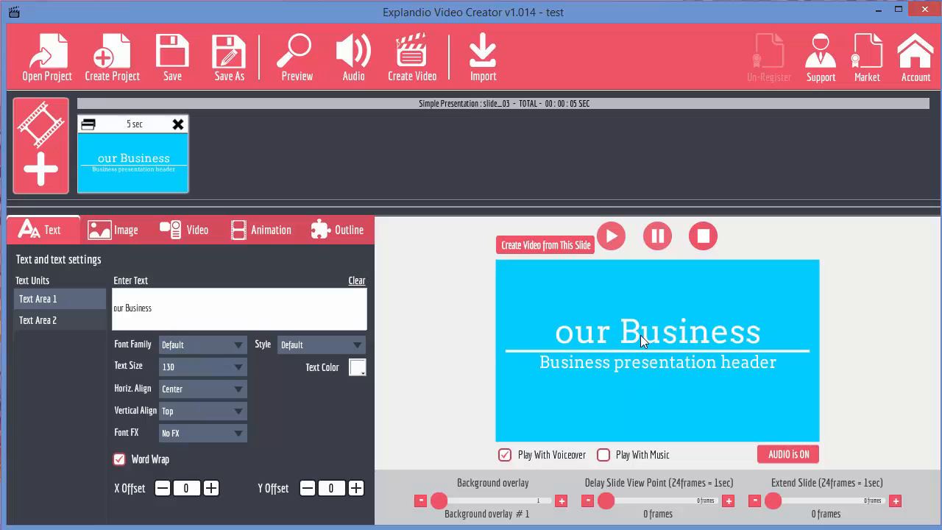
{"action": "left_click", "coordinate": [610, 235]}
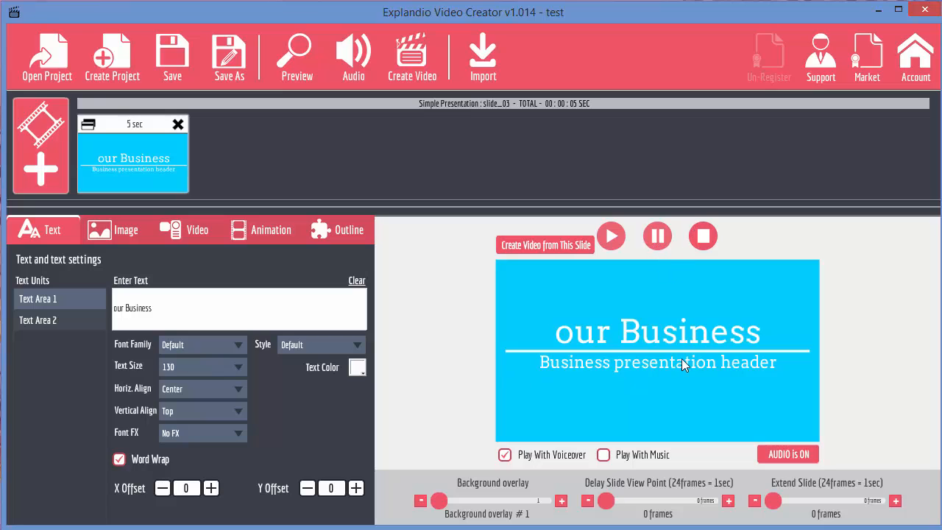
{"action": "mouse_move", "coordinate": [578, 366]}
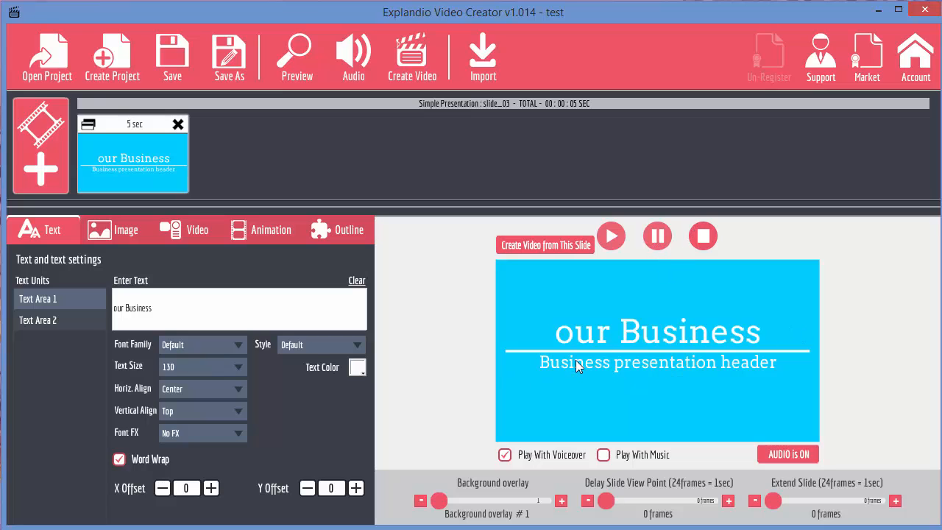
{"action": "mouse_move", "coordinate": [771, 375]}
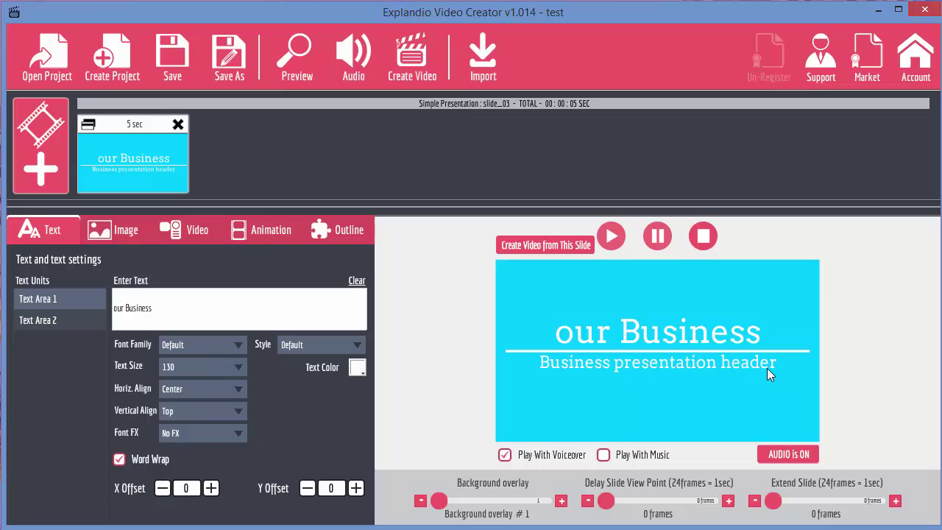
{"action": "mouse_move", "coordinate": [32, 278]}
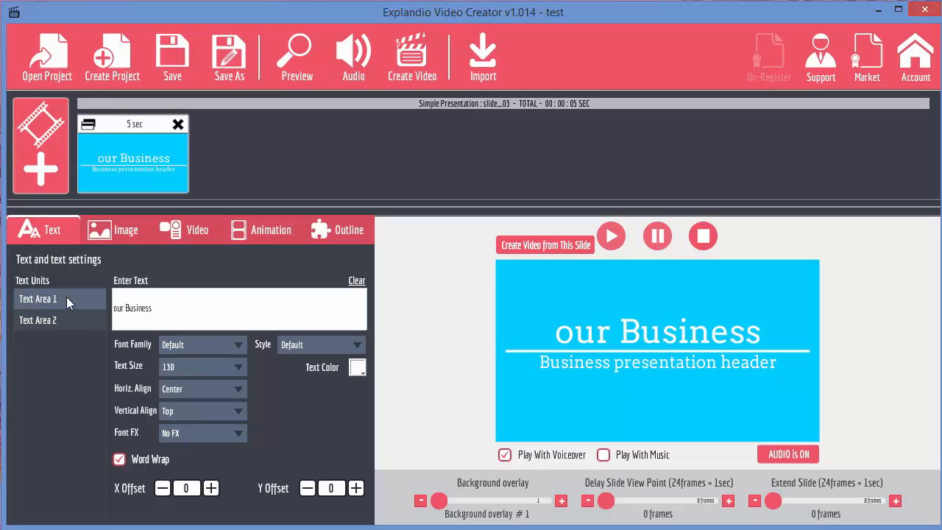
{"action": "left_click", "coordinate": [39, 319]}
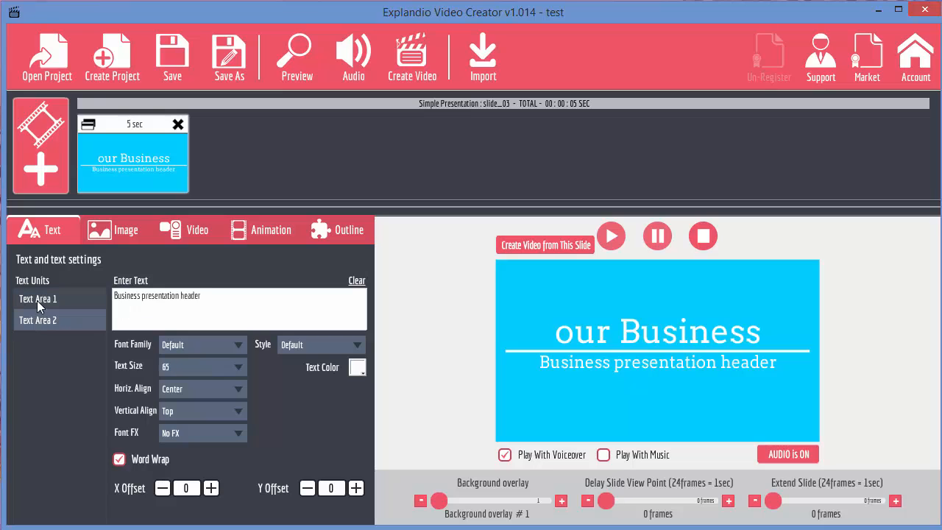
{"action": "left_click", "coordinate": [37, 297]}
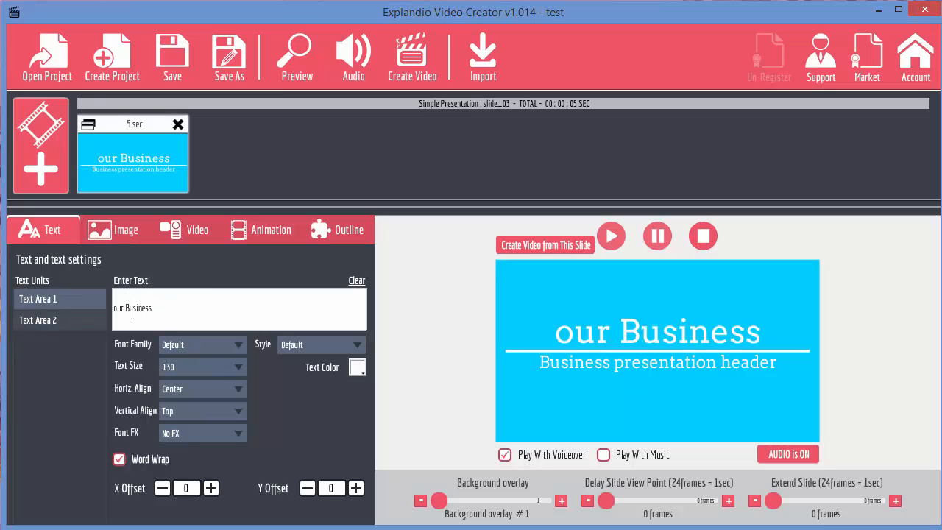
{"action": "left_click", "coordinate": [38, 319]}
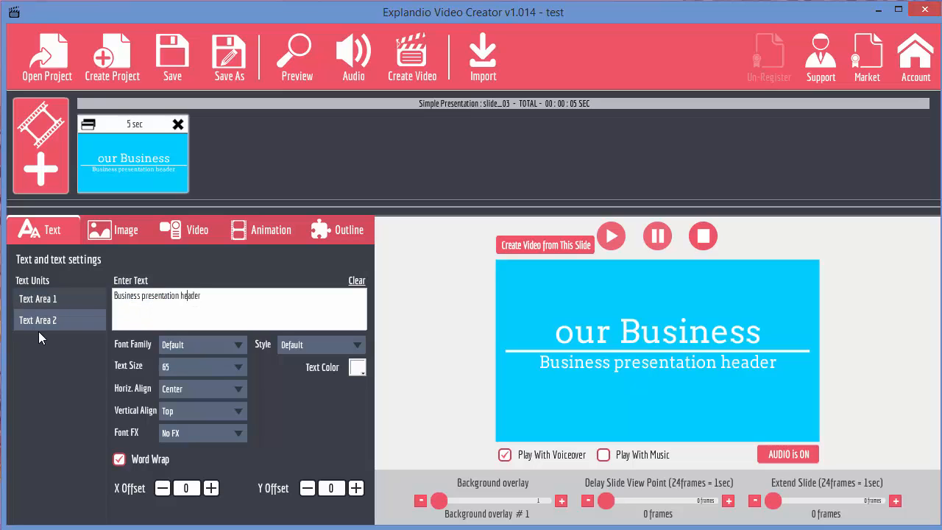
Step: Rewrite the slide's Text Area 1 title to read 'ezSEONews'
{"action": "left_click", "coordinate": [38, 298]}
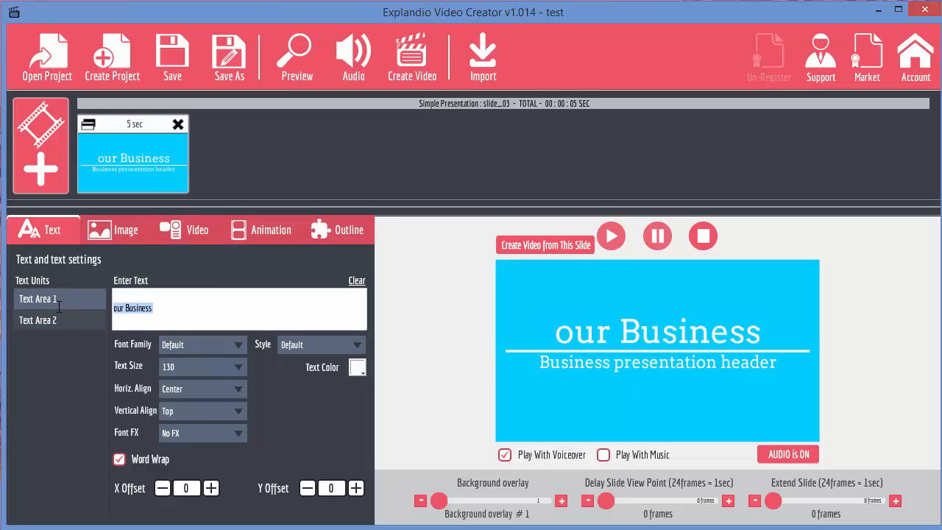
{"action": "type", "text": "ez"}
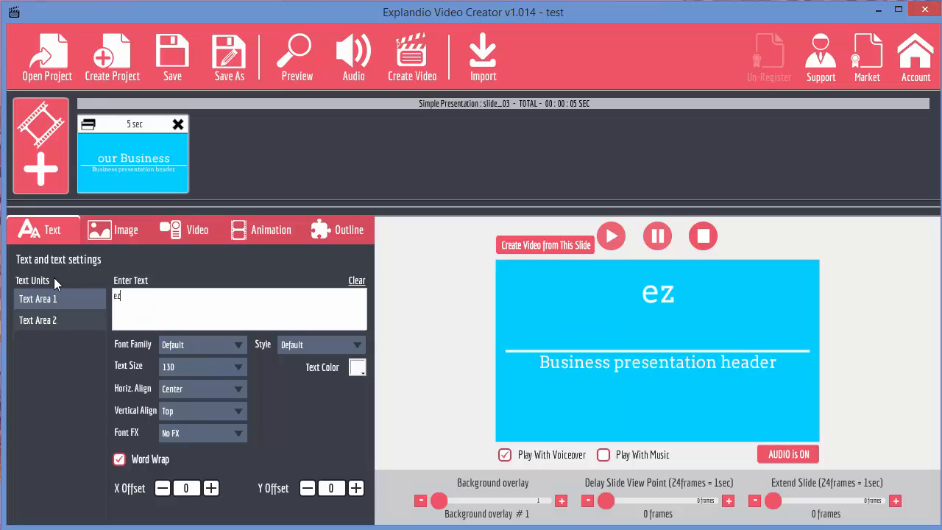
{"action": "type", "text": "SEONews"}
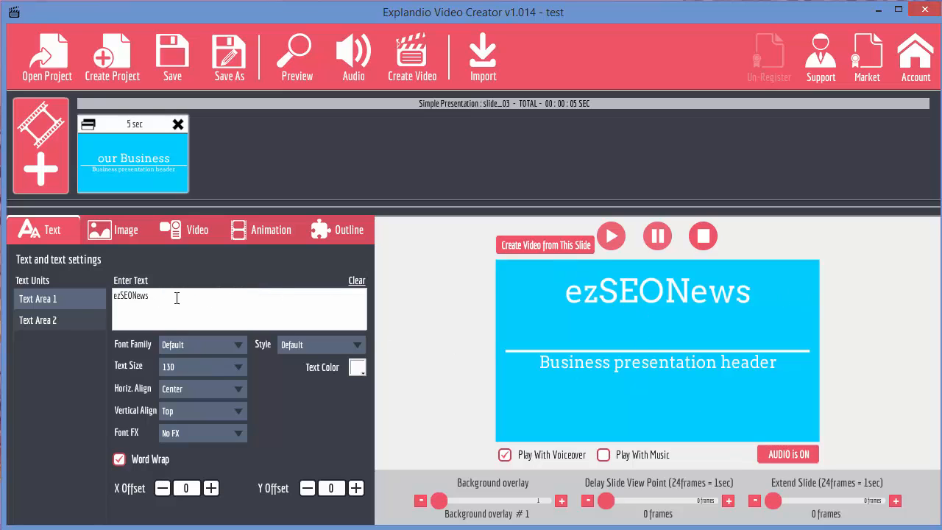
{"action": "left_click", "coordinate": [115, 296]}
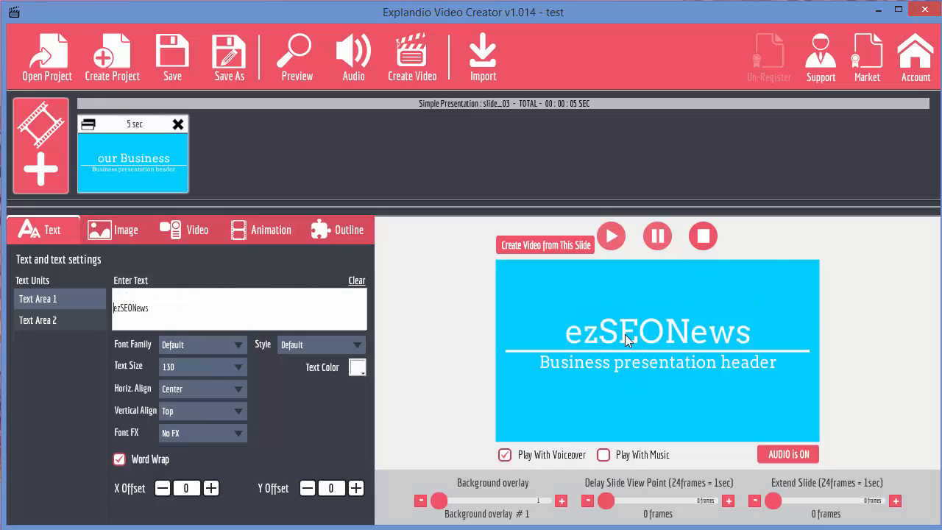
{"action": "mouse_move", "coordinate": [677, 361]}
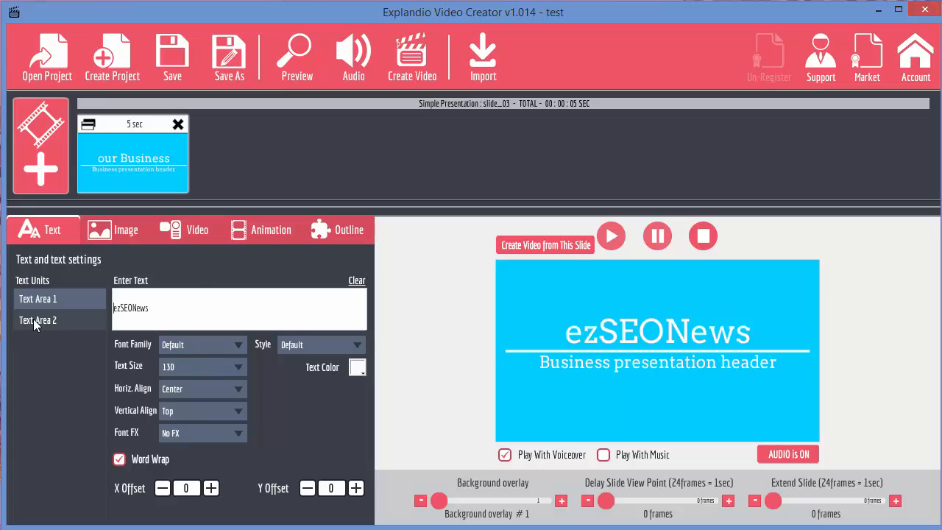
Step: Rewrite the Text Area 2 subtitle to read 'Search Engine Optimization'
{"action": "left_click", "coordinate": [36, 320]}
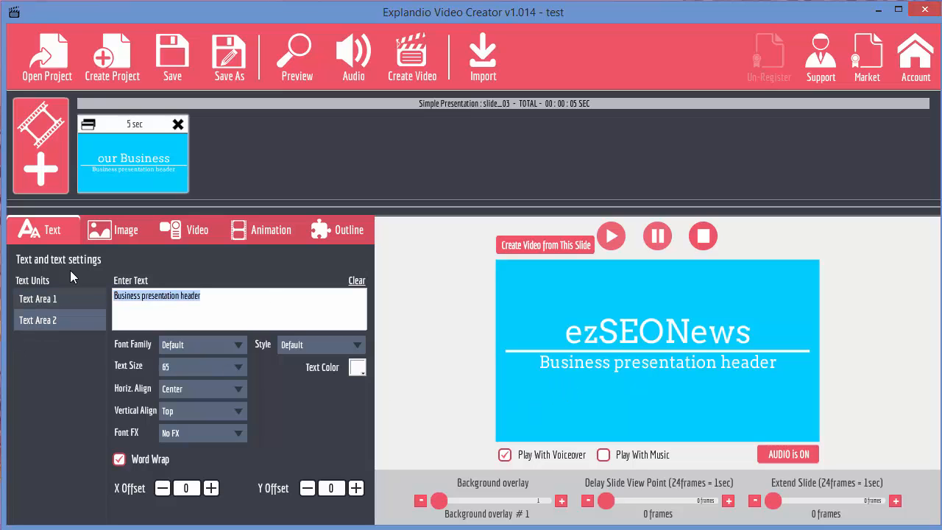
{"action": "type", "text": "Search Engine Opti"}
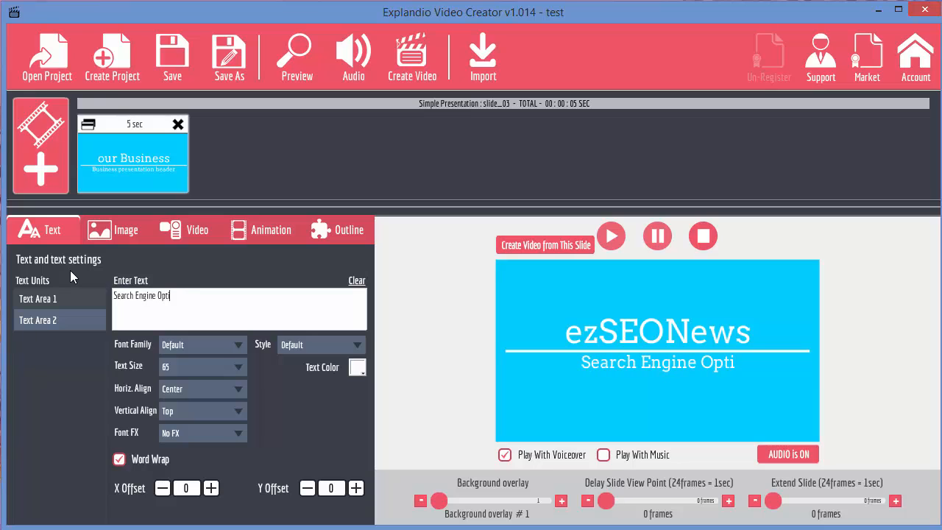
{"action": "type", "text": "mization"}
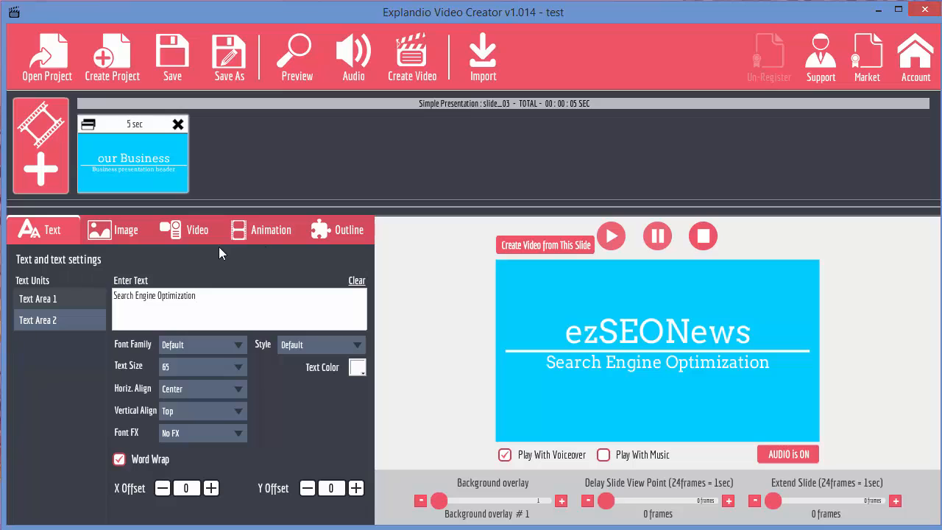
{"action": "left_click", "coordinate": [38, 297]}
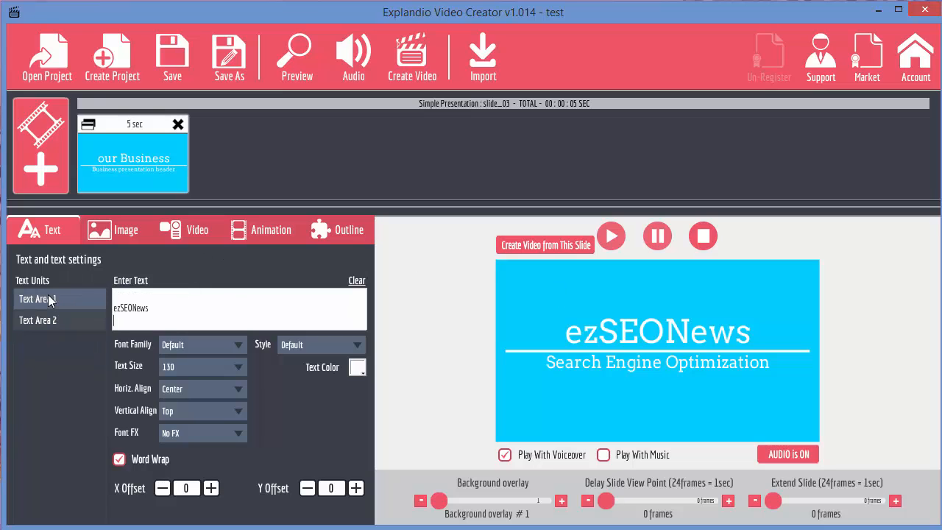
{"action": "left_click", "coordinate": [39, 319]}
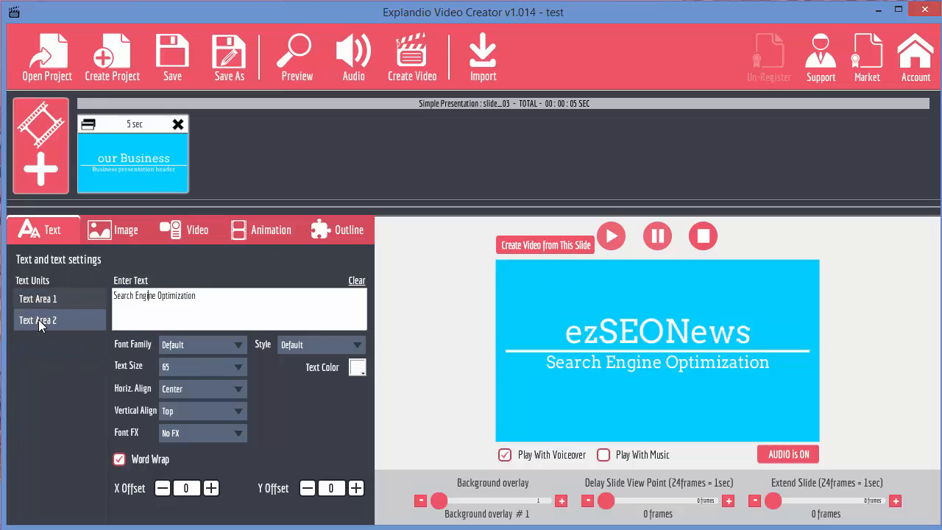
{"action": "left_click", "coordinate": [37, 297]}
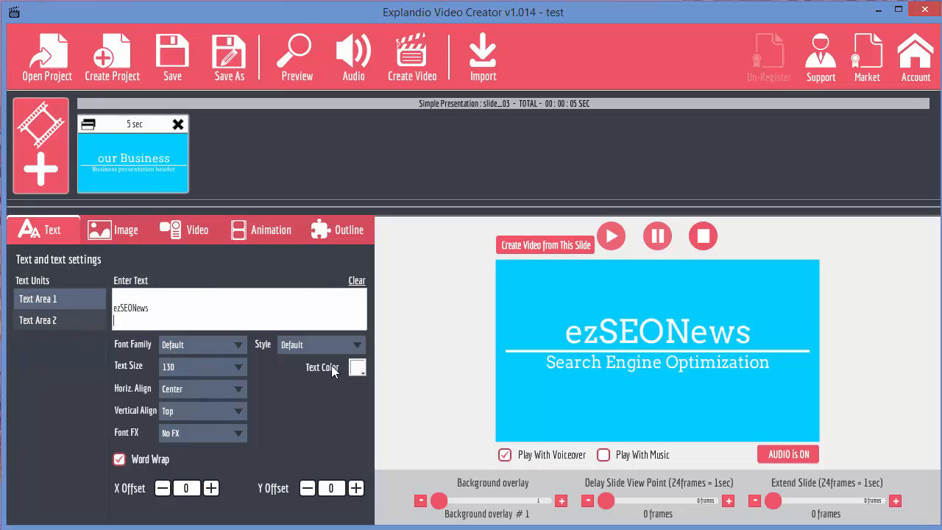
{"action": "mouse_move", "coordinate": [357, 368]}
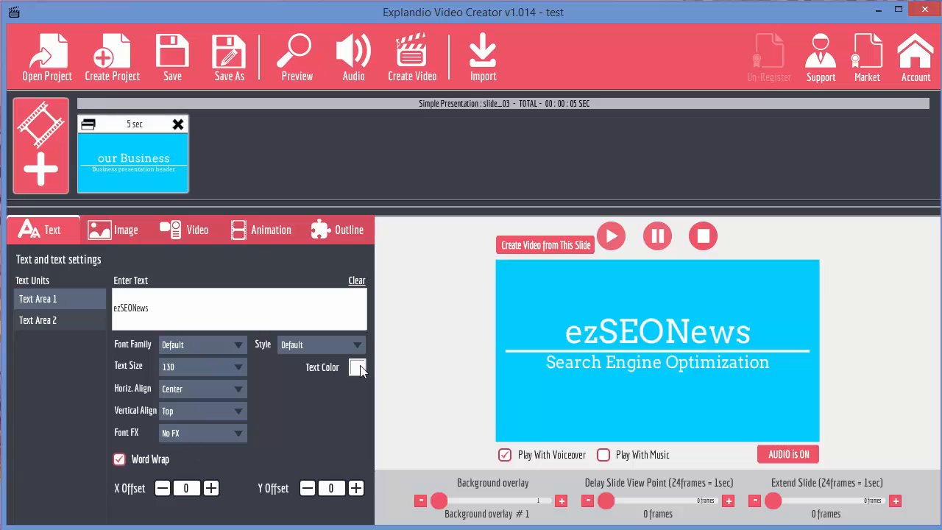
{"action": "left_click", "coordinate": [356, 368]}
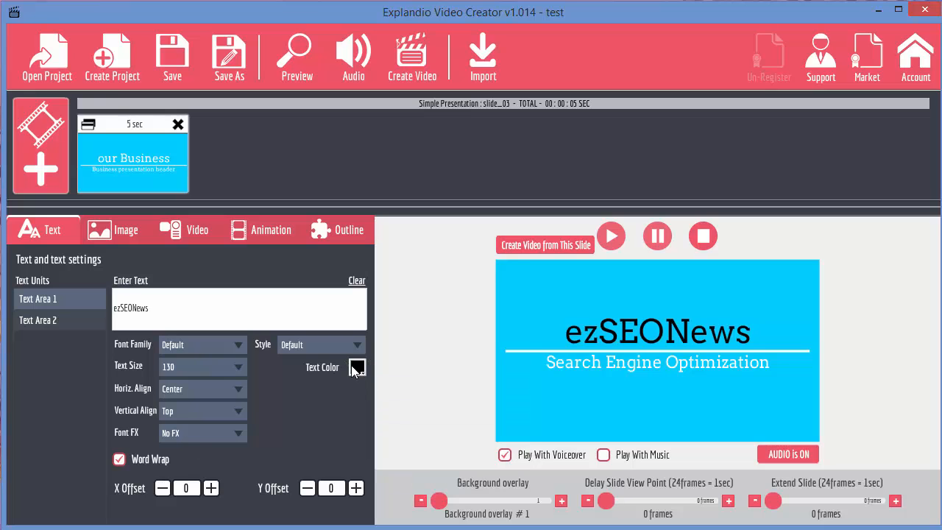
{"action": "left_click", "coordinate": [356, 367]}
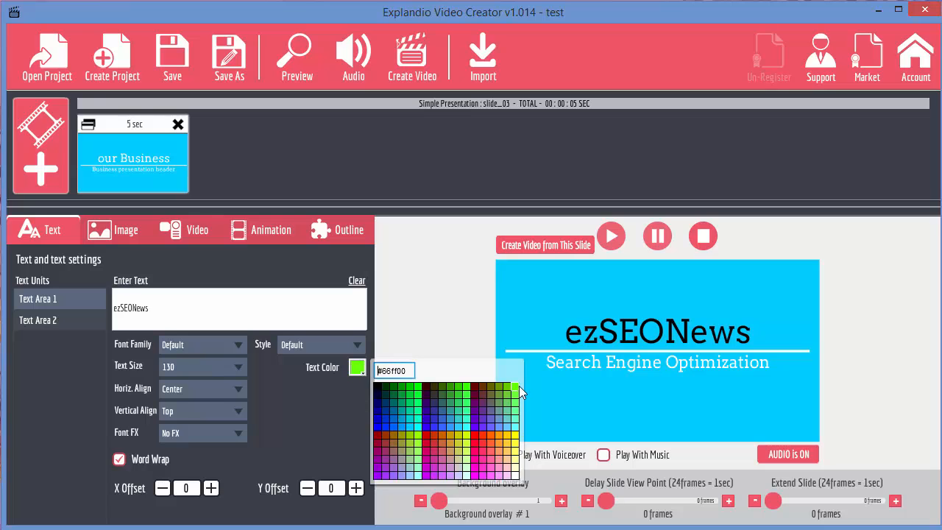
{"action": "left_click", "coordinate": [515, 386]}
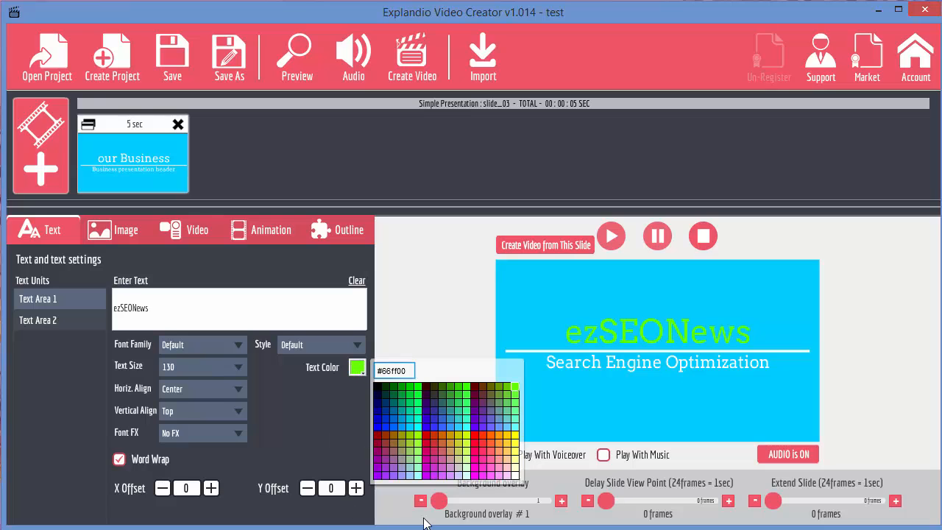
{"action": "left_click", "coordinate": [512, 374]}
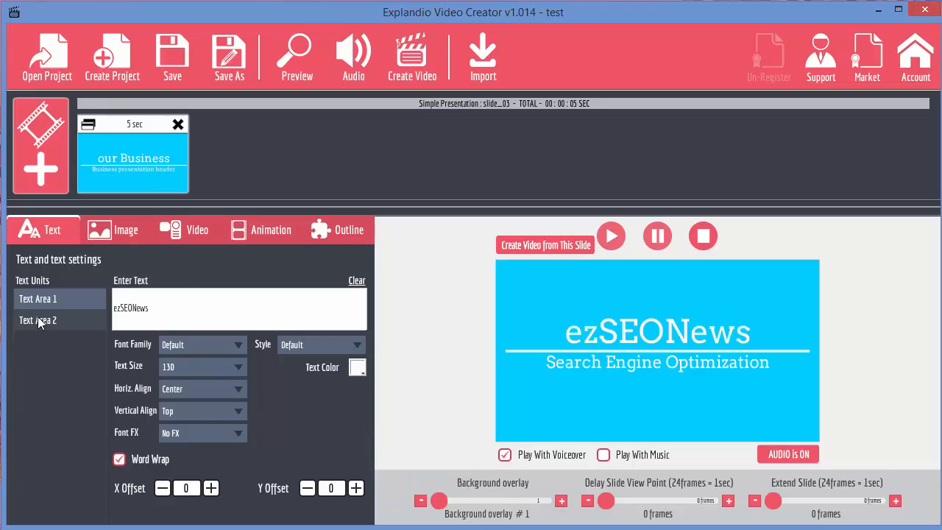
{"action": "left_click", "coordinate": [37, 320]}
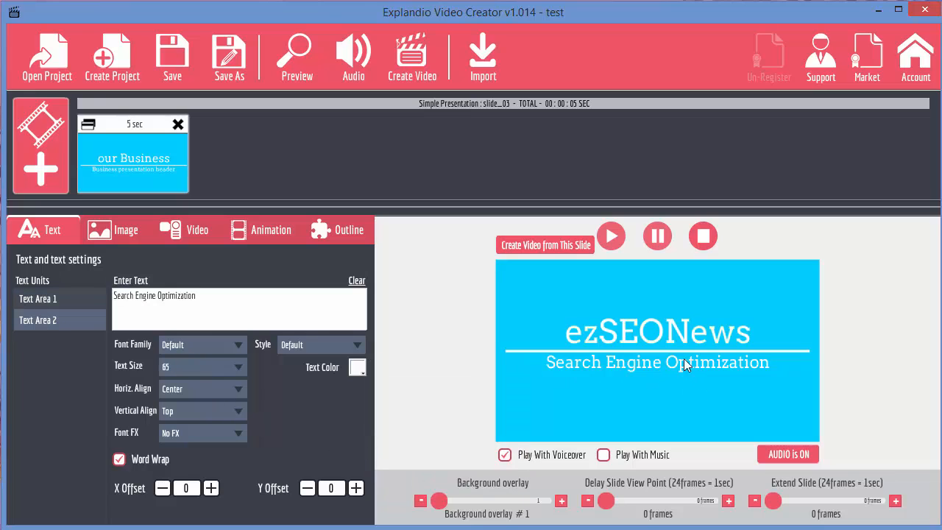
{"action": "left_click", "coordinate": [356, 367]}
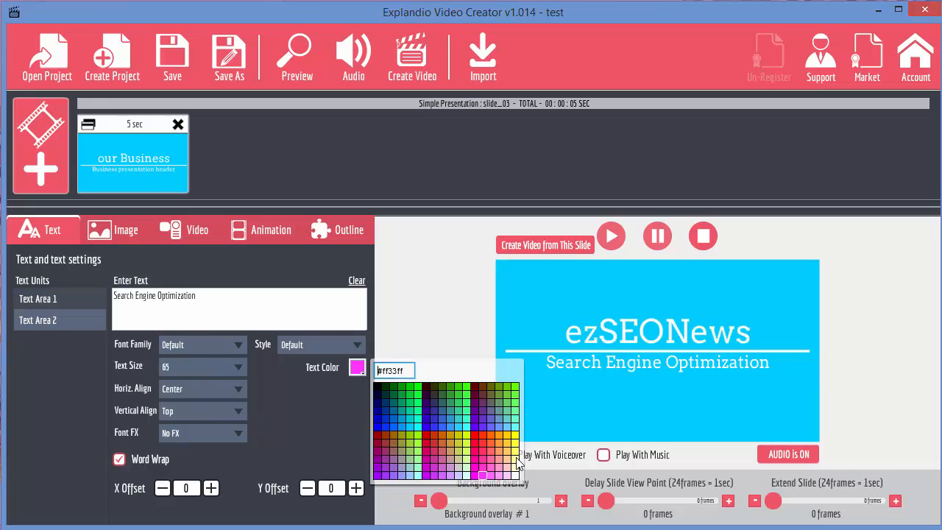
{"action": "left_click", "coordinate": [515, 457]}
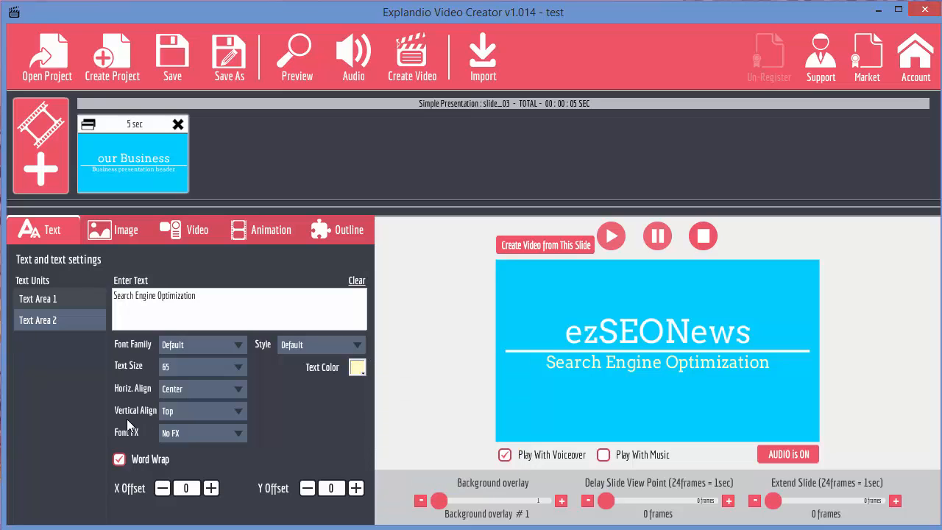
{"action": "left_click", "coordinate": [39, 297]}
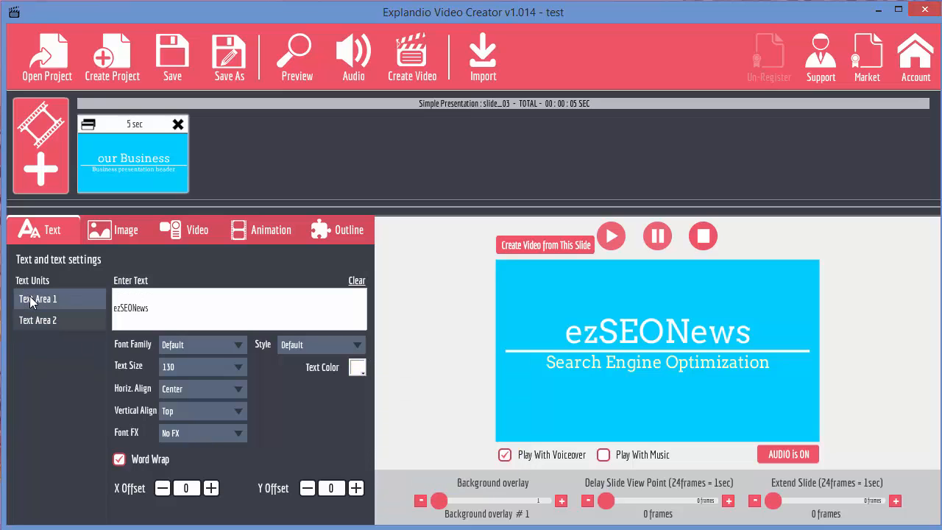
Step: Try Alegreya, Alfa Slab One, Allerta Stencil and Press Start 2P on the title, then set Oswald
{"action": "left_click", "coordinate": [238, 344]}
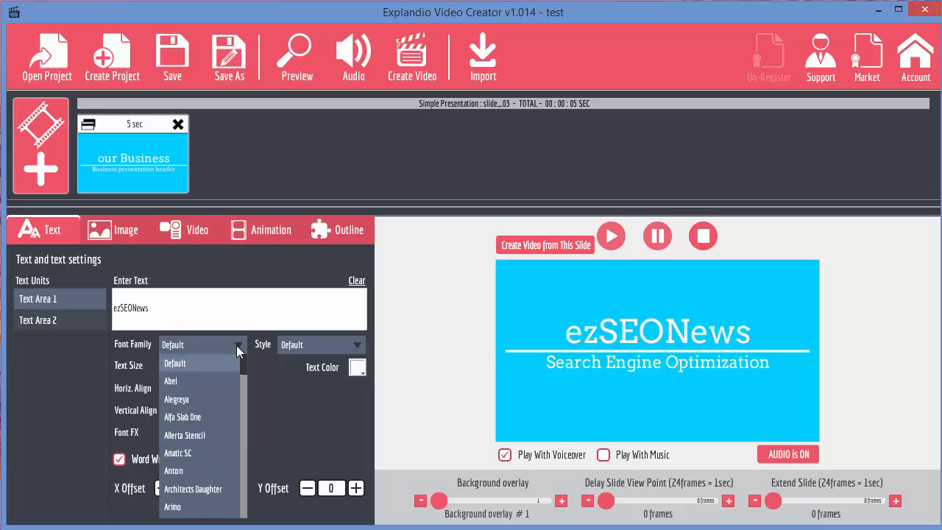
{"action": "mouse_move", "coordinate": [157, 326]}
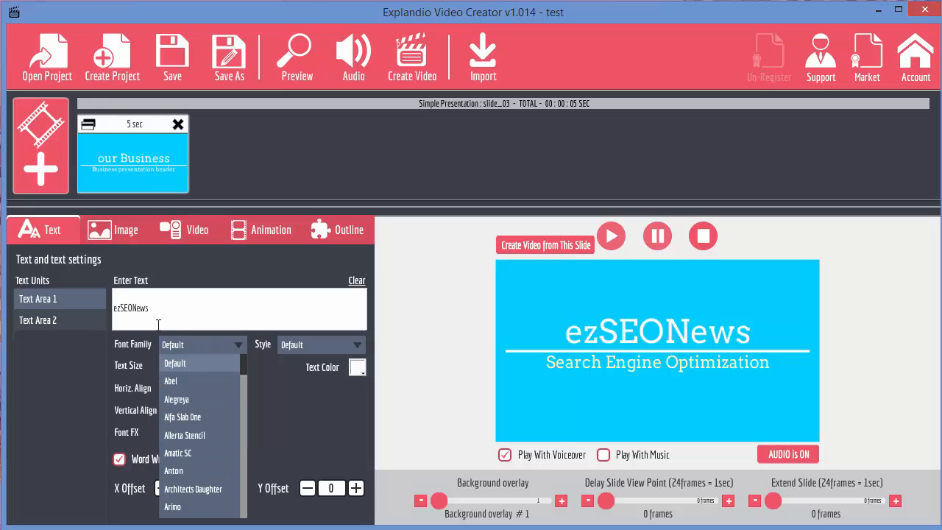
{"action": "left_click", "coordinate": [171, 380]}
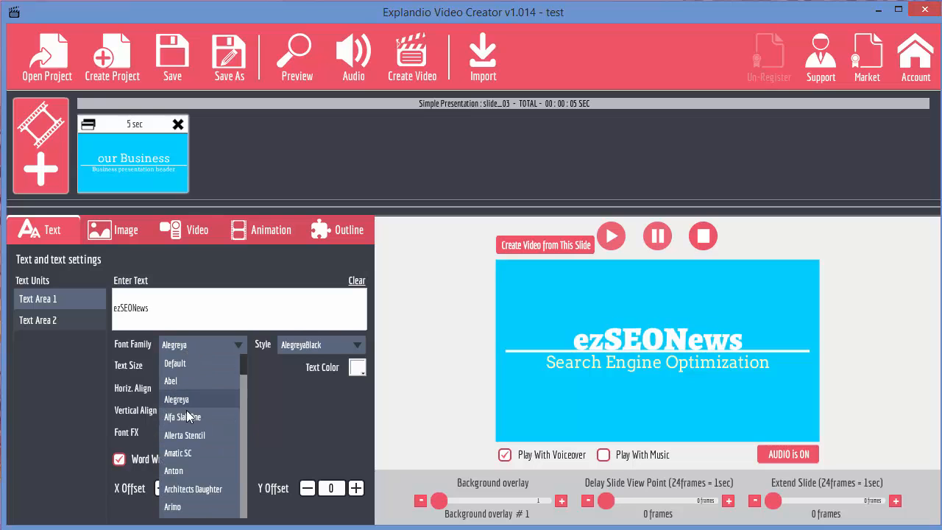
{"action": "left_click", "coordinate": [183, 416]}
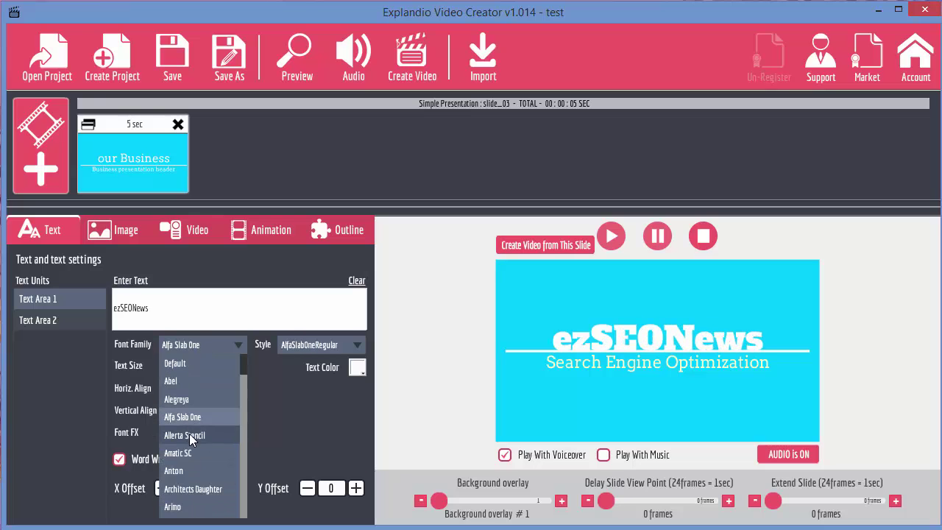
{"action": "left_click", "coordinate": [184, 436]}
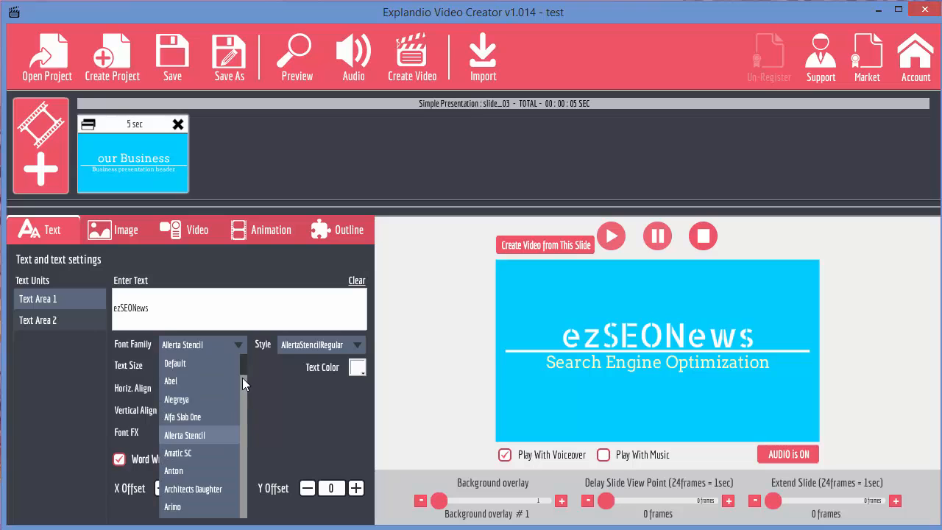
{"action": "scroll", "scroll_direction": "down", "scroll_amount": 3}
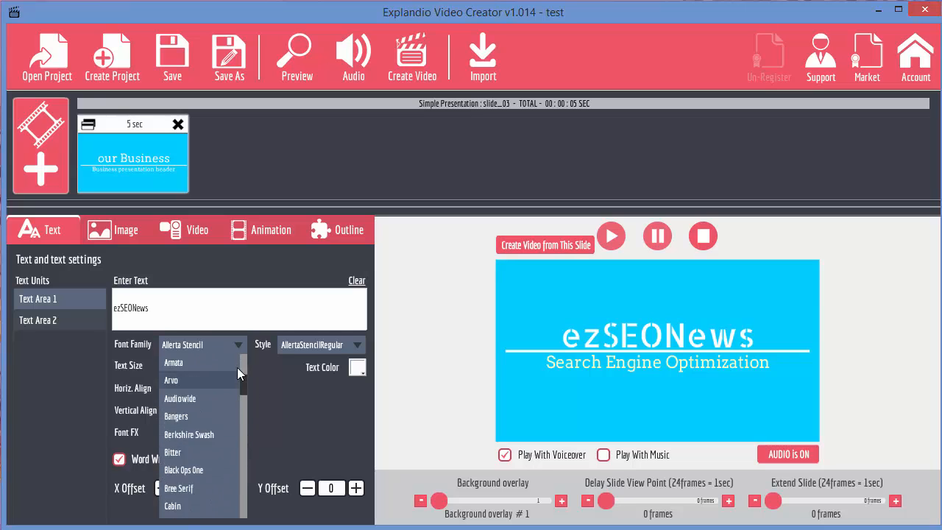
{"action": "scroll", "scroll_direction": "down", "scroll_amount": 3}
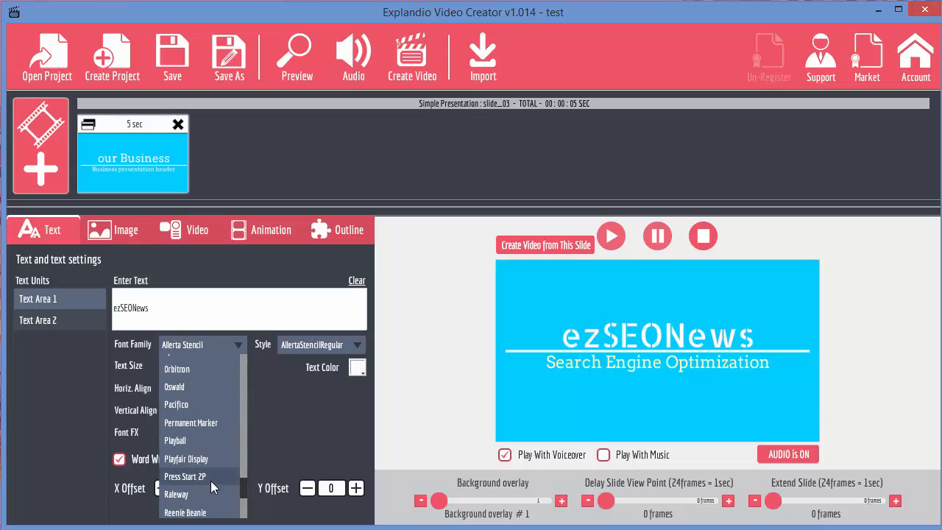
{"action": "left_click", "coordinate": [185, 477]}
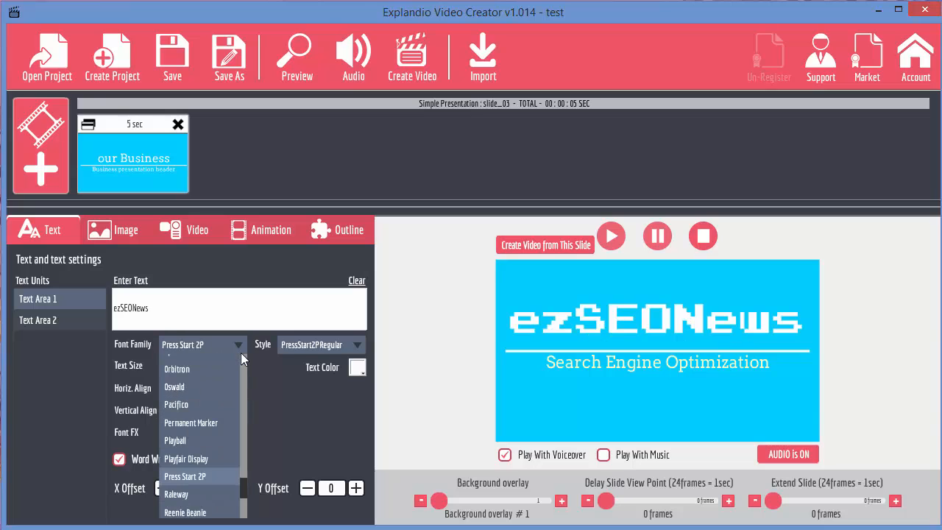
{"action": "left_click", "coordinate": [174, 385]}
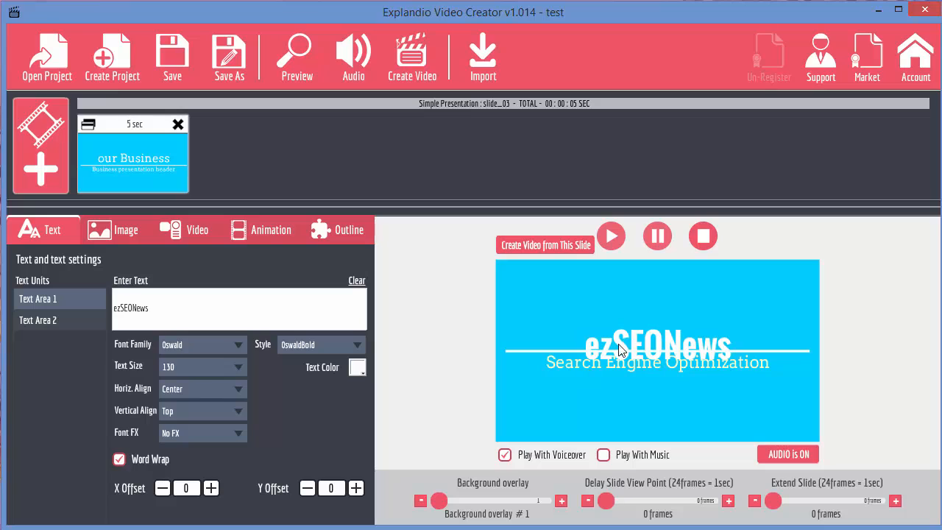
{"action": "mouse_move", "coordinate": [232, 344]}
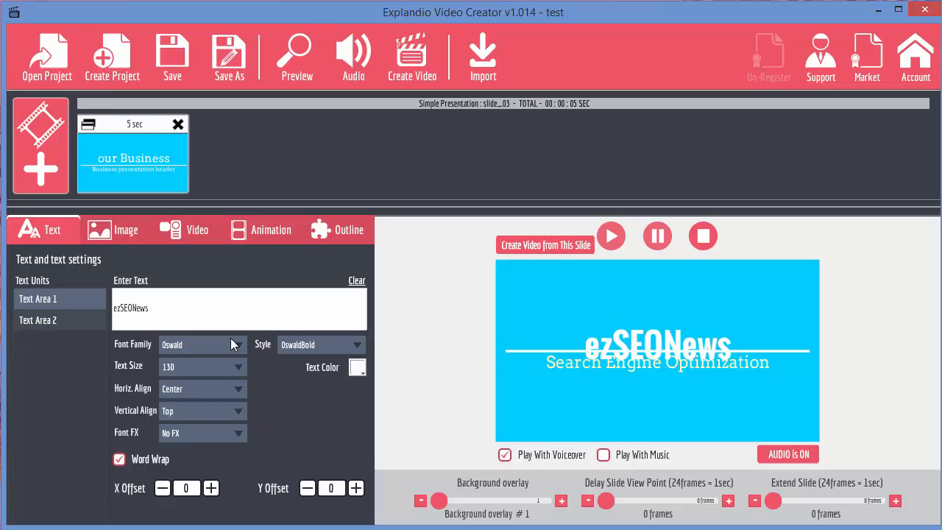
Step: Set the ezSEONews title's text size to 200
{"action": "left_click", "coordinate": [238, 366]}
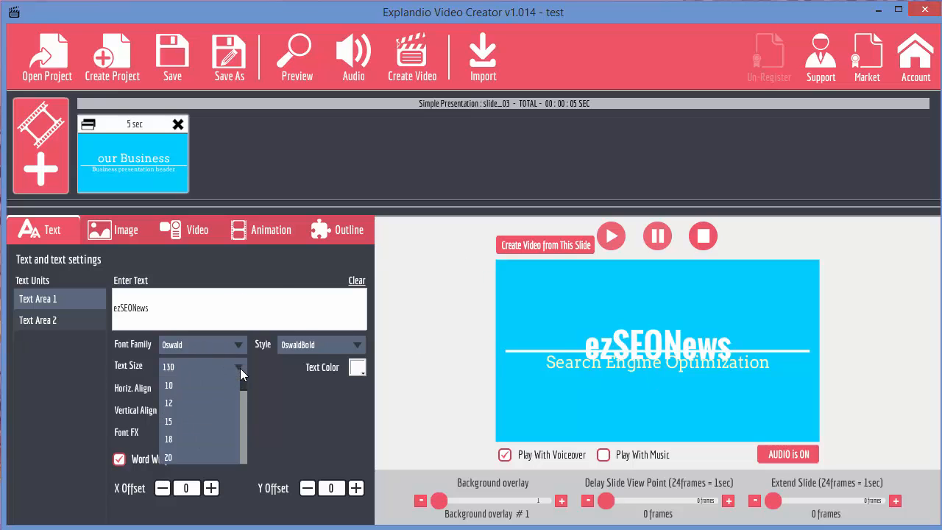
{"action": "scroll", "scroll_direction": "down", "scroll_amount": 3}
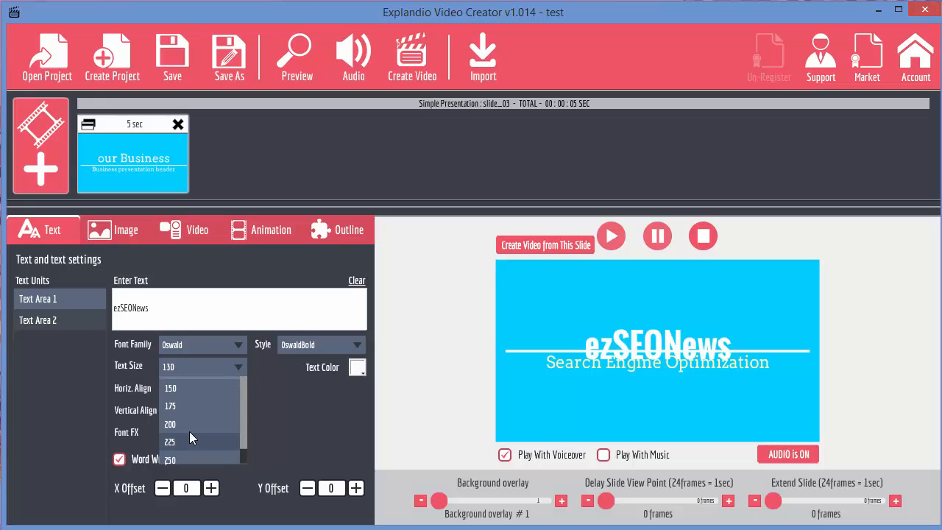
{"action": "left_click", "coordinate": [171, 424]}
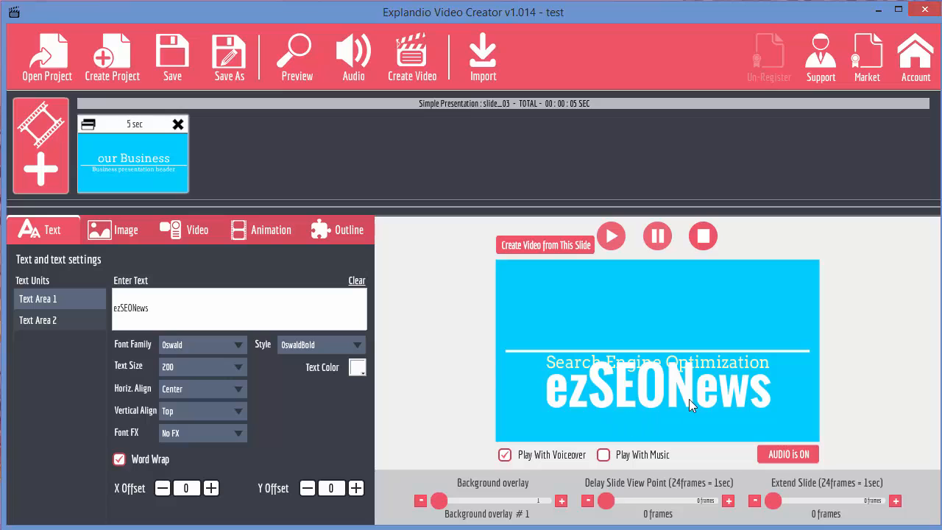
{"action": "mouse_move", "coordinate": [670, 412]}
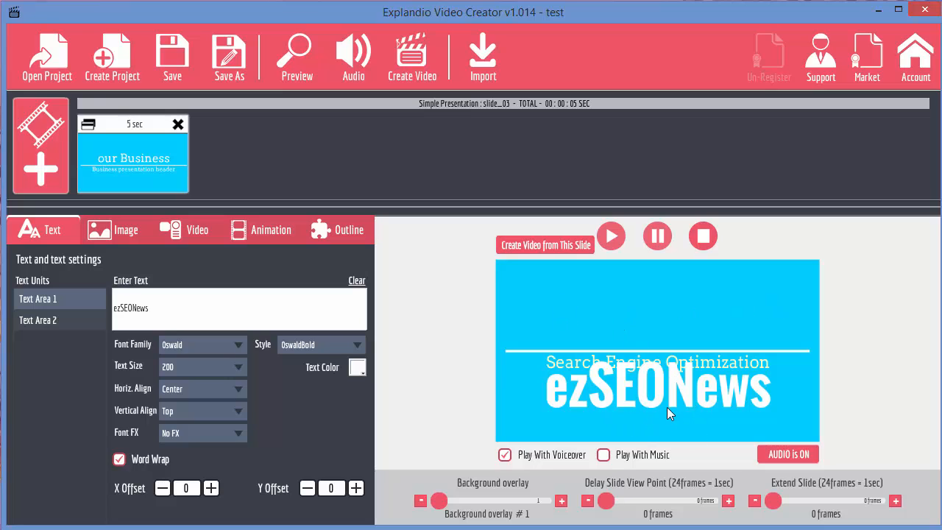
{"action": "mouse_move", "coordinate": [156, 294]}
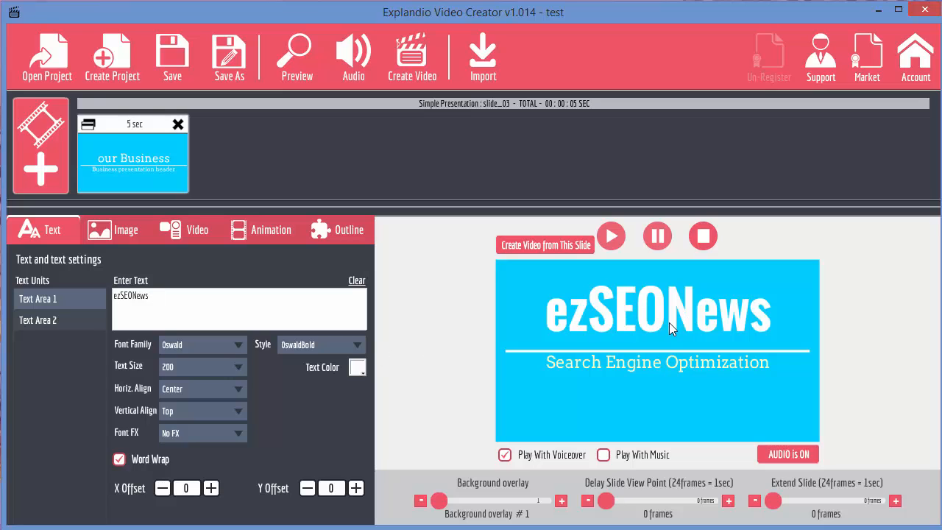
{"action": "mouse_move", "coordinate": [205, 474]}
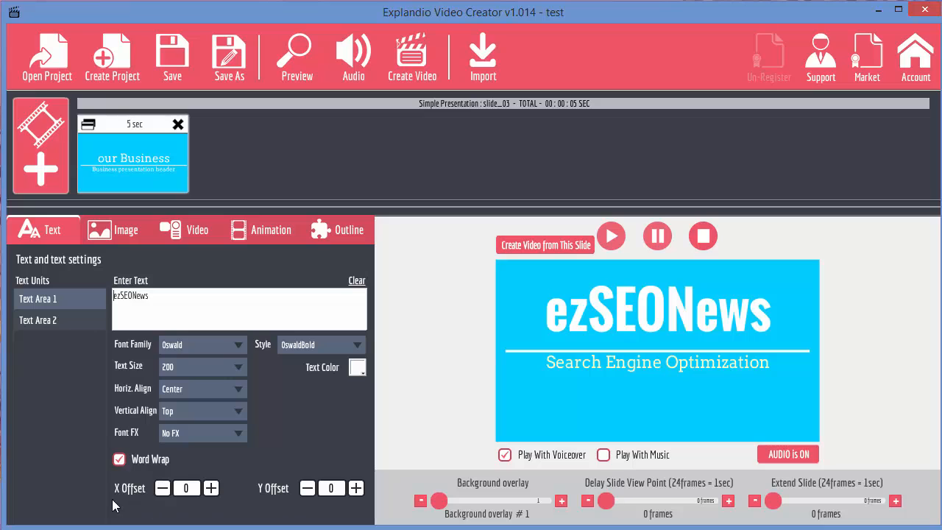
Step: Nudge the title's X Offset left and right, ending back at 0 (centred)
{"action": "left_click", "coordinate": [162, 489]}
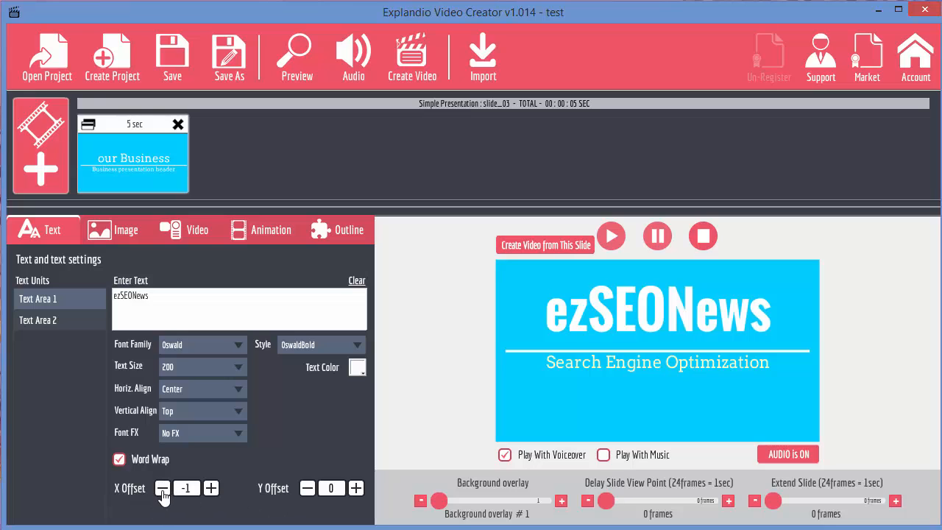
{"action": "left_click", "coordinate": [161, 489]}
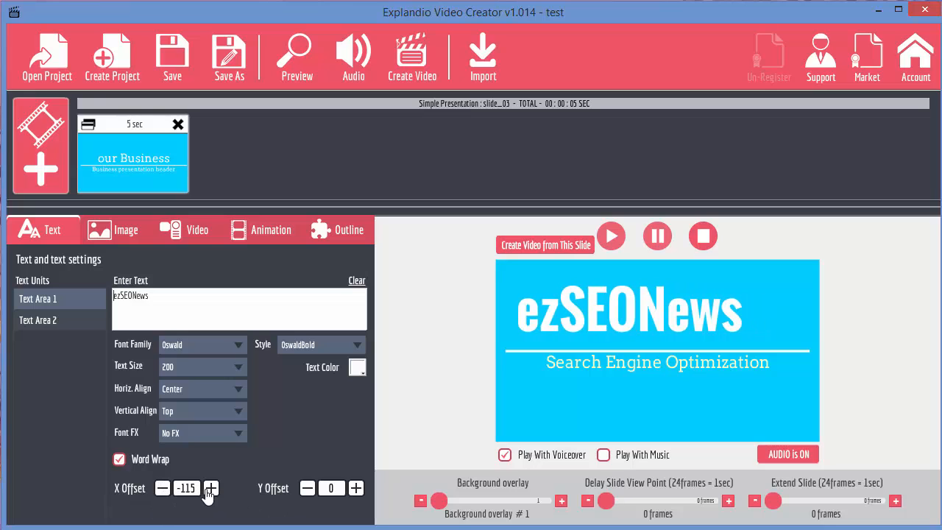
{"action": "left_click", "coordinate": [210, 488]}
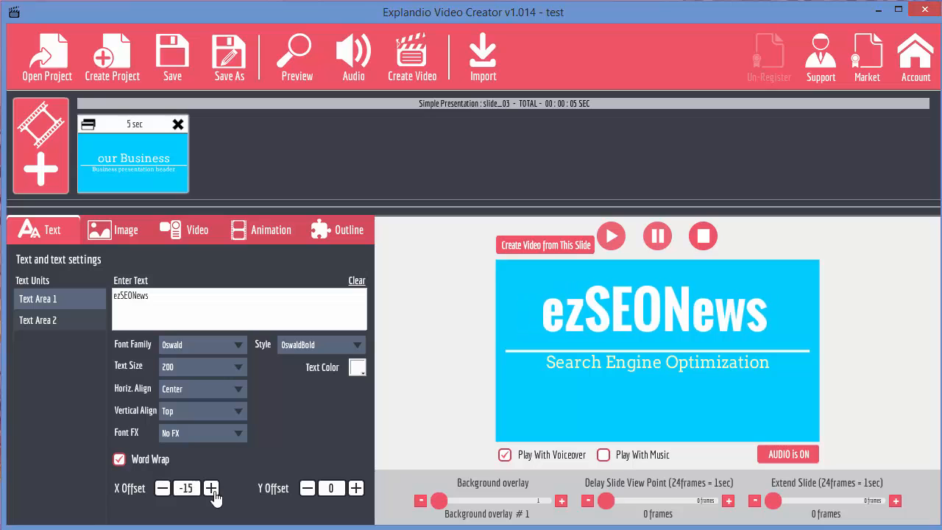
{"action": "left_click", "coordinate": [162, 488]}
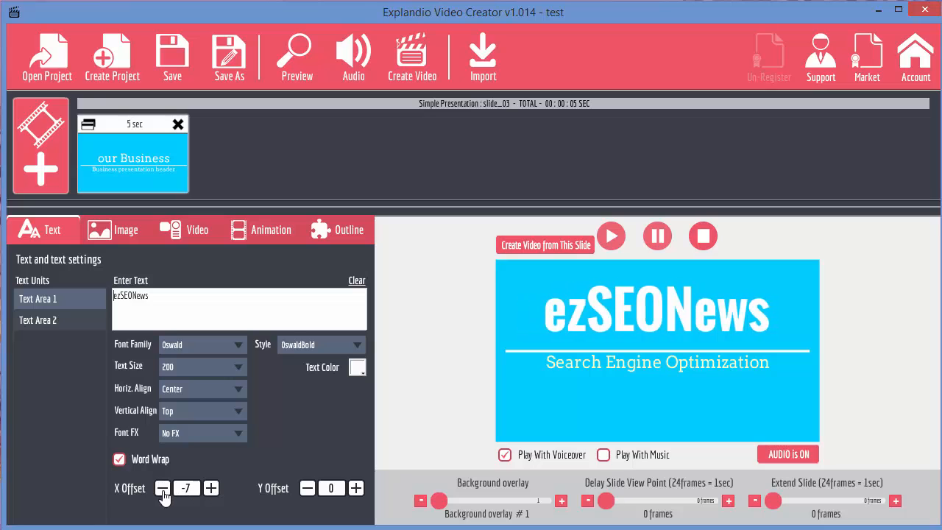
{"action": "left_click", "coordinate": [162, 489]}
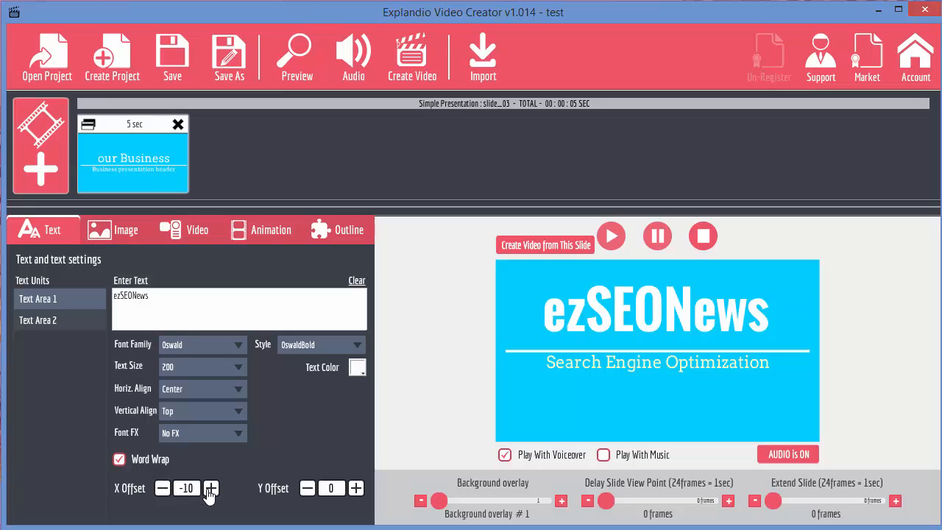
{"action": "left_click", "coordinate": [209, 488]}
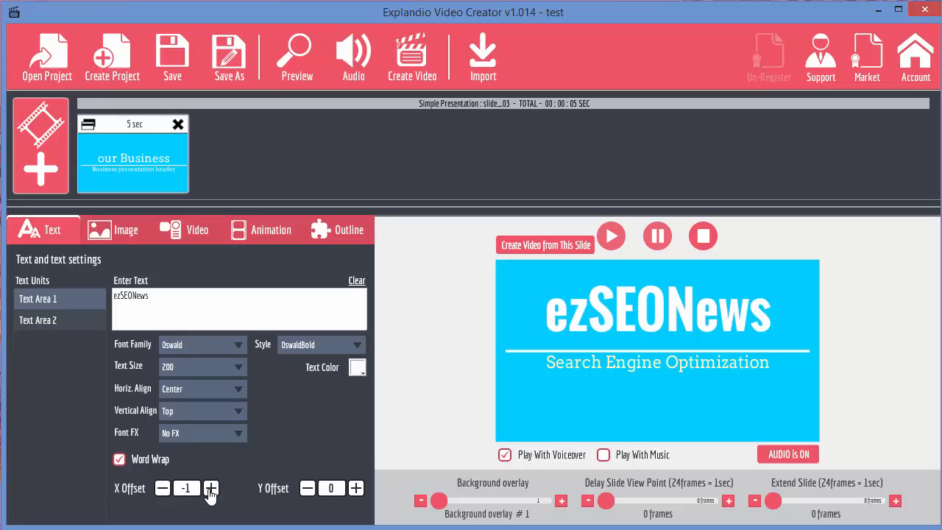
{"action": "left_click", "coordinate": [211, 489]}
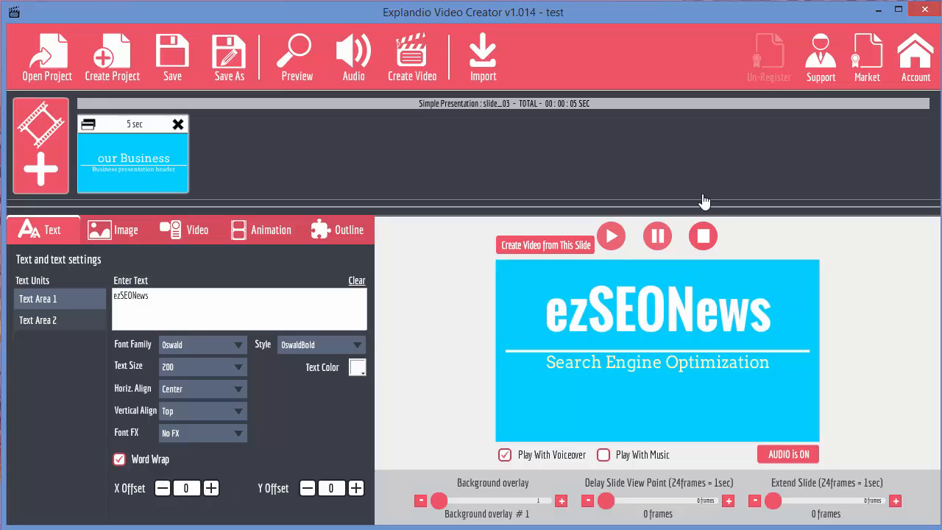
Step: Raise the title's Y Offset to 56 so it sits lower on the slide
{"action": "left_click", "coordinate": [357, 489]}
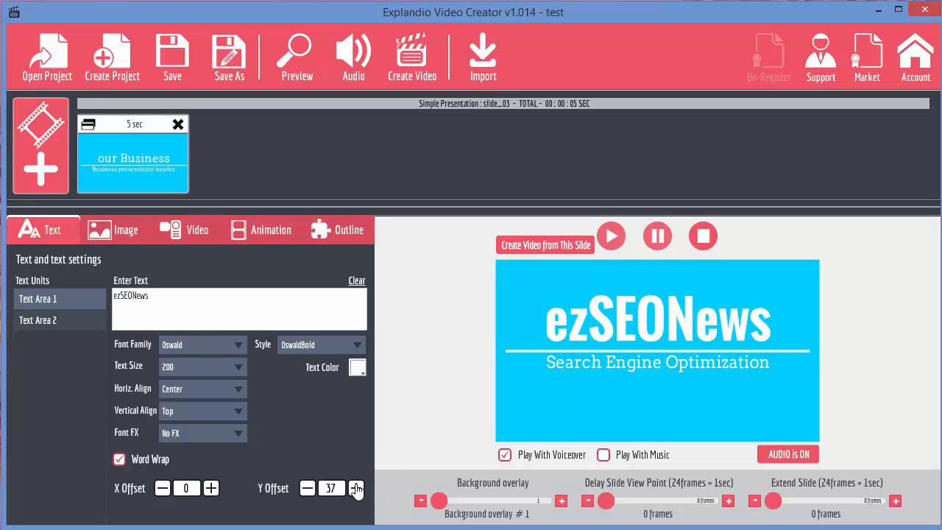
{"action": "left_click", "coordinate": [356, 488]}
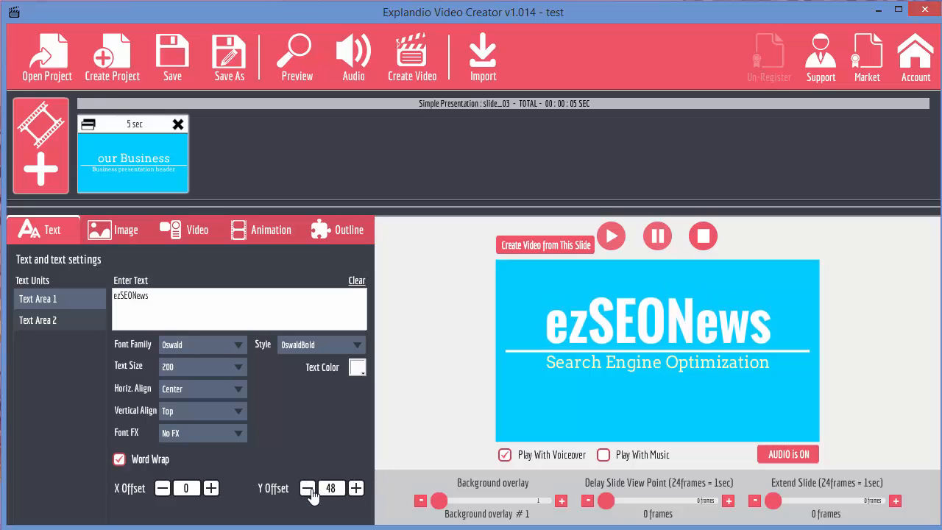
{"action": "left_click", "coordinate": [307, 489]}
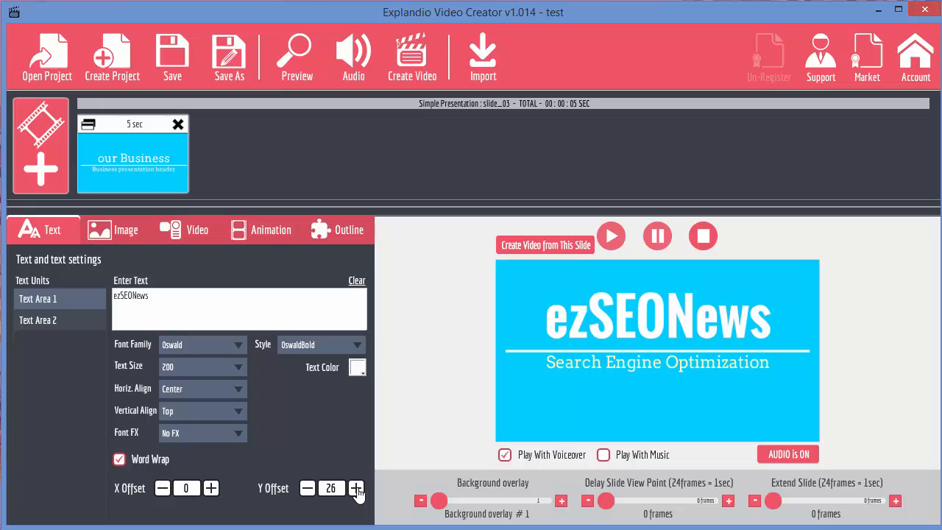
{"action": "left_click", "coordinate": [356, 489]}
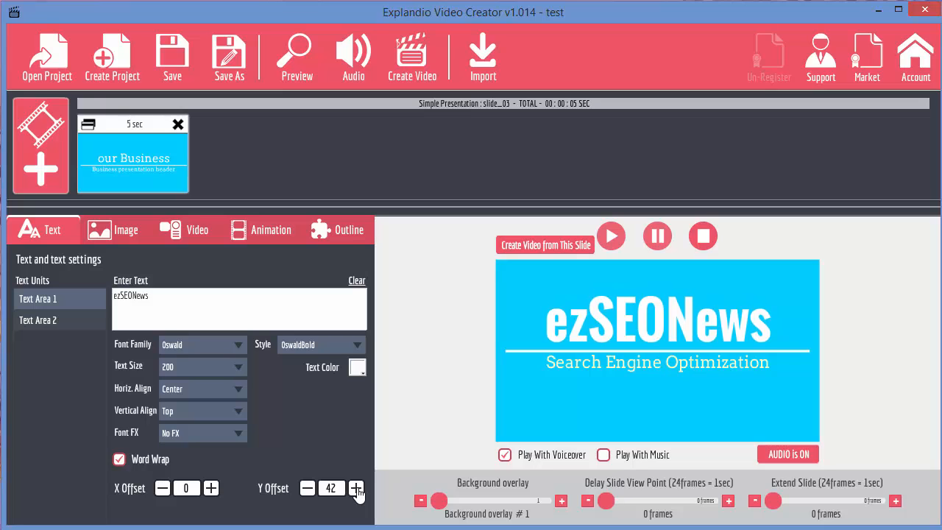
{"action": "left_click", "coordinate": [357, 489]}
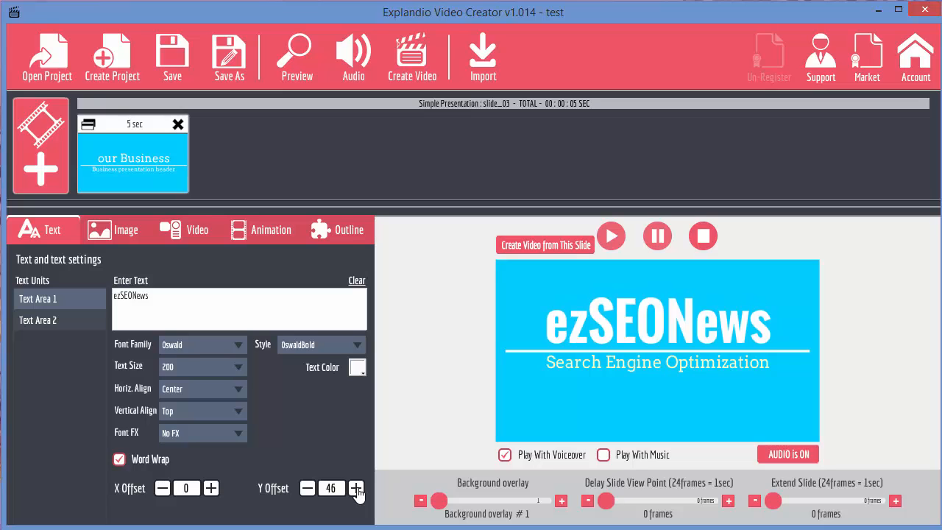
{"action": "left_click", "coordinate": [356, 489]}
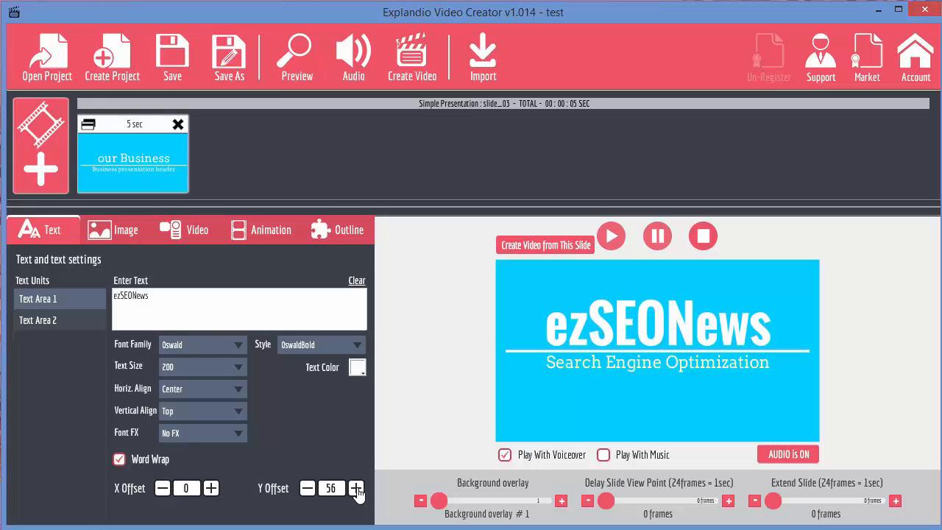
{"action": "mouse_move", "coordinate": [752, 430]}
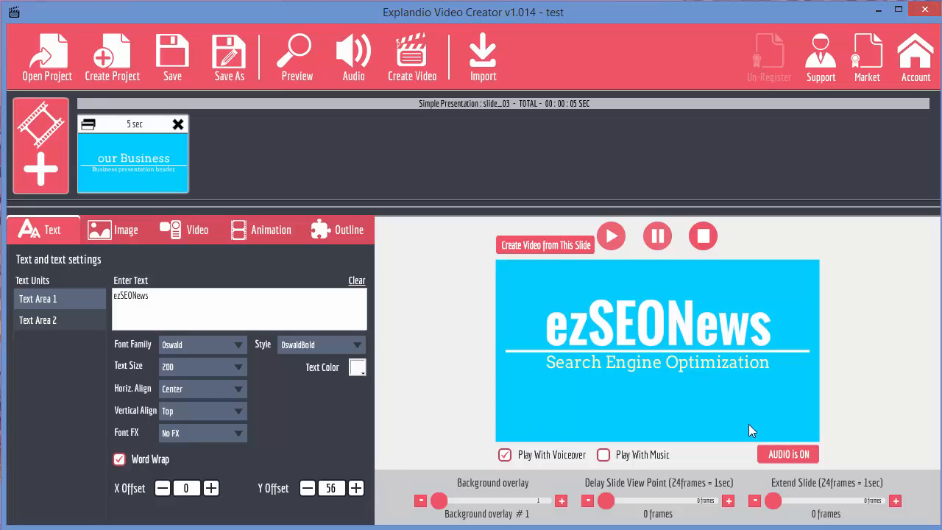
{"action": "left_click", "coordinate": [38, 319]}
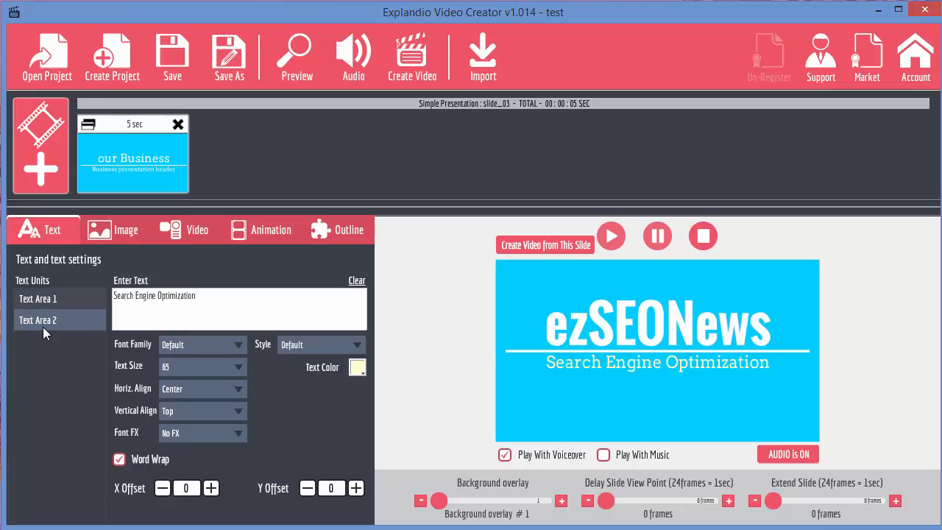
{"action": "left_click", "coordinate": [37, 298]}
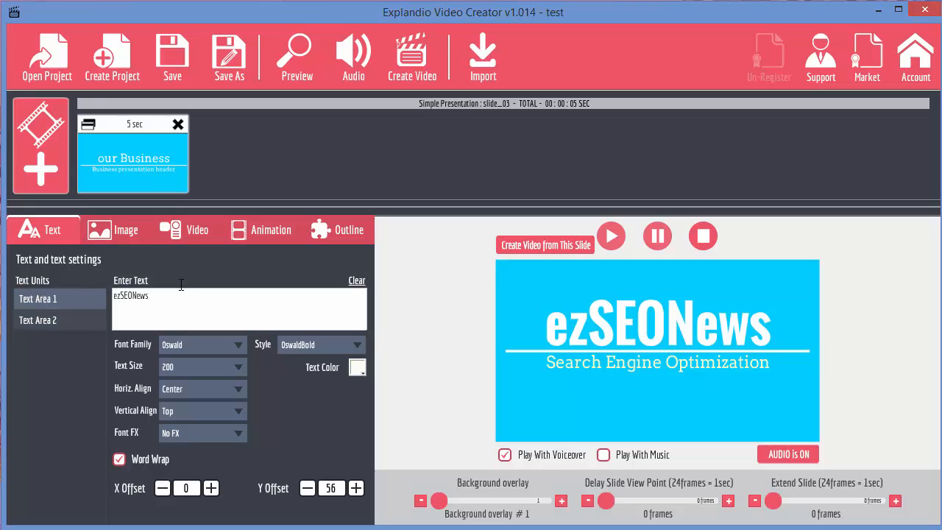
{"action": "left_click", "coordinate": [126, 230]}
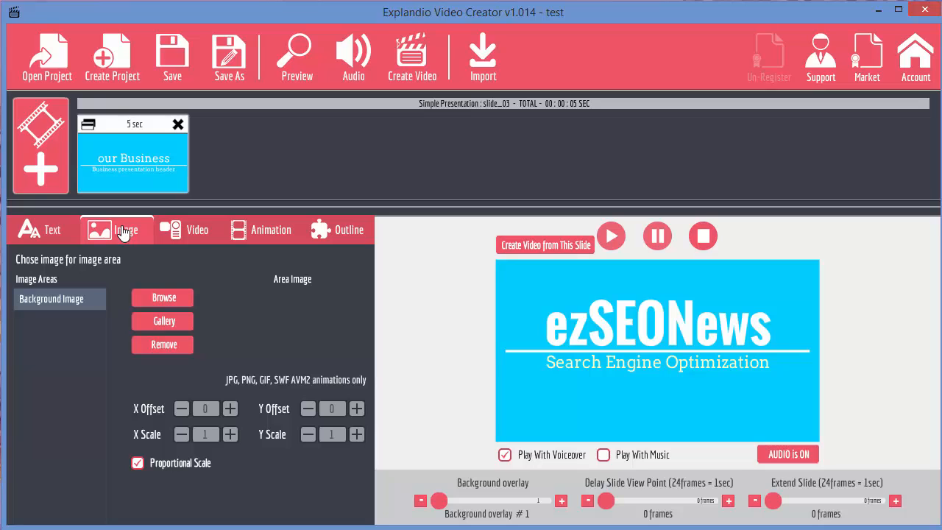
{"action": "mouse_move", "coordinate": [120, 243]}
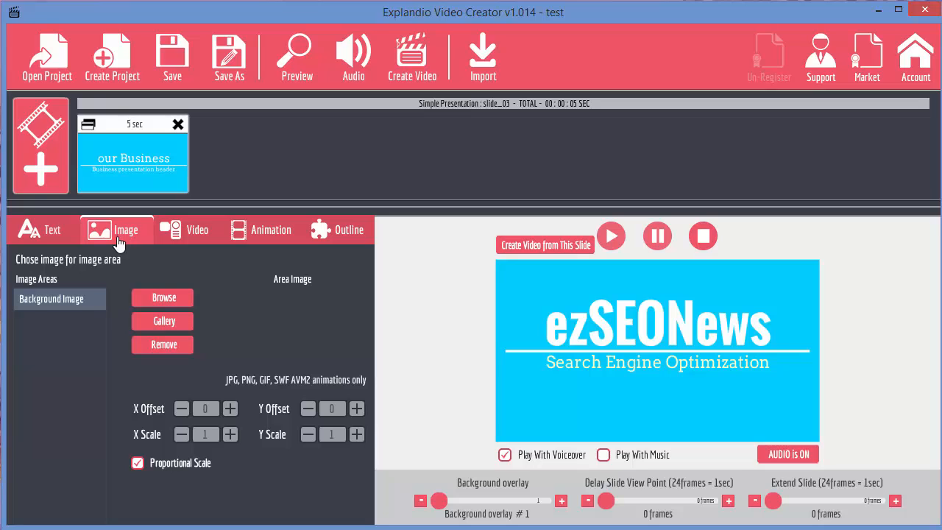
{"action": "mouse_move", "coordinate": [79, 309]}
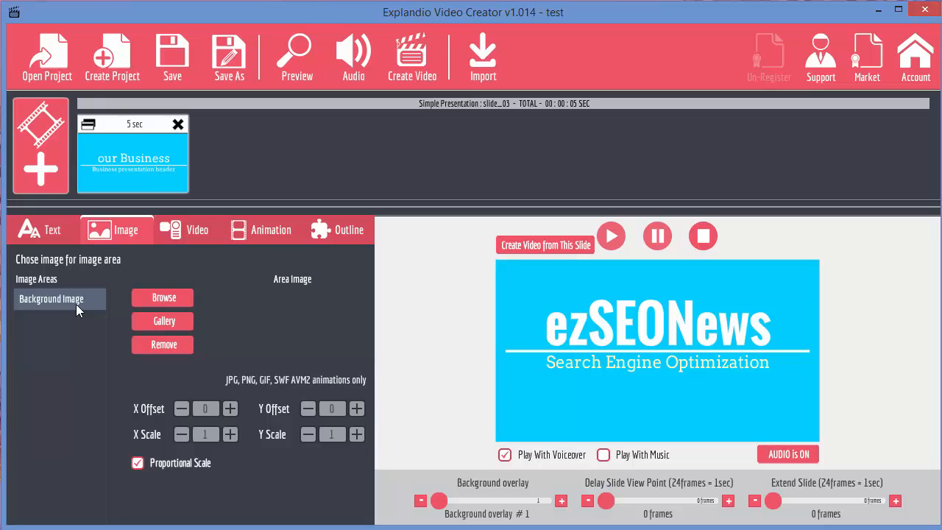
{"action": "mouse_move", "coordinate": [20, 309]}
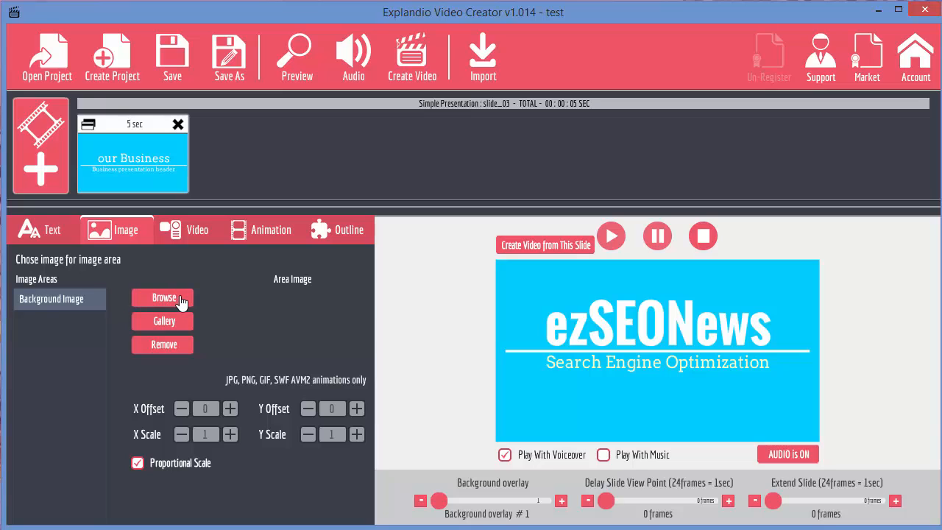
{"action": "left_click", "coordinate": [162, 298]}
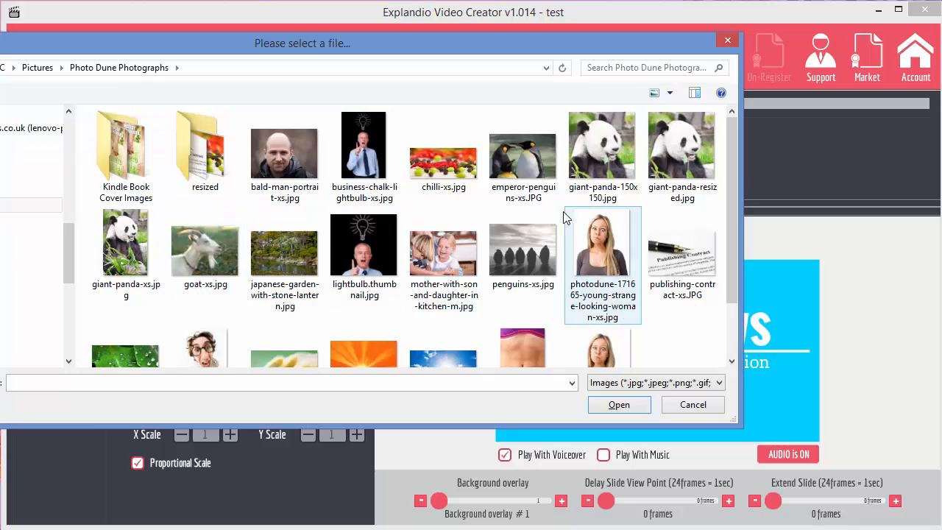
{"action": "left_click", "coordinate": [680, 144]}
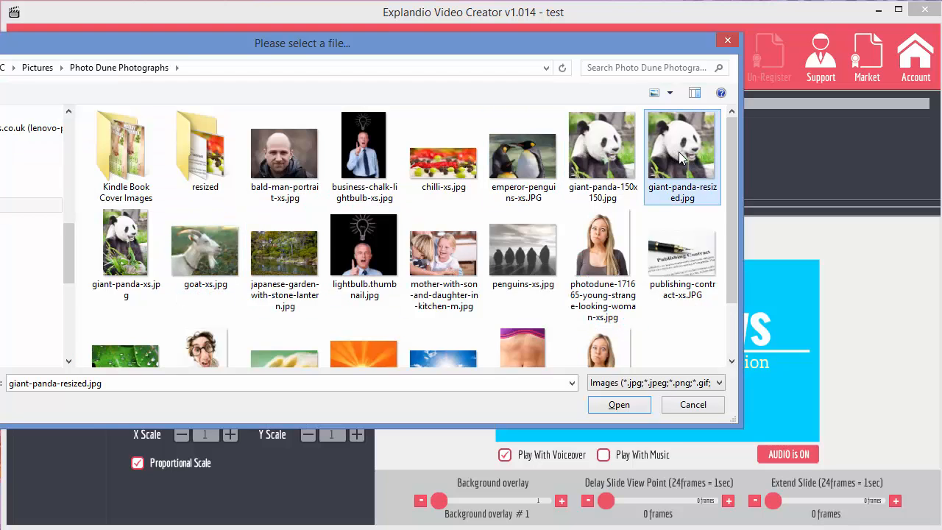
{"action": "left_click", "coordinate": [618, 404]}
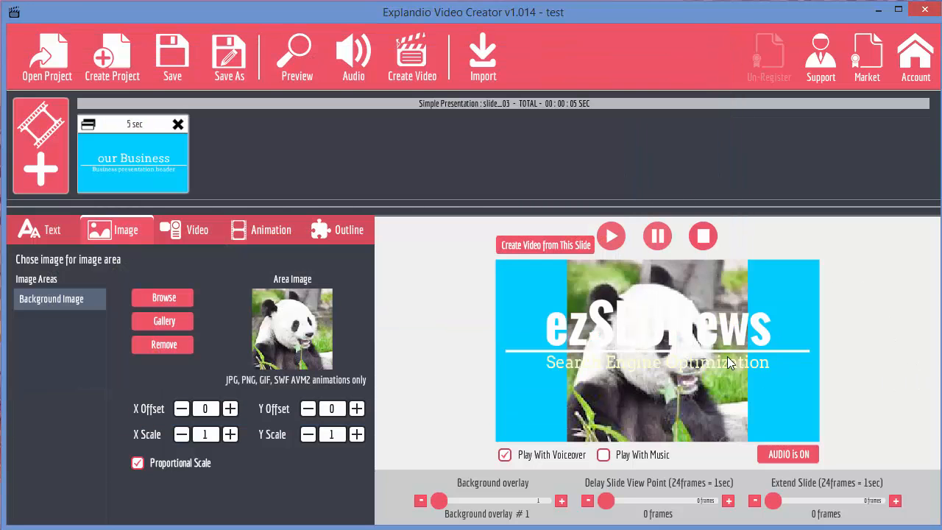
{"action": "mouse_move", "coordinate": [630, 272]}
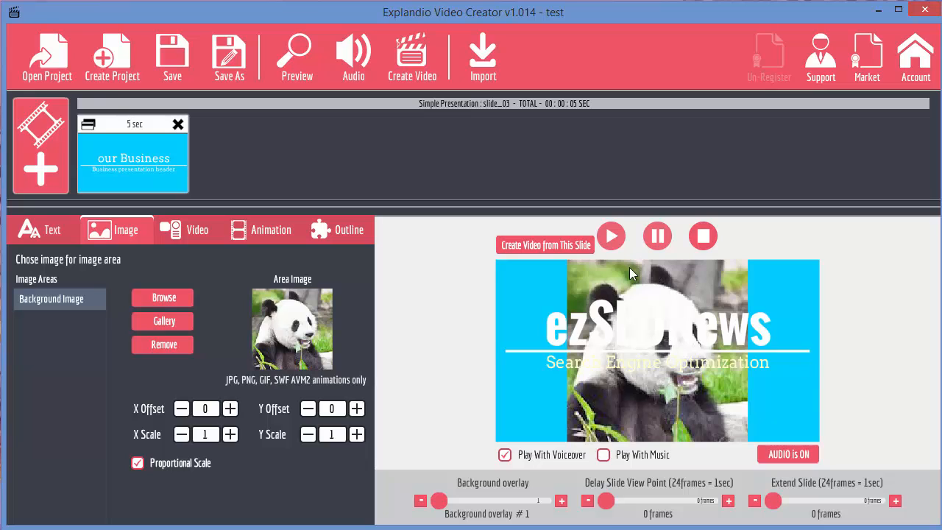
{"action": "mouse_move", "coordinate": [164, 298]}
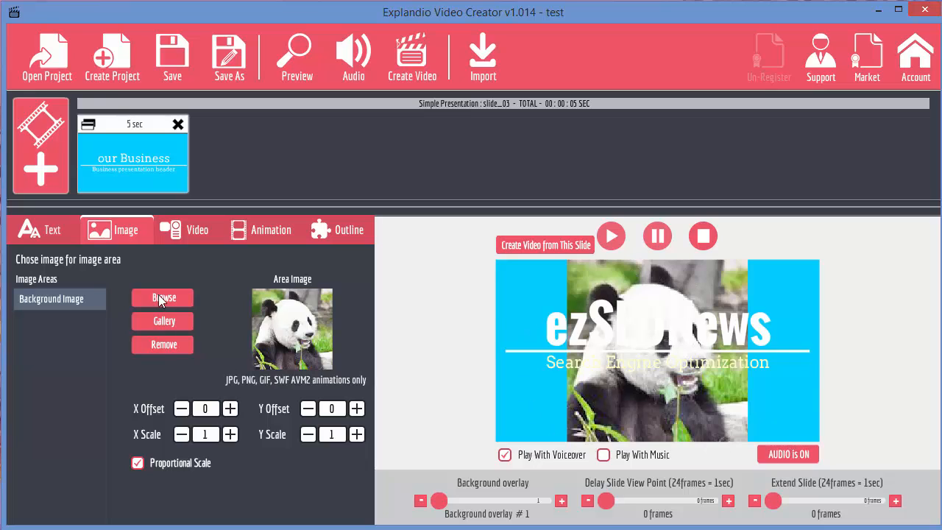
{"action": "left_click", "coordinate": [162, 344]}
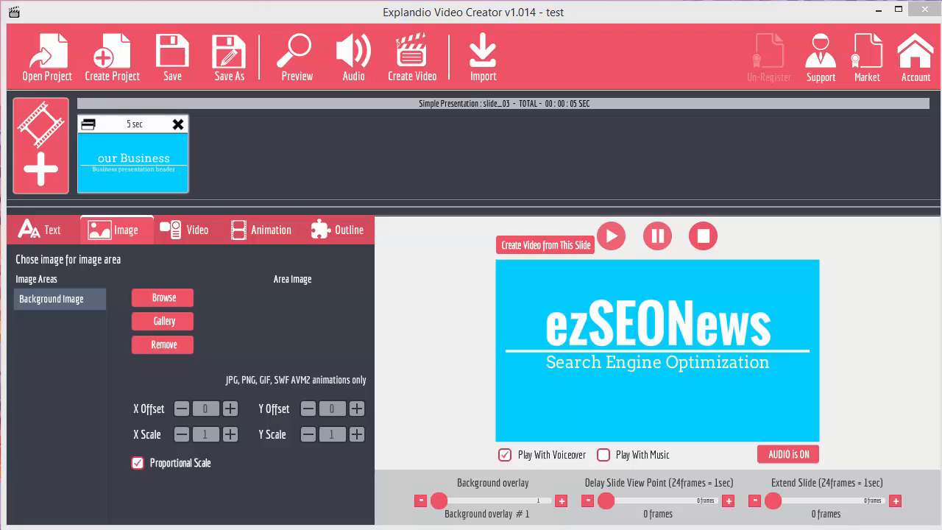
{"action": "mouse_move", "coordinate": [743, 268]}
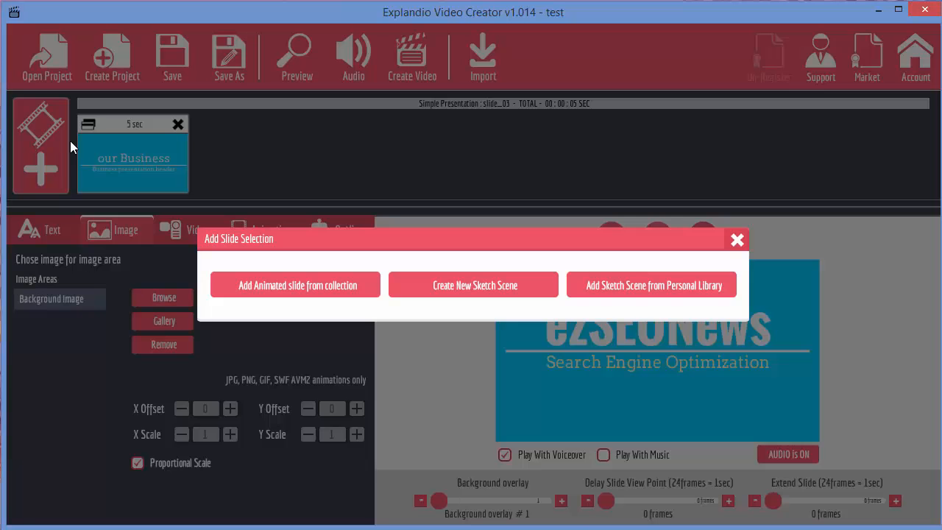
Step: Dismiss the slide collection, then browse for and load the stone lantern photo as the background
{"action": "left_click", "coordinate": [295, 286]}
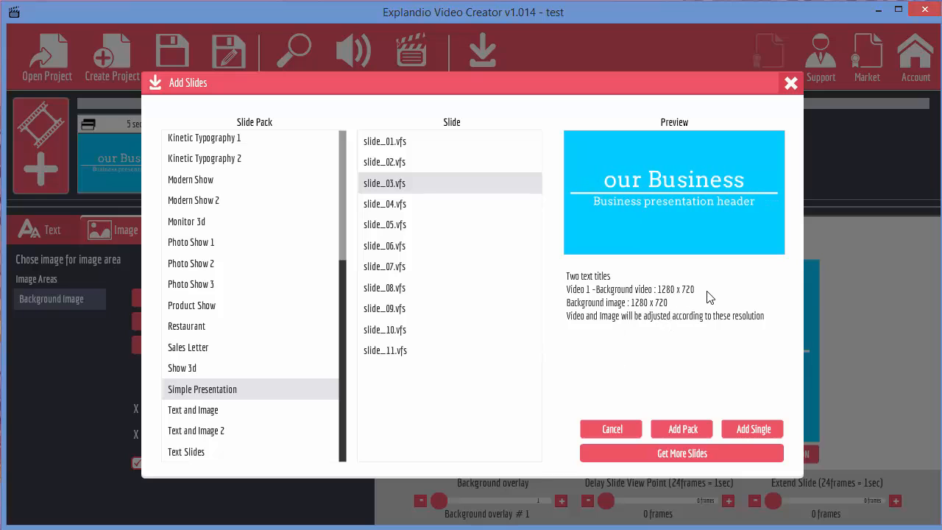
{"action": "left_click", "coordinate": [750, 429]}
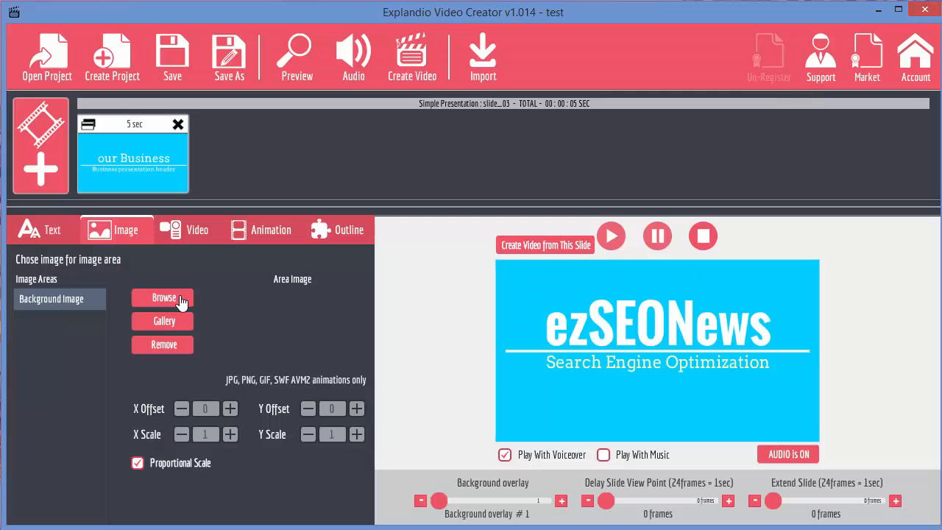
{"action": "left_click", "coordinate": [162, 298]}
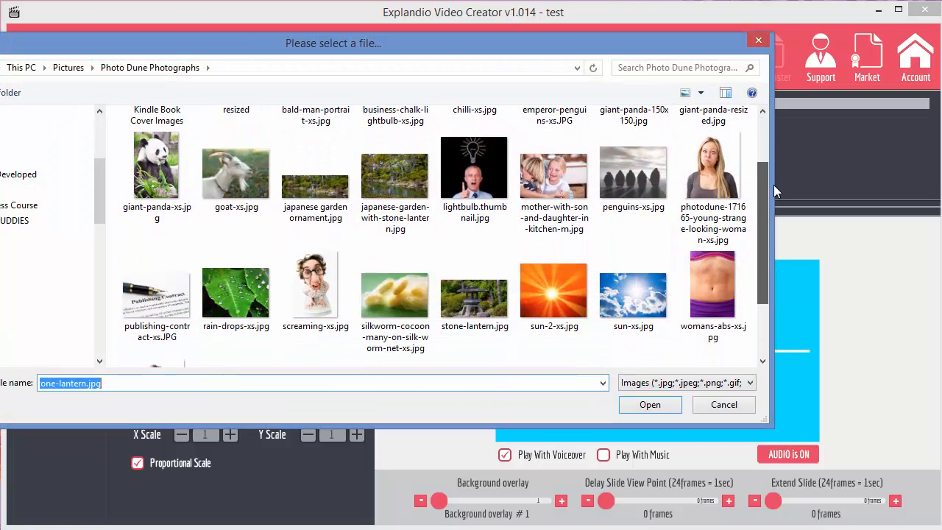
{"action": "left_click", "coordinate": [649, 404]}
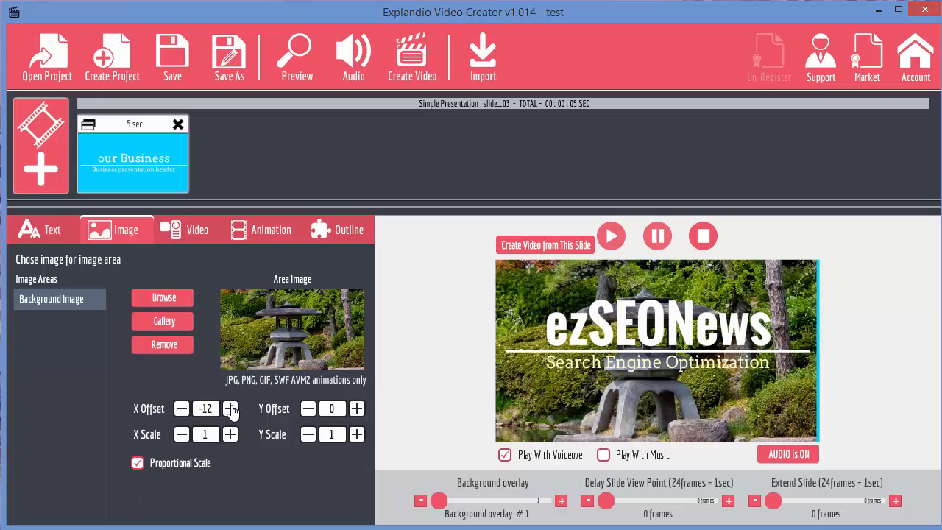
{"action": "left_click", "coordinate": [230, 409]}
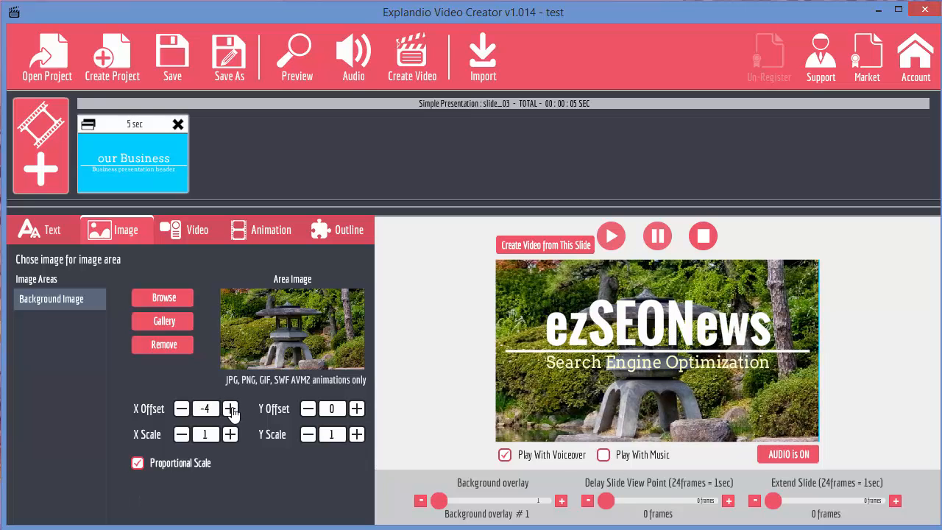
{"action": "left_click", "coordinate": [229, 409]}
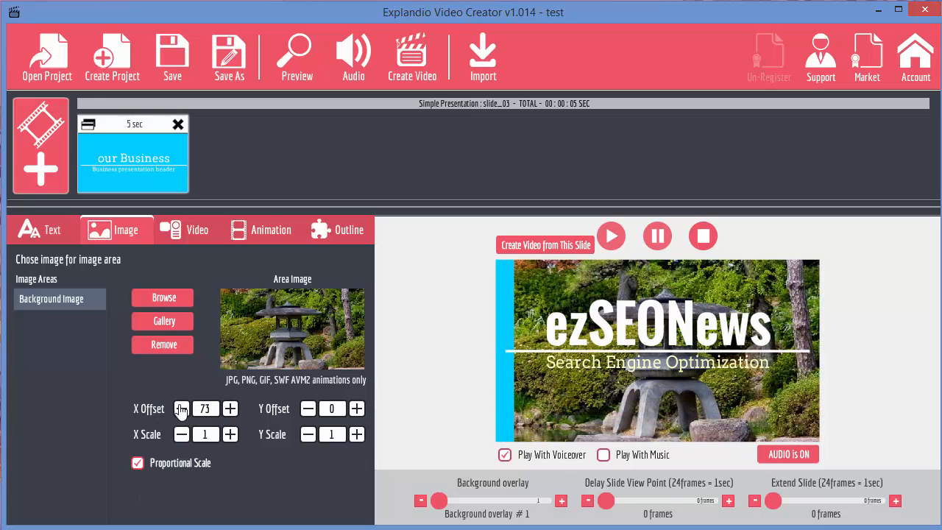
{"action": "left_click", "coordinate": [182, 409]}
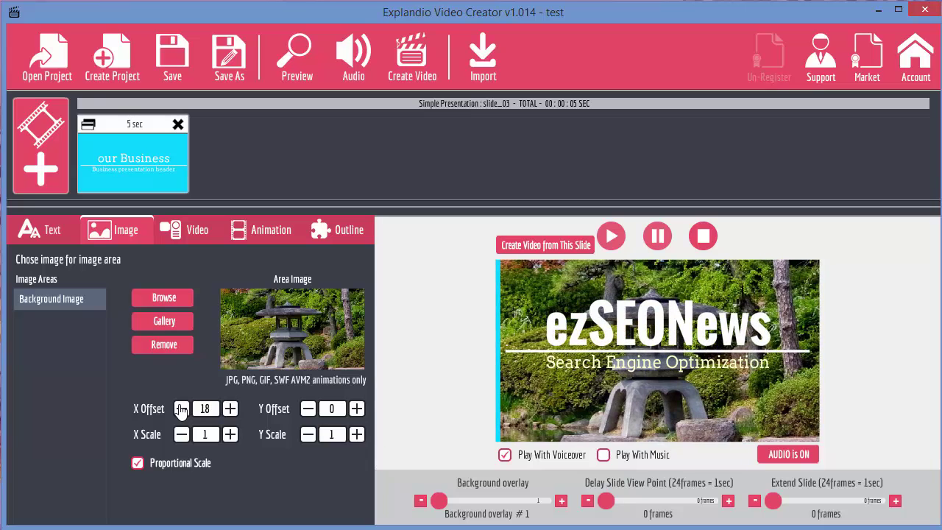
{"action": "left_click", "coordinate": [181, 409]}
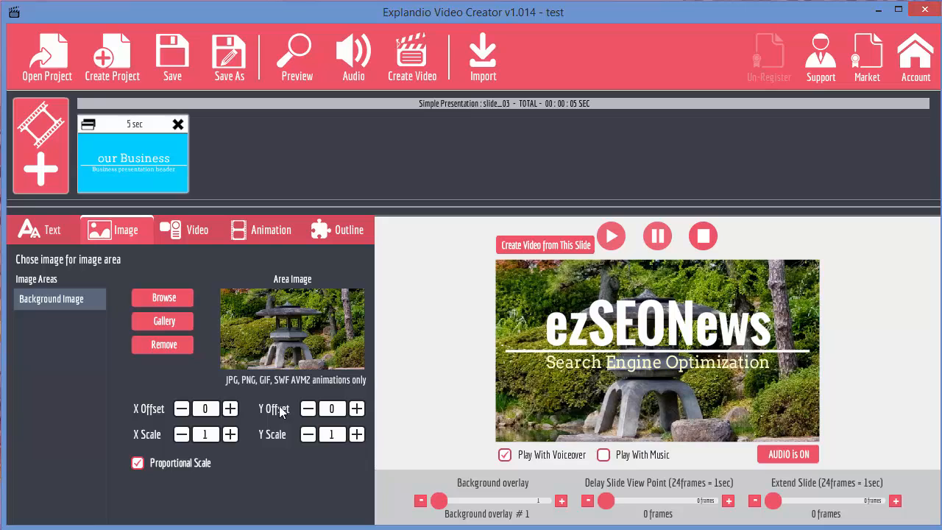
{"action": "left_click", "coordinate": [356, 409]}
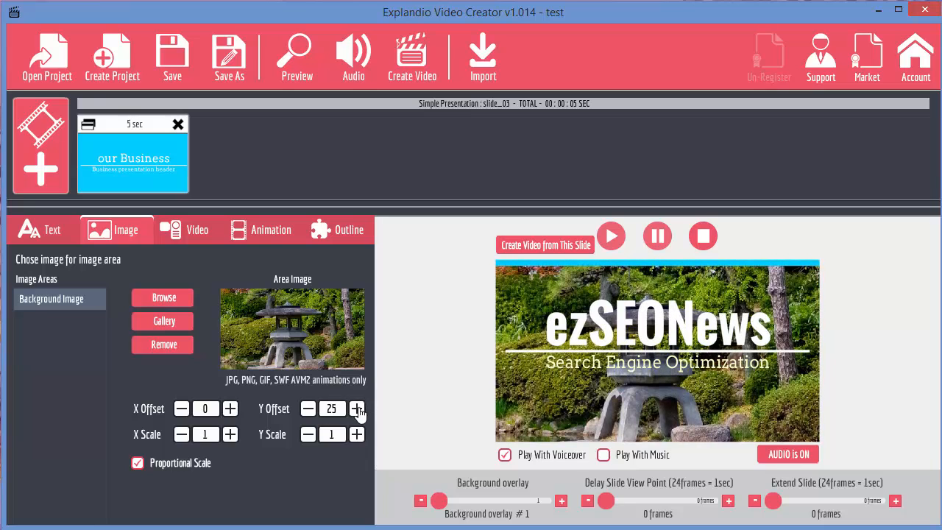
{"action": "left_click", "coordinate": [307, 410]}
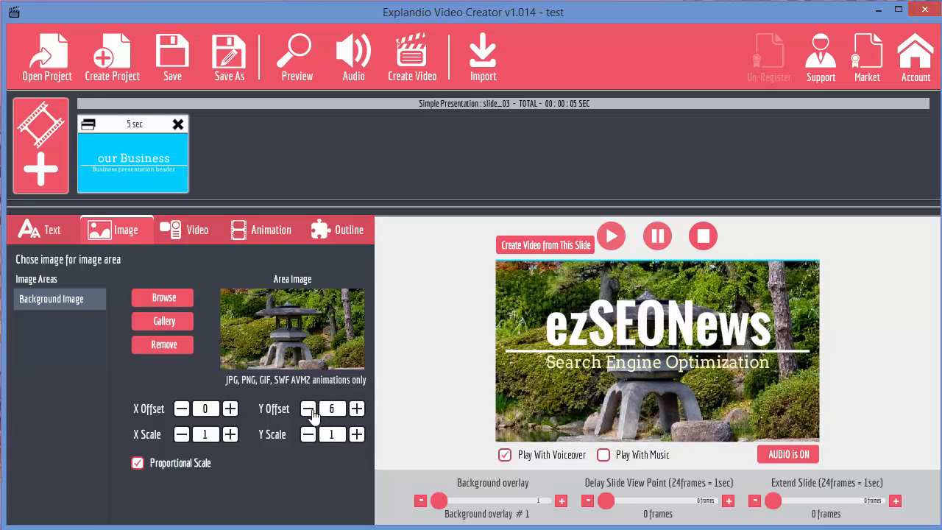
{"action": "left_click", "coordinate": [308, 409]}
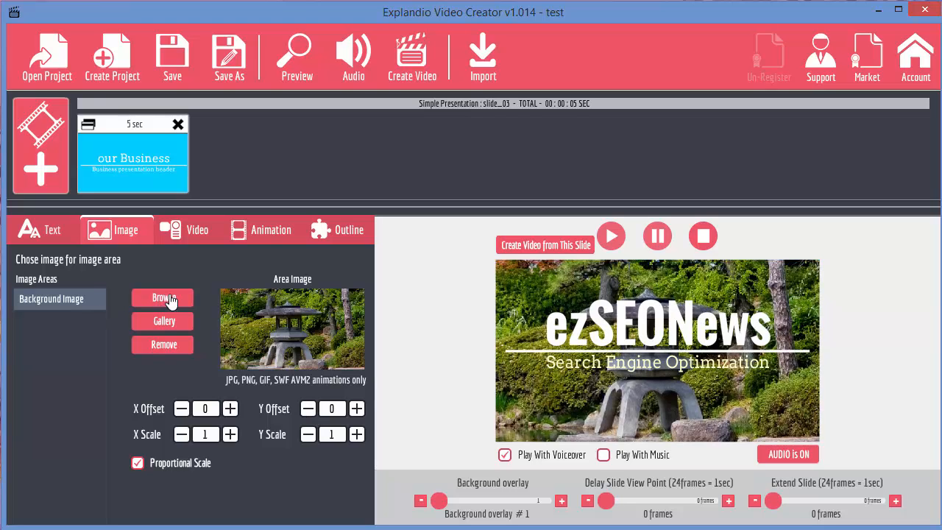
Step: Load a panda photo as the background, shift it left and enlarge its scale
{"action": "left_click", "coordinate": [162, 345]}
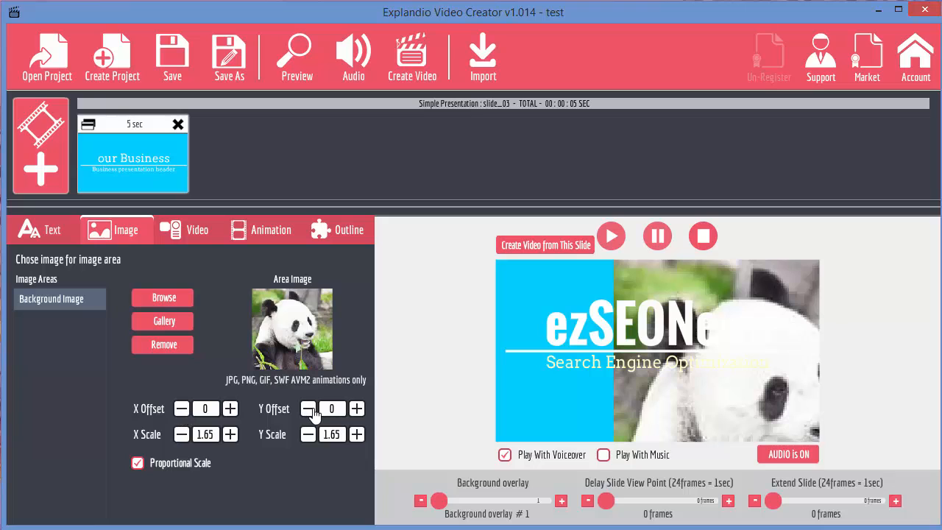
{"action": "left_click", "coordinate": [181, 409]}
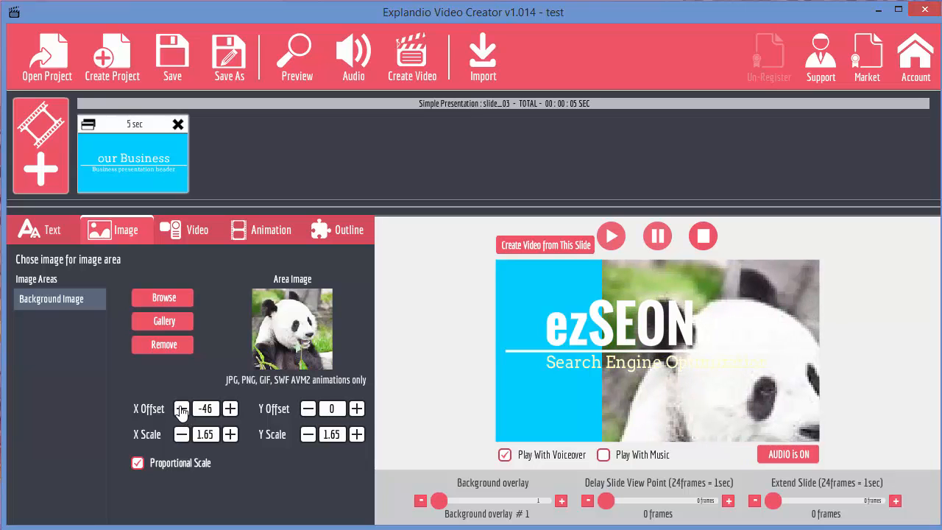
{"action": "left_click", "coordinate": [183, 409]}
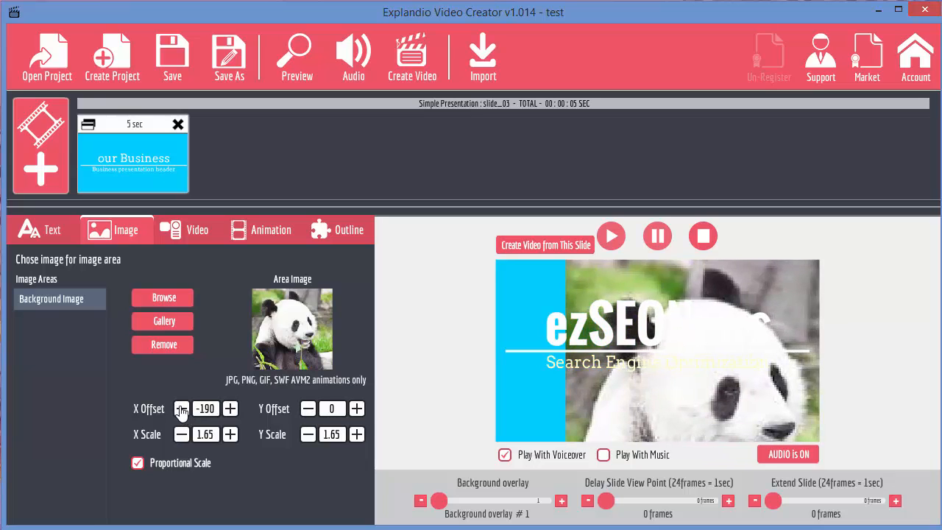
{"action": "left_click", "coordinate": [181, 409]}
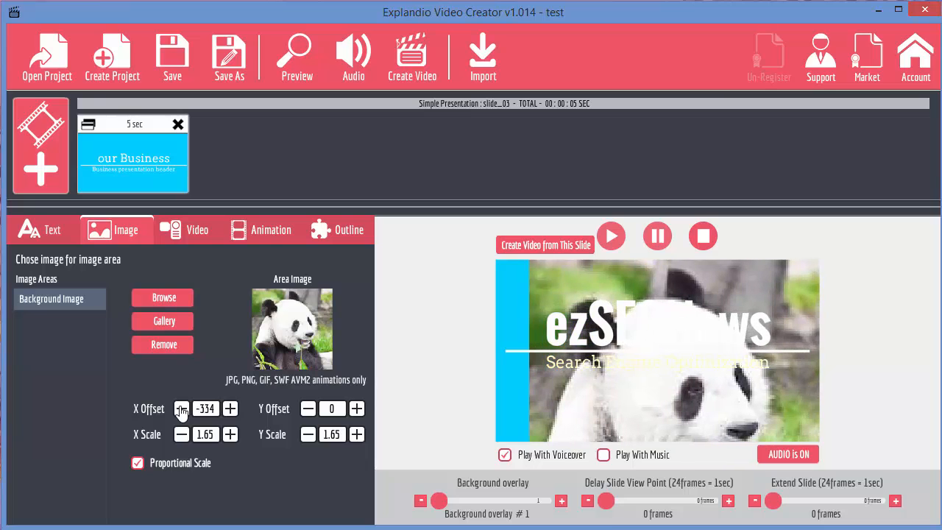
{"action": "left_click", "coordinate": [182, 409]}
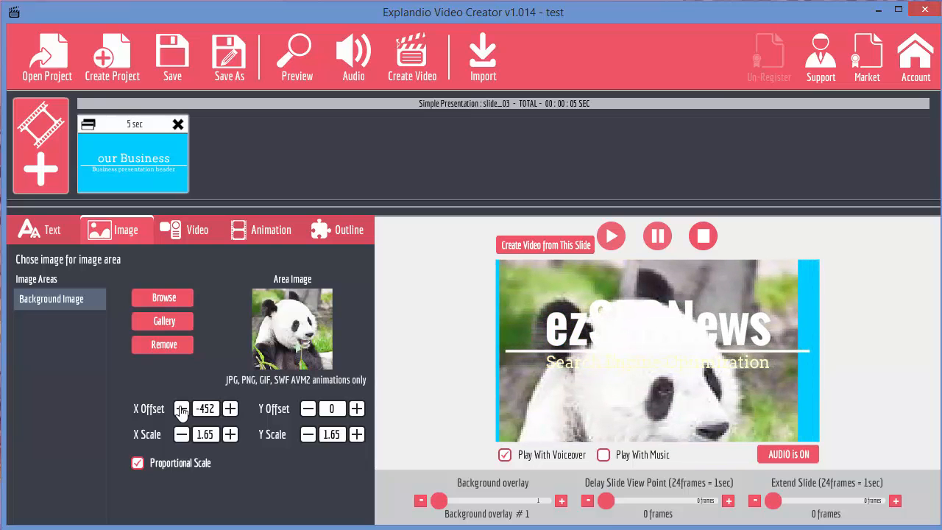
{"action": "left_click", "coordinate": [356, 434]}
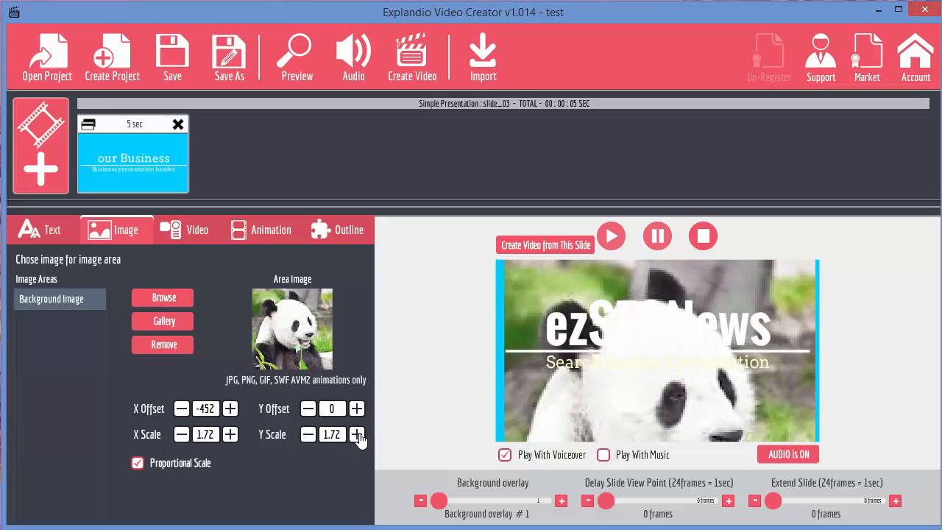
{"action": "left_click", "coordinate": [356, 434]}
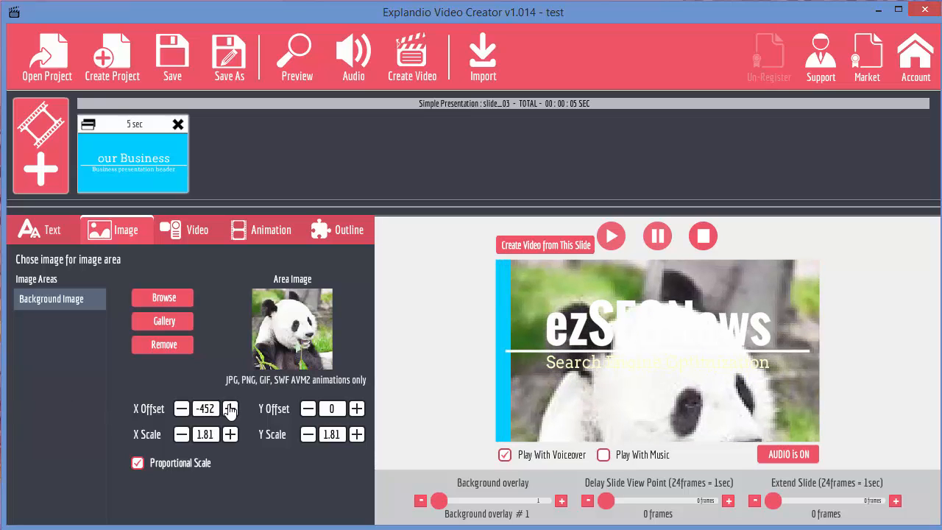
Step: Reframe the panda's face with further X/Y offsets, then remove the background image
{"action": "left_click", "coordinate": [181, 410]}
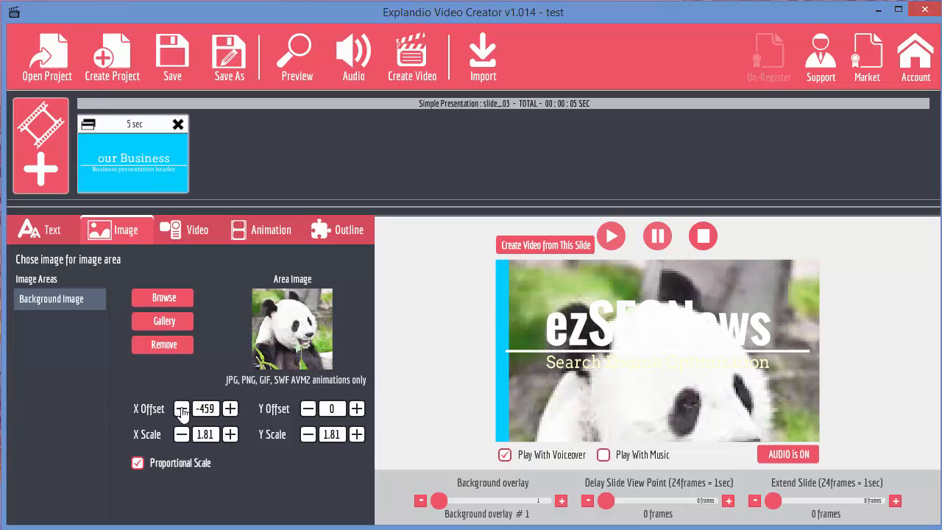
{"action": "left_click", "coordinate": [182, 409]}
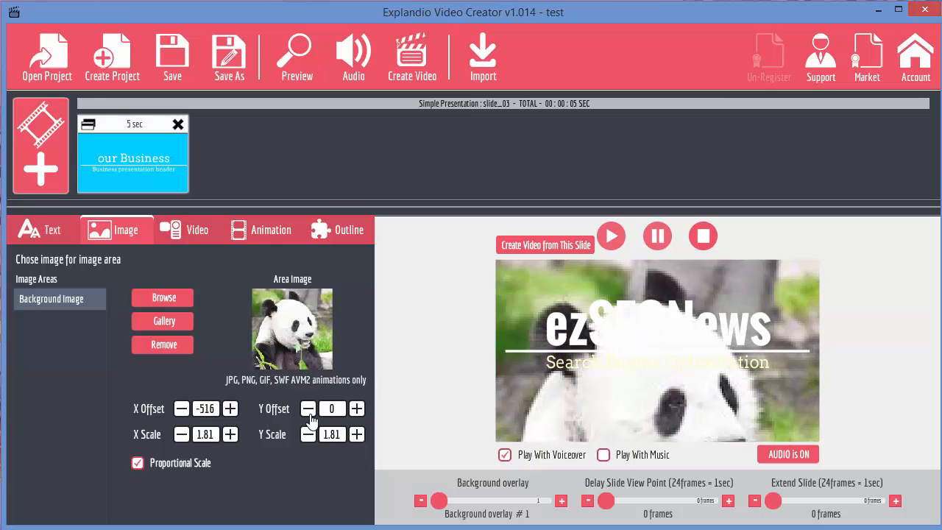
{"action": "left_click", "coordinate": [309, 409]}
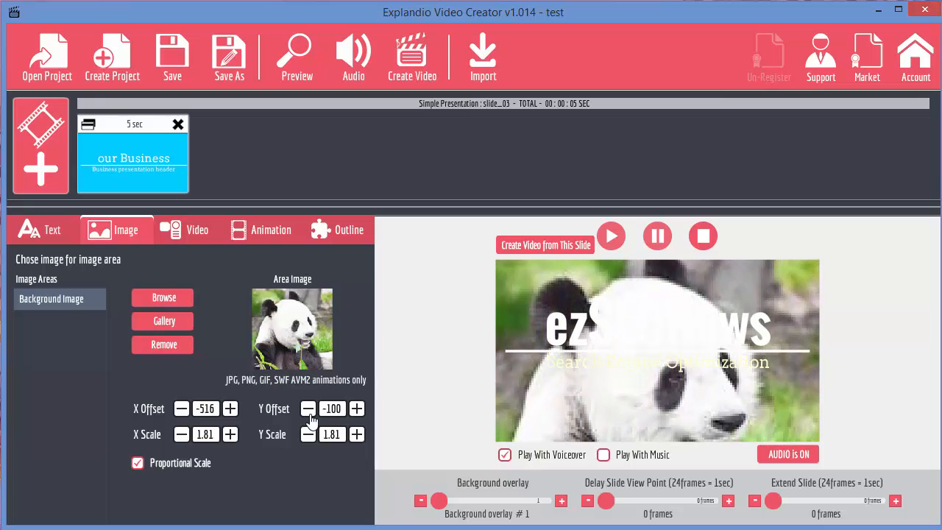
{"action": "left_click", "coordinate": [307, 409]}
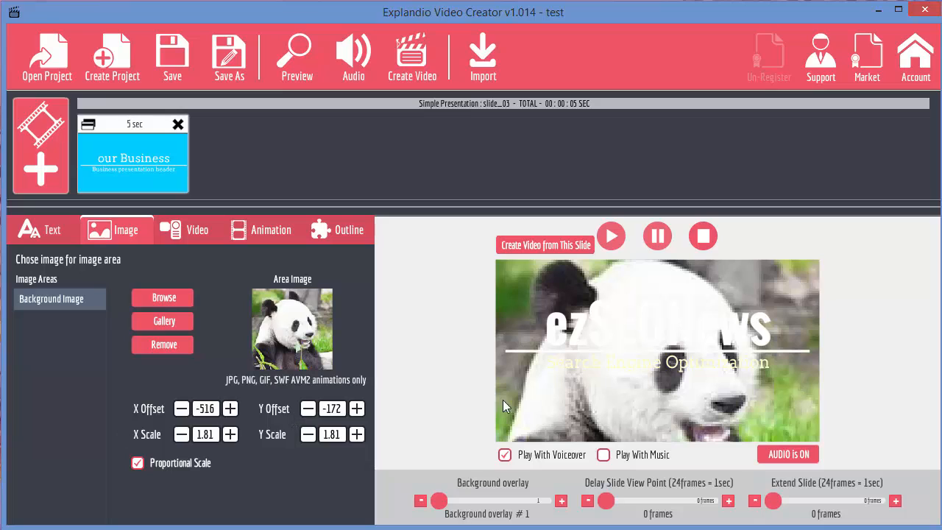
{"action": "mouse_move", "coordinate": [356, 434]}
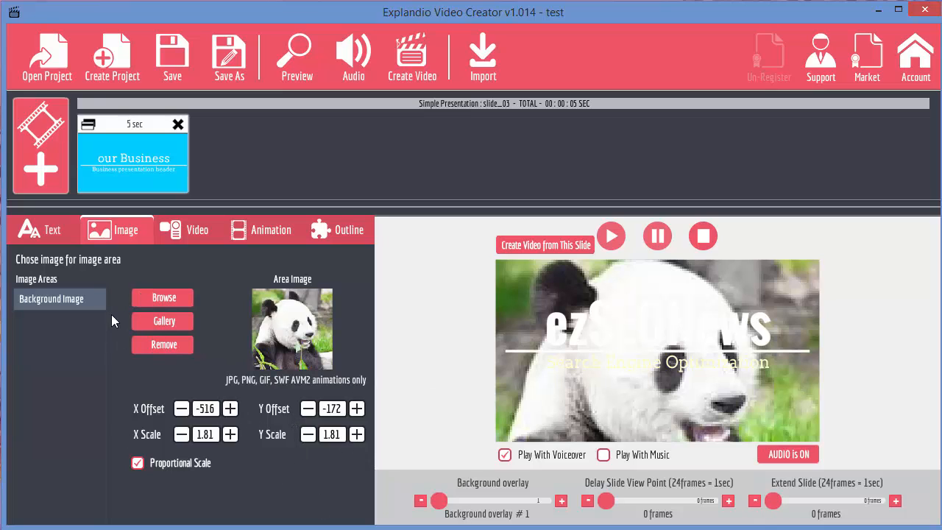
{"action": "left_click", "coordinate": [163, 344]}
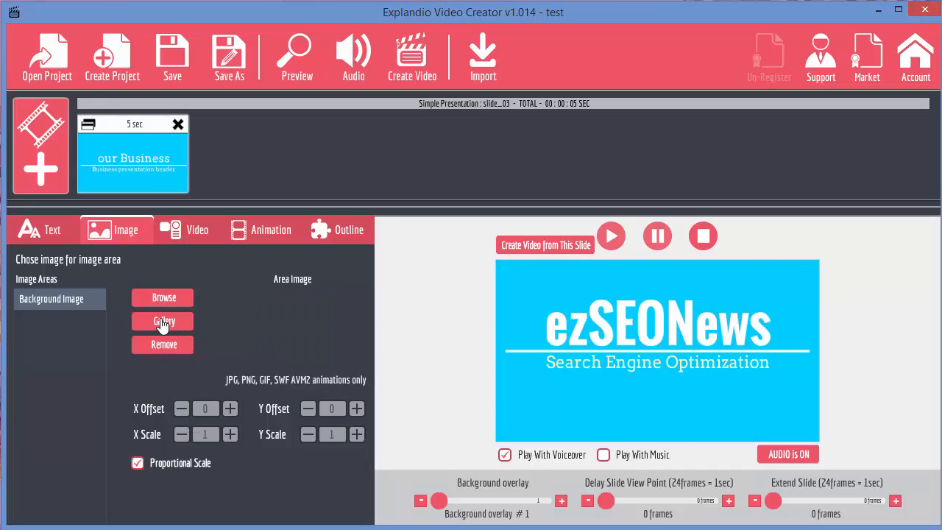
Step: Add the happy businesswoman animation from the gallery's Character Businesswoman folder
{"action": "left_click", "coordinate": [162, 321]}
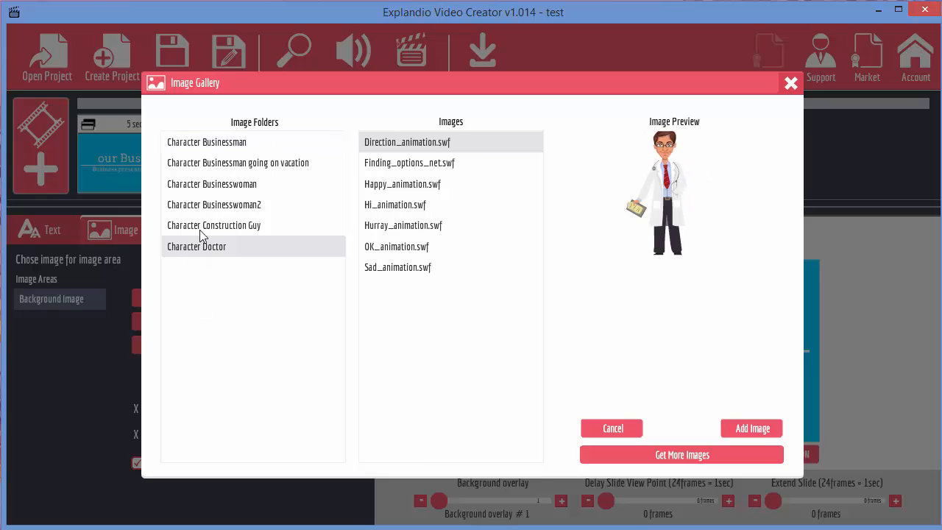
{"action": "left_click", "coordinate": [215, 204]}
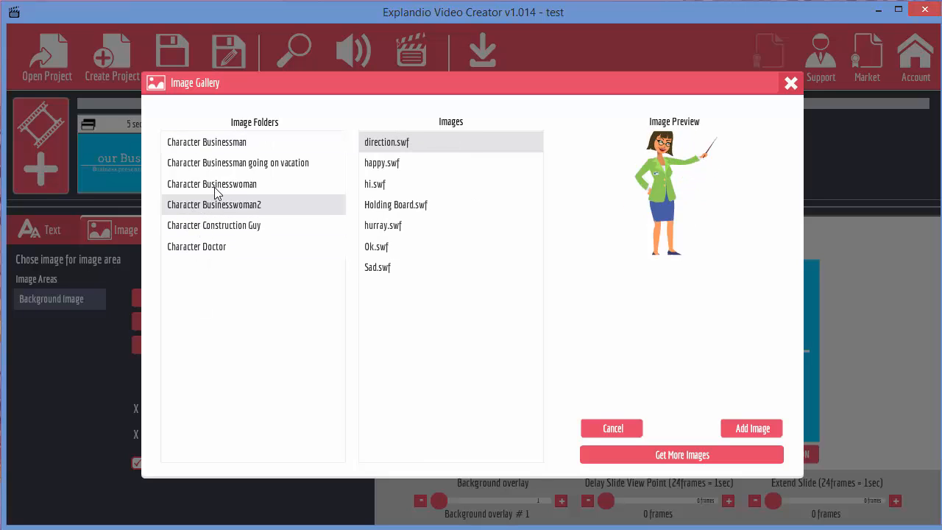
{"action": "left_click", "coordinate": [212, 184]}
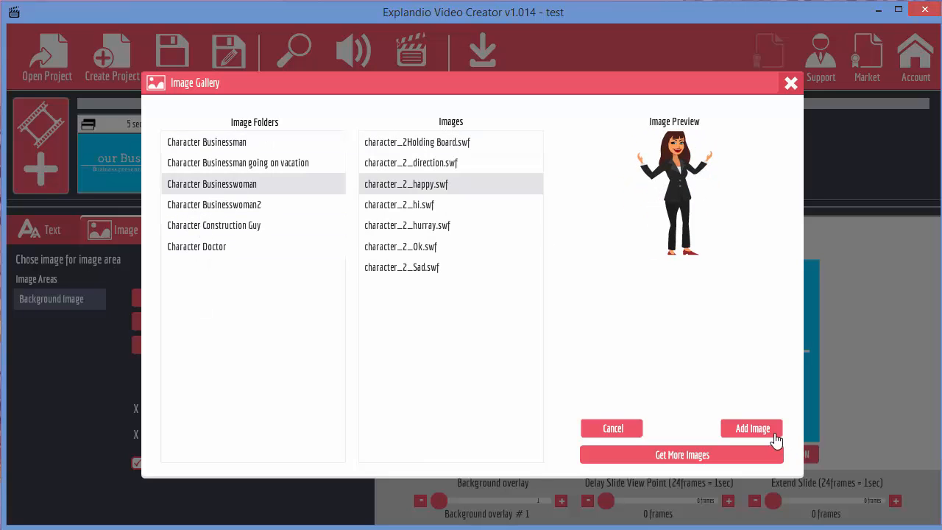
{"action": "left_click", "coordinate": [751, 428]}
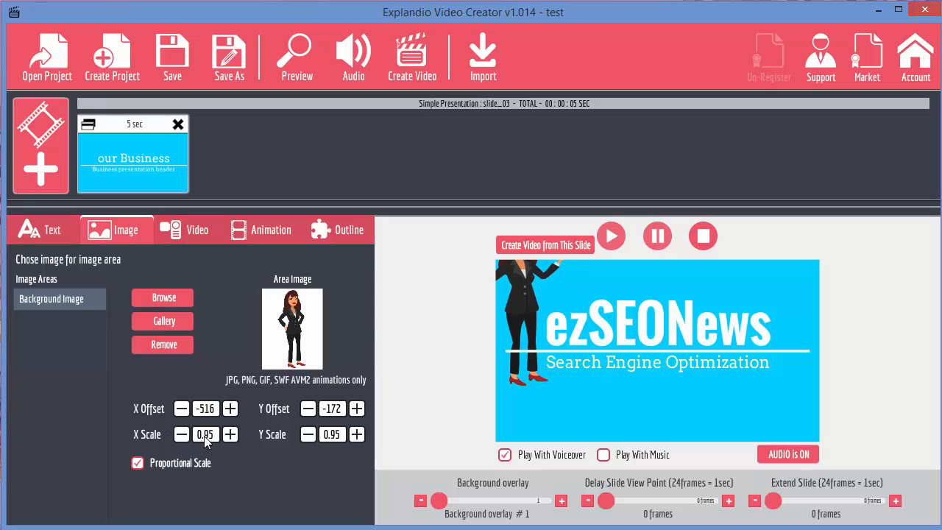
Step: Scale the businesswoman to full size and adjust her X Offset to stand beneath the title
{"action": "left_click", "coordinate": [230, 434]}
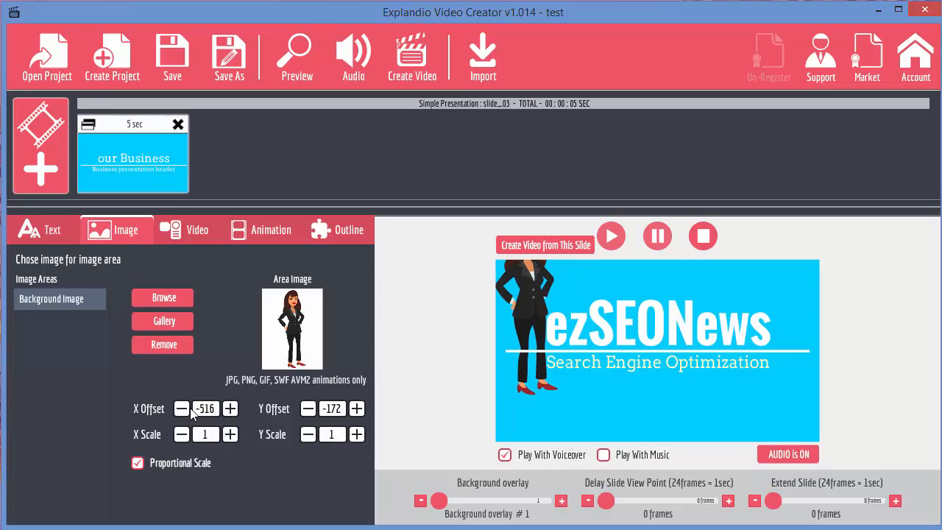
{"action": "left_click", "coordinate": [181, 410]}
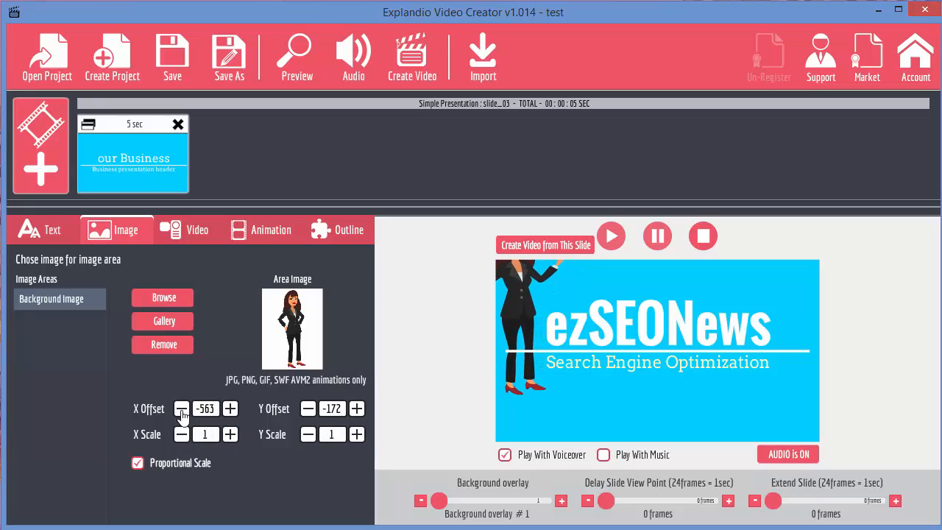
{"action": "left_click", "coordinate": [181, 409]}
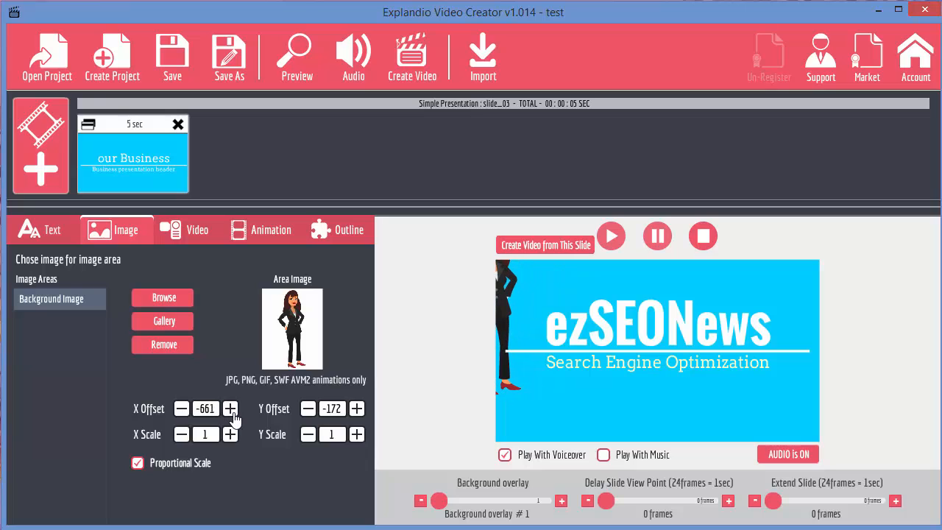
{"action": "left_click", "coordinate": [230, 409]}
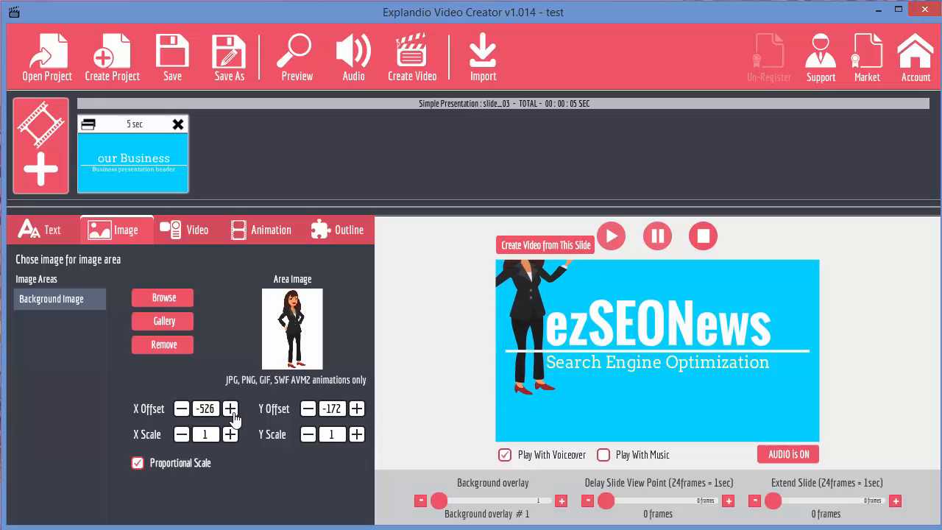
{"action": "left_click", "coordinate": [230, 409]}
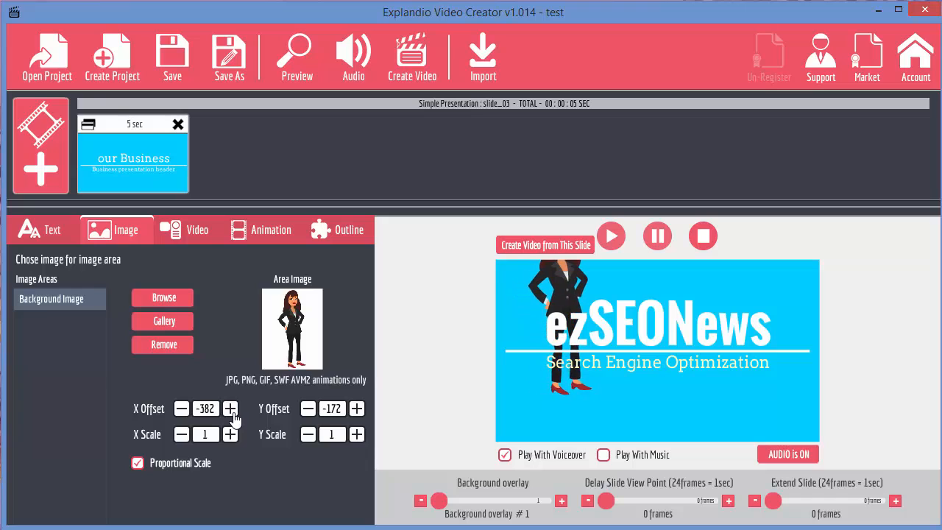
{"action": "left_click", "coordinate": [230, 409]}
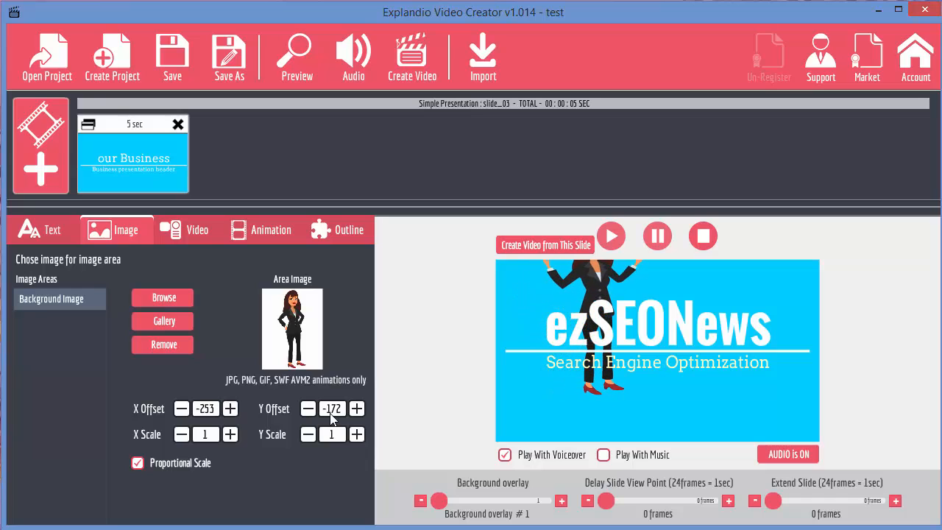
Step: Lower the businesswoman so her head shows and shift her further left into view
{"action": "left_click", "coordinate": [356, 409]}
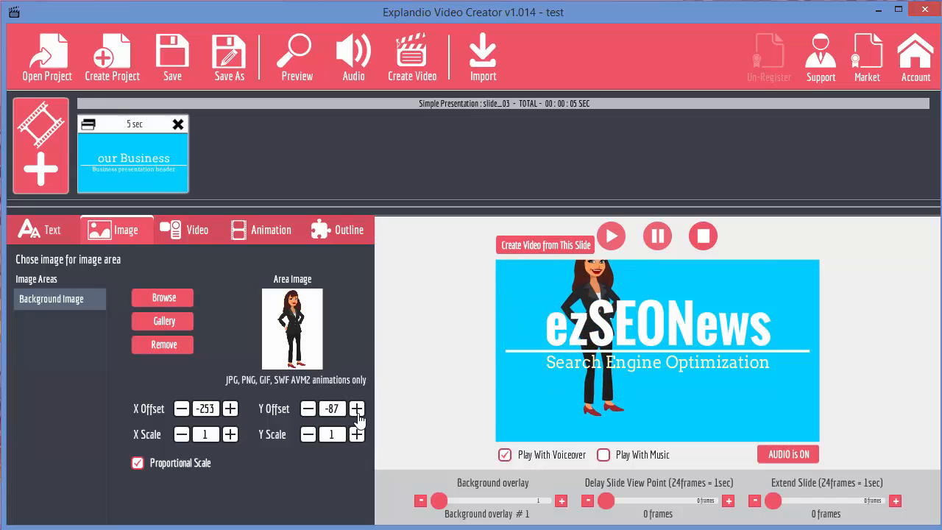
{"action": "left_click", "coordinate": [356, 409]}
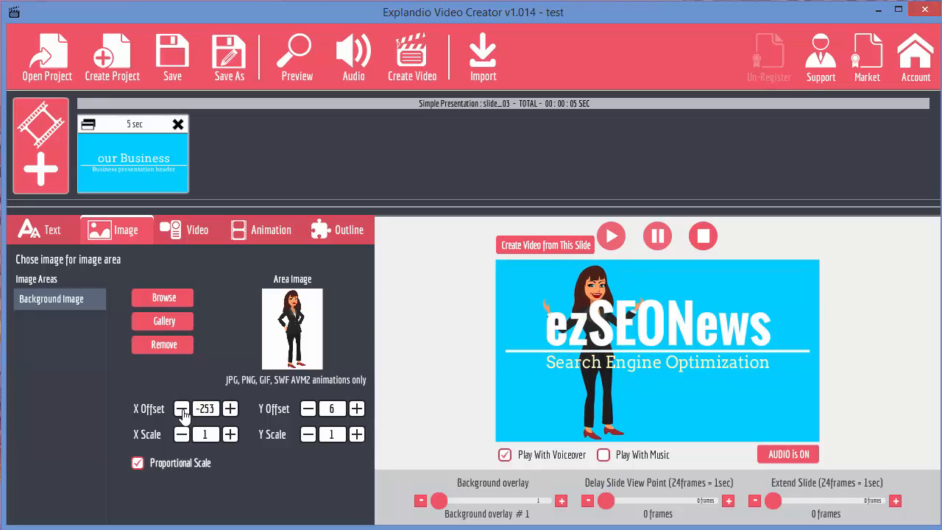
{"action": "left_click", "coordinate": [181, 409]}
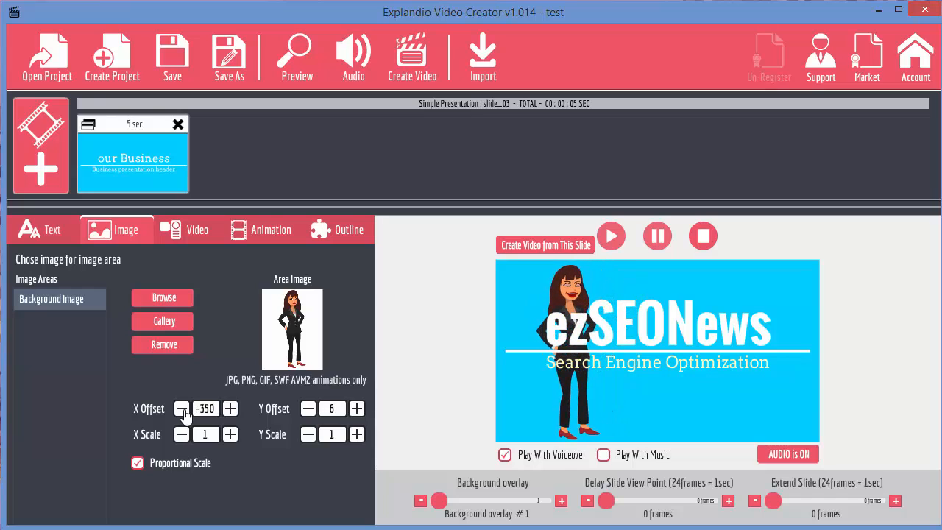
{"action": "left_click", "coordinate": [182, 409]}
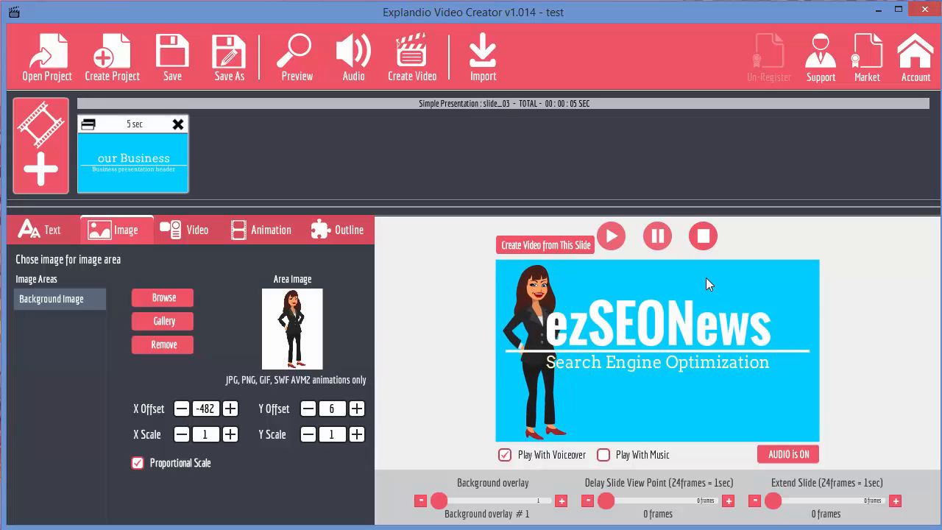
{"action": "mouse_move", "coordinate": [547, 292]}
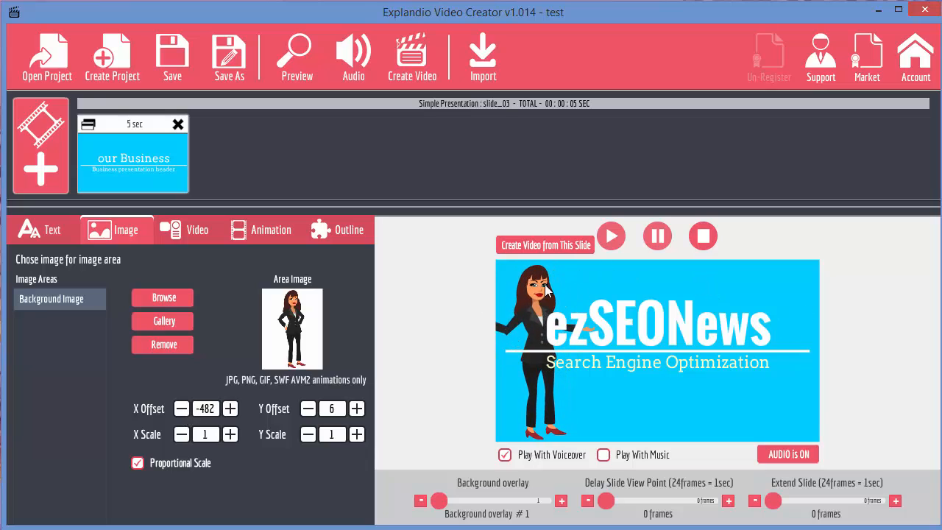
{"action": "mouse_move", "coordinate": [589, 312]}
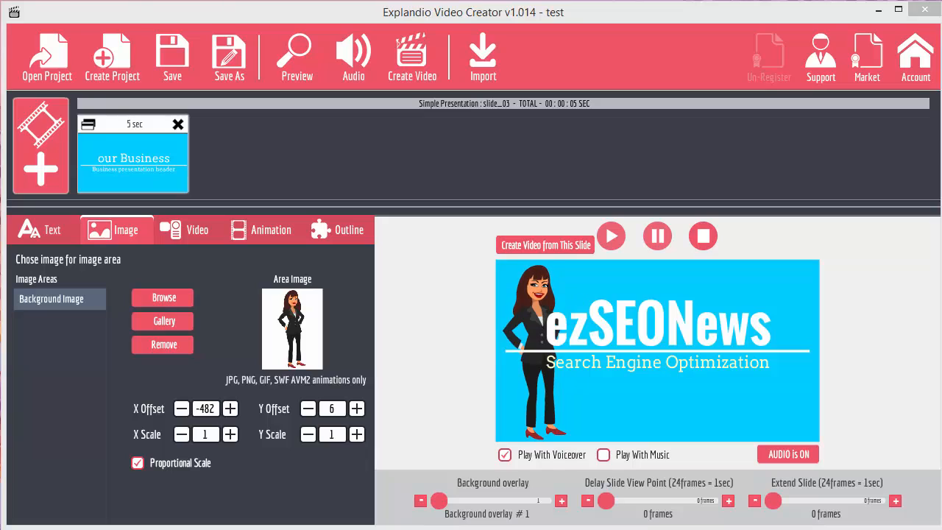
Step: Remove the businesswoman character so the ezSEONews slide is plain blue with only its title
{"action": "left_click", "coordinate": [162, 344]}
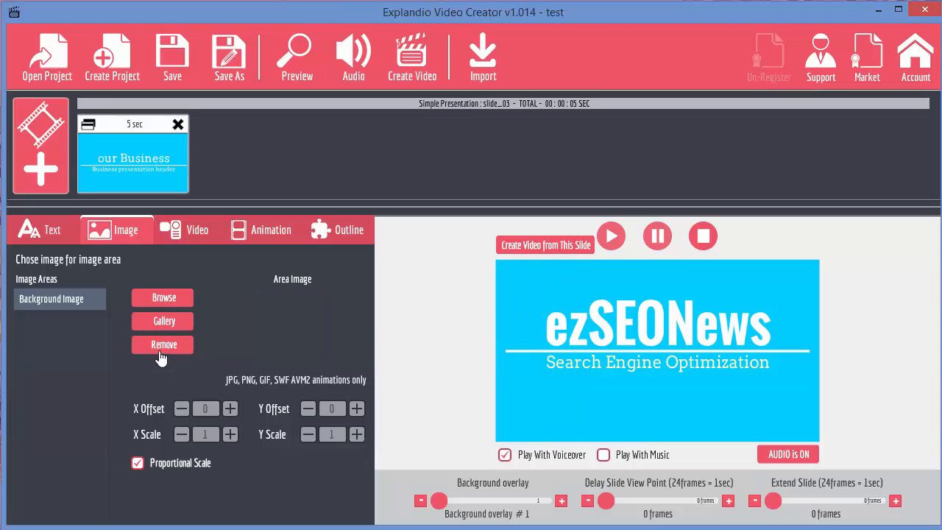
{"action": "mouse_move", "coordinate": [197, 230]}
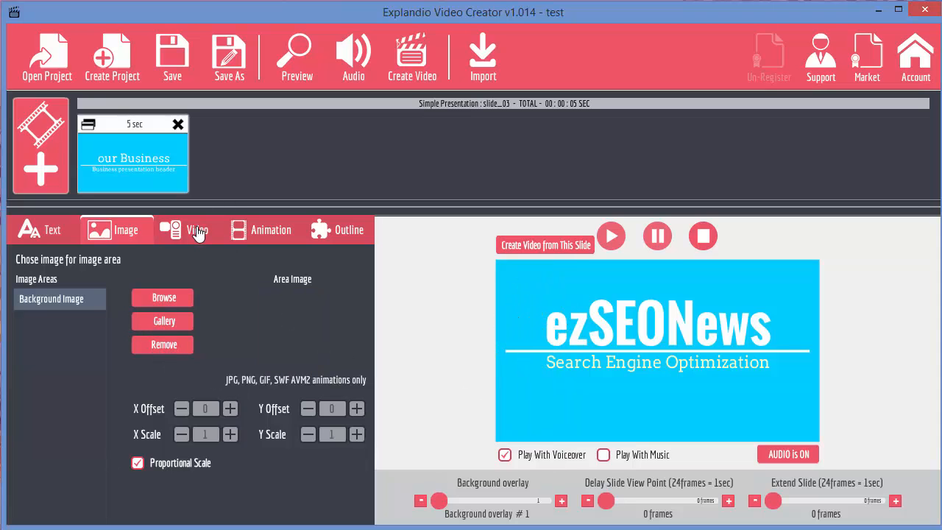
Step: Set test.mp4 from C:\temp\test as the slide's background video of grey spheres
{"action": "left_click", "coordinate": [198, 230]}
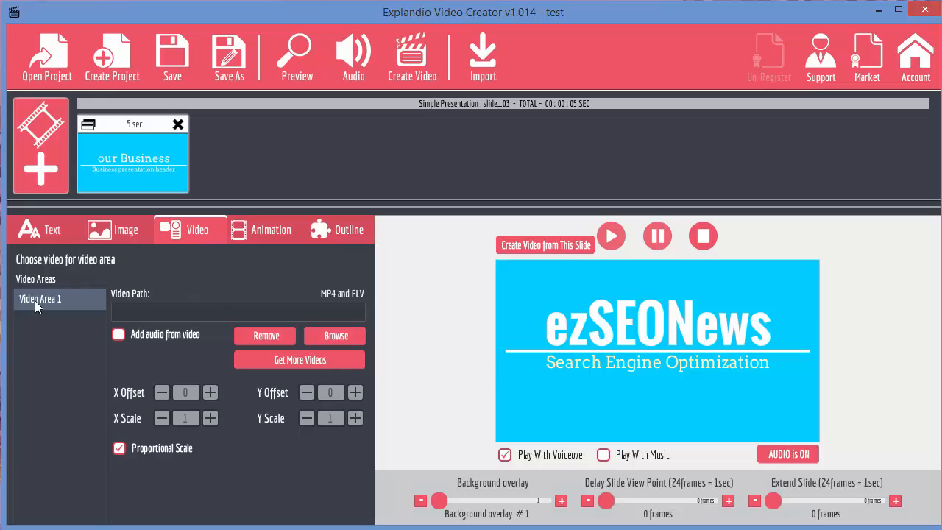
{"action": "mouse_move", "coordinate": [820, 313]}
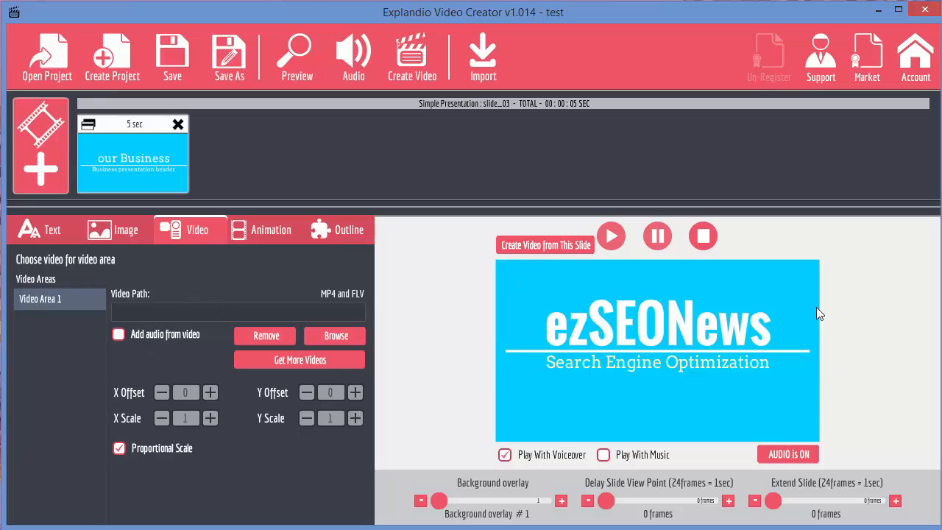
{"action": "mouse_move", "coordinate": [537, 251]}
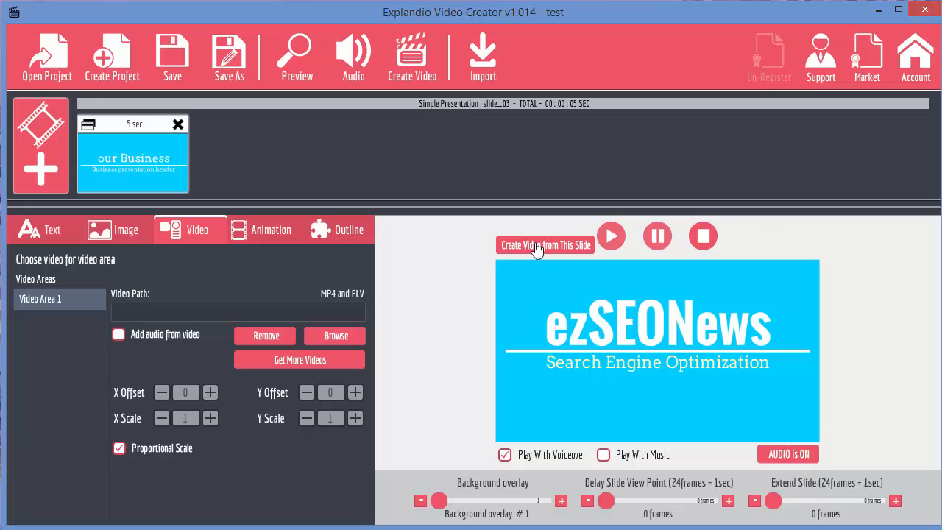
{"action": "mouse_move", "coordinate": [515, 328]}
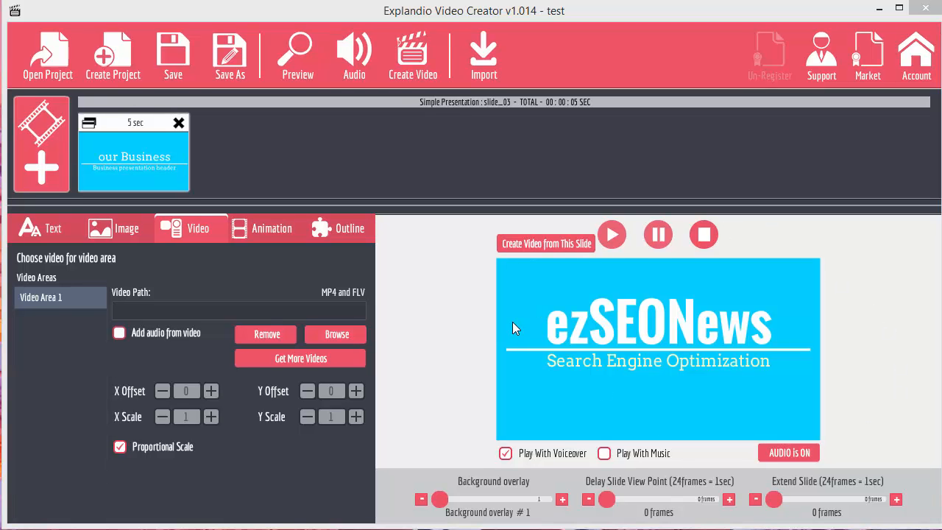
{"action": "left_click", "coordinate": [335, 334]}
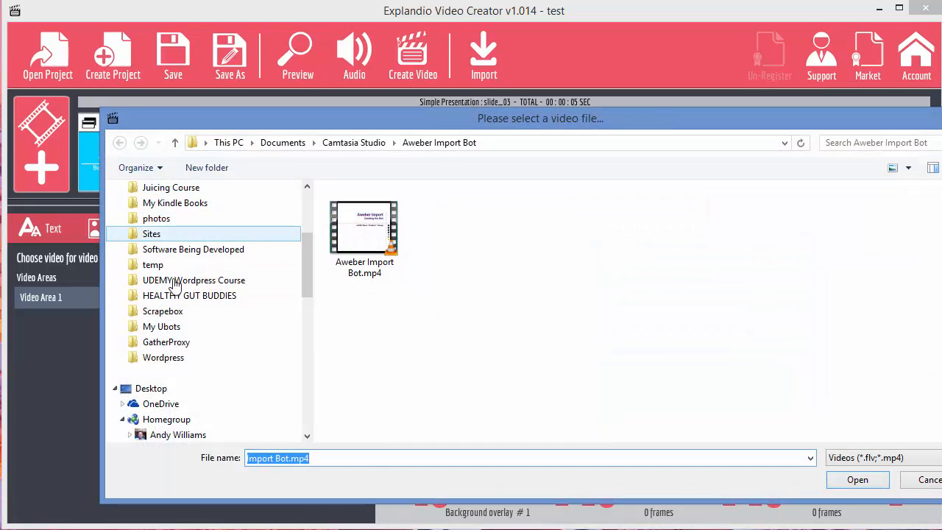
{"action": "left_click", "coordinate": [153, 265]}
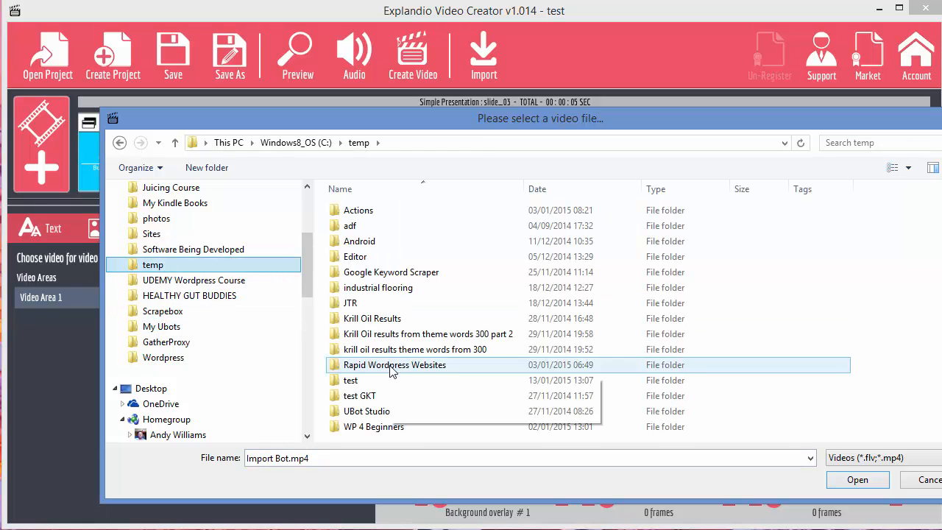
{"action": "left_click", "coordinate": [856, 479]}
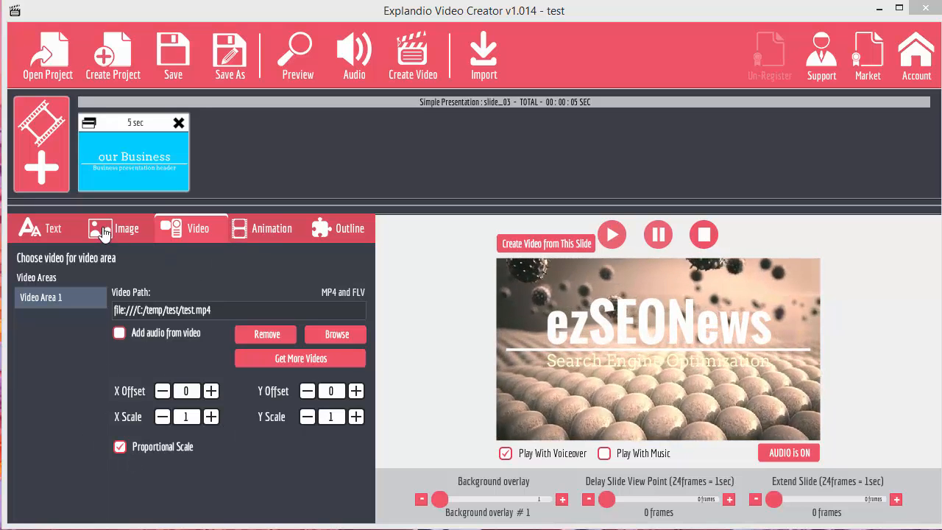
Step: Add slide_07 from the Simple Presentation pack as a second 6-second Business slide
{"action": "left_click", "coordinate": [126, 228]}
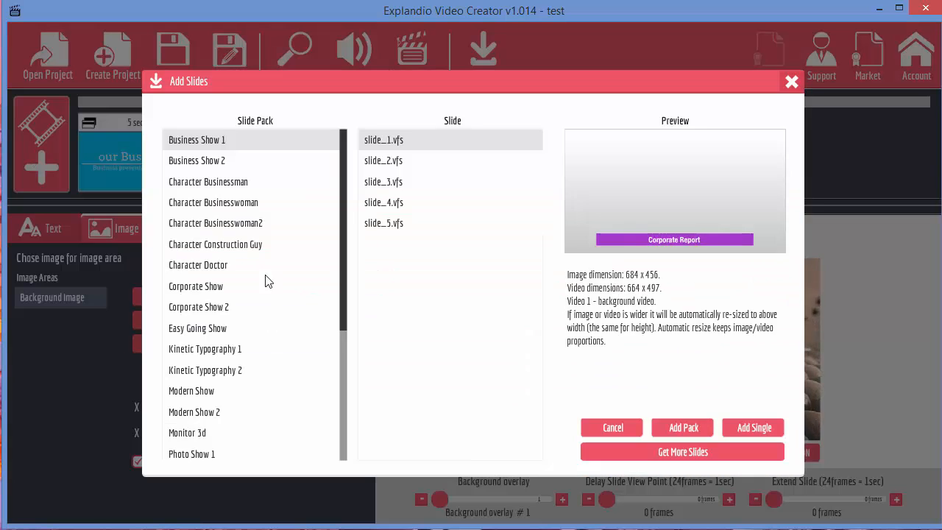
{"action": "scroll", "scroll_direction": "down", "scroll_amount": 3}
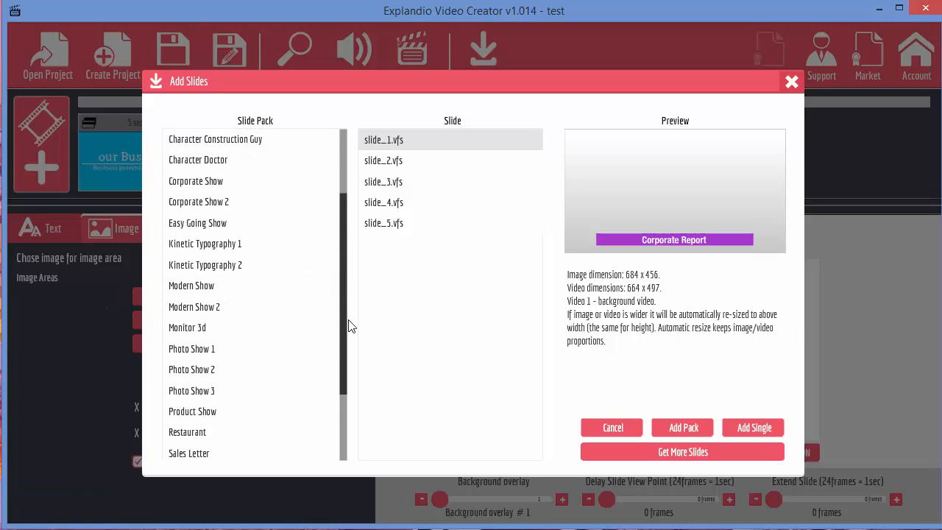
{"action": "scroll", "scroll_direction": "down", "scroll_amount": 3}
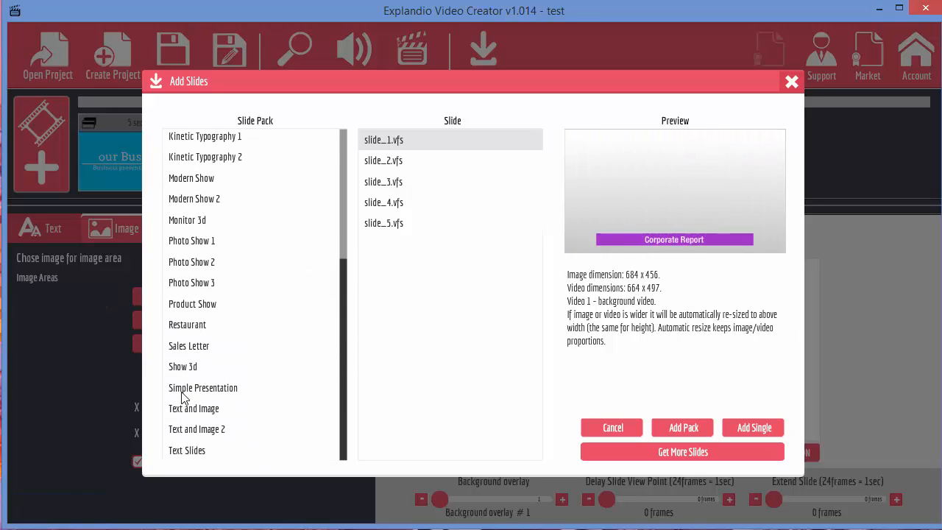
{"action": "left_click", "coordinate": [203, 389]}
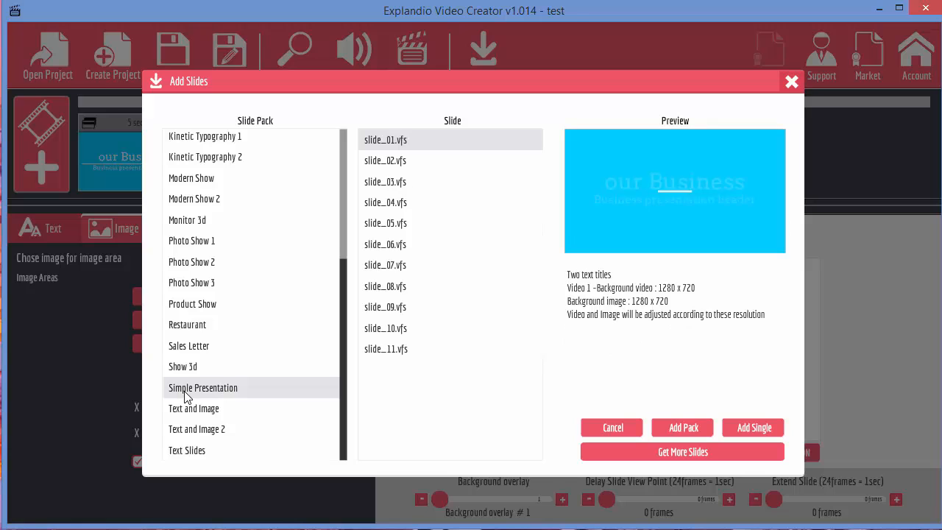
{"action": "left_click", "coordinate": [386, 264]}
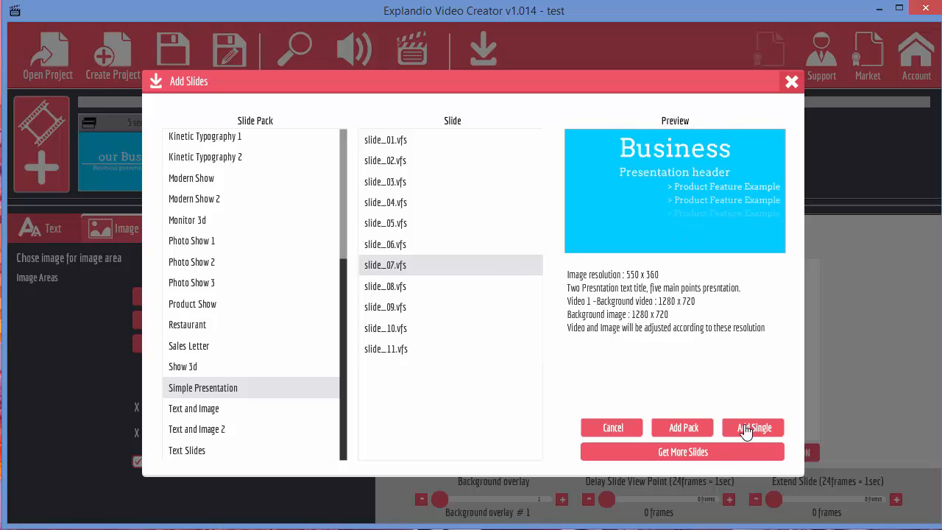
{"action": "left_click", "coordinate": [752, 427]}
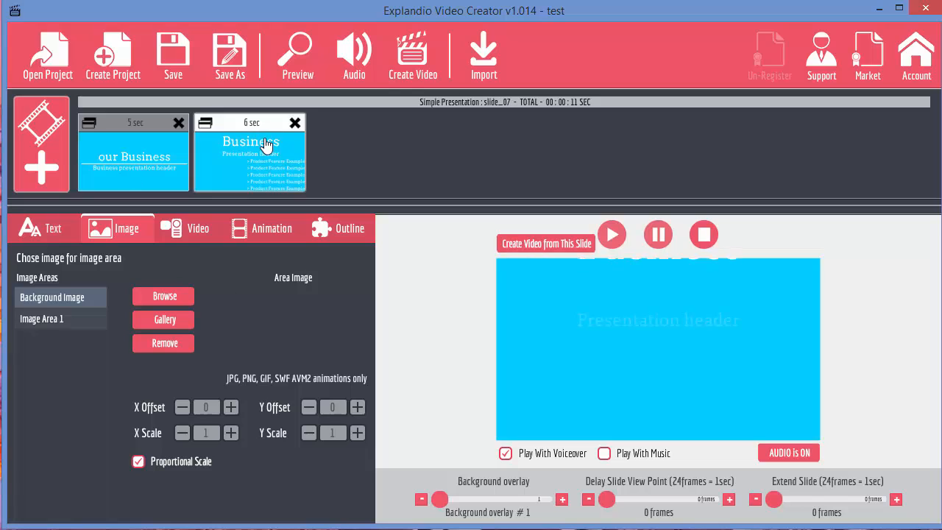
Step: Insert the gallery's Character Businessman into the Business slide's image area
{"action": "left_click", "coordinate": [53, 228]}
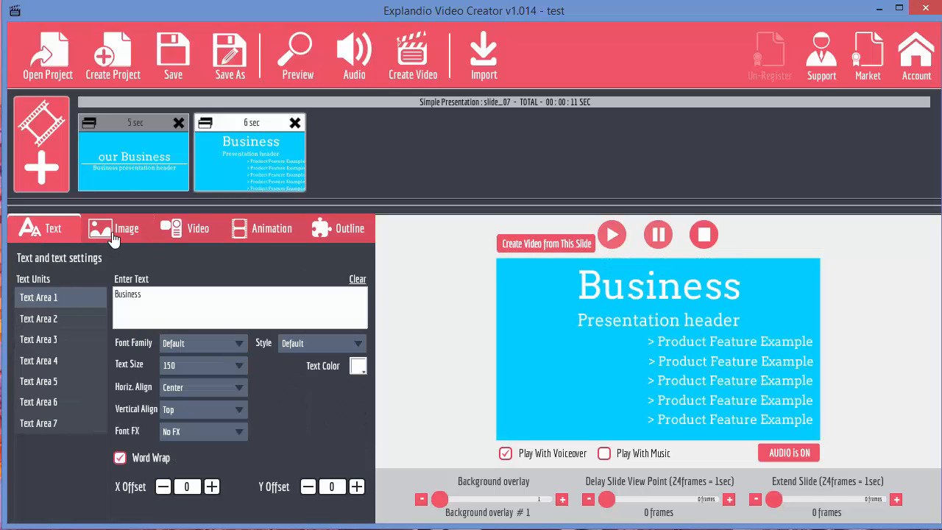
{"action": "mouse_move", "coordinate": [70, 339]}
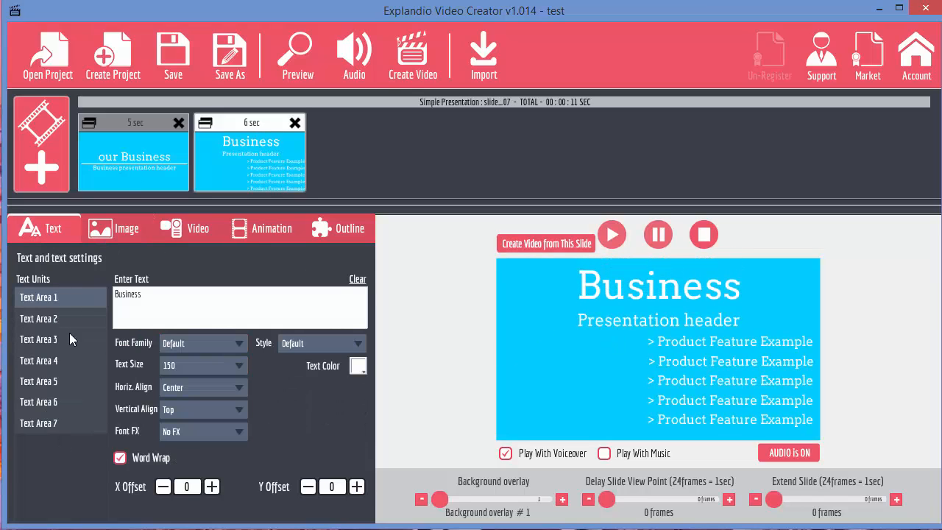
{"action": "left_click", "coordinate": [126, 228]}
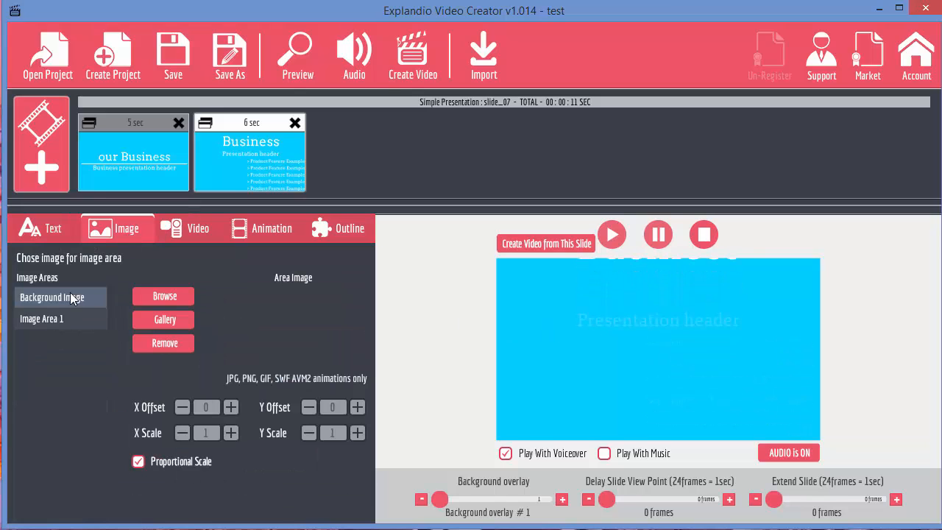
{"action": "left_click", "coordinate": [41, 318]}
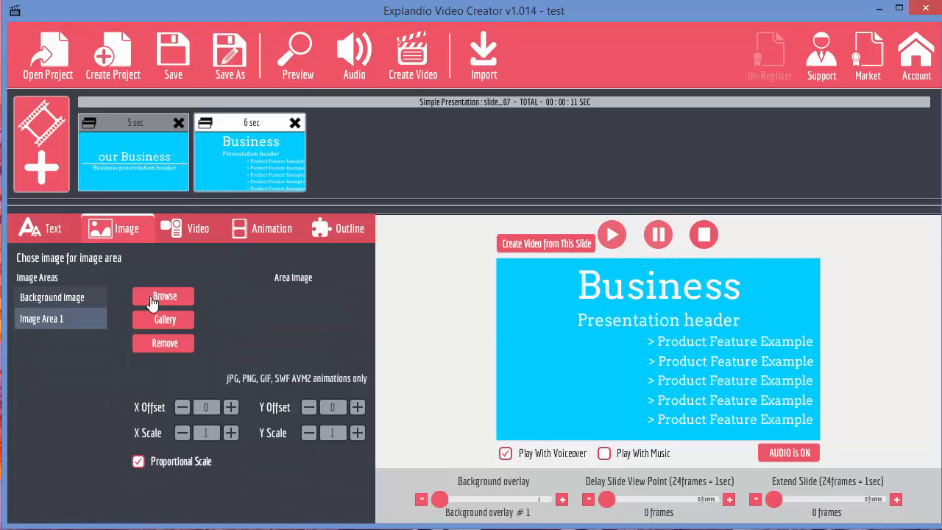
{"action": "left_click", "coordinate": [164, 319]}
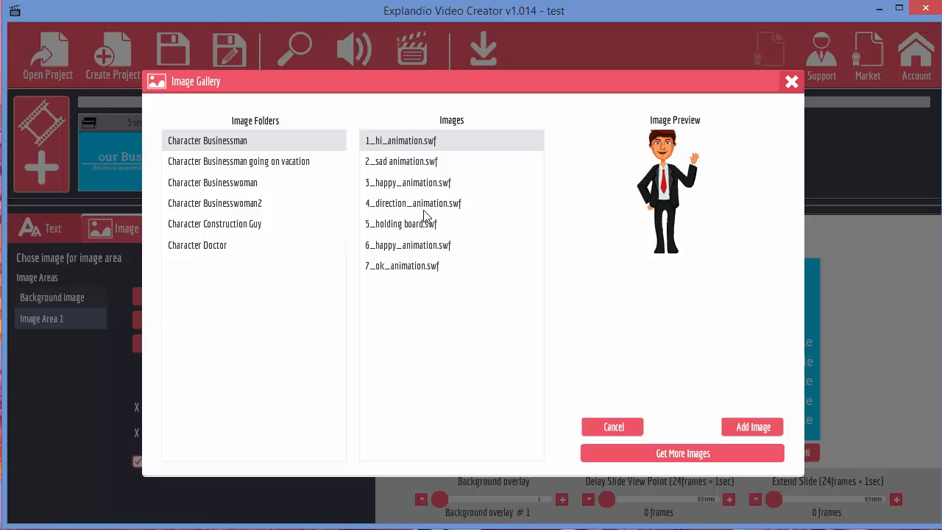
{"action": "left_click", "coordinate": [750, 427]}
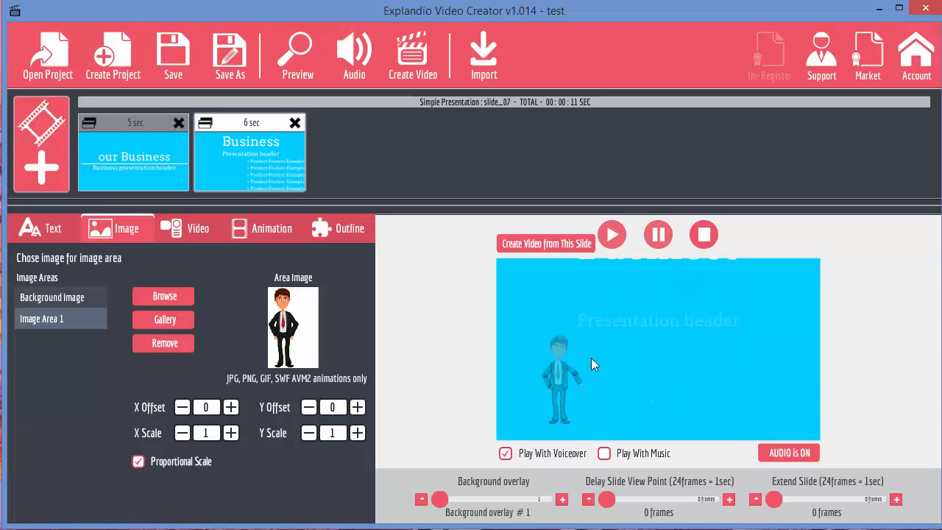
Step: Replay the preview, glance at the ezSEONews slide and return to the Business slide's video settings
{"action": "left_click", "coordinate": [612, 234]}
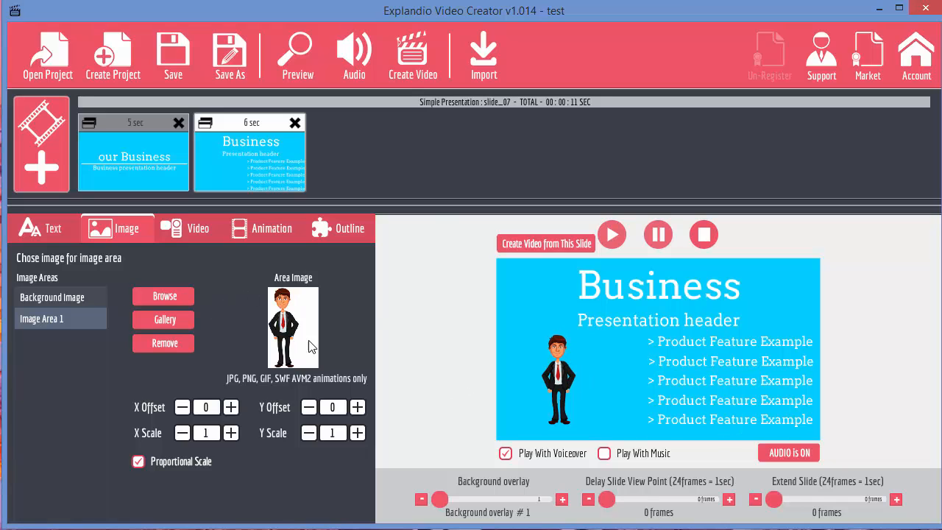
{"action": "left_click", "coordinate": [52, 297]}
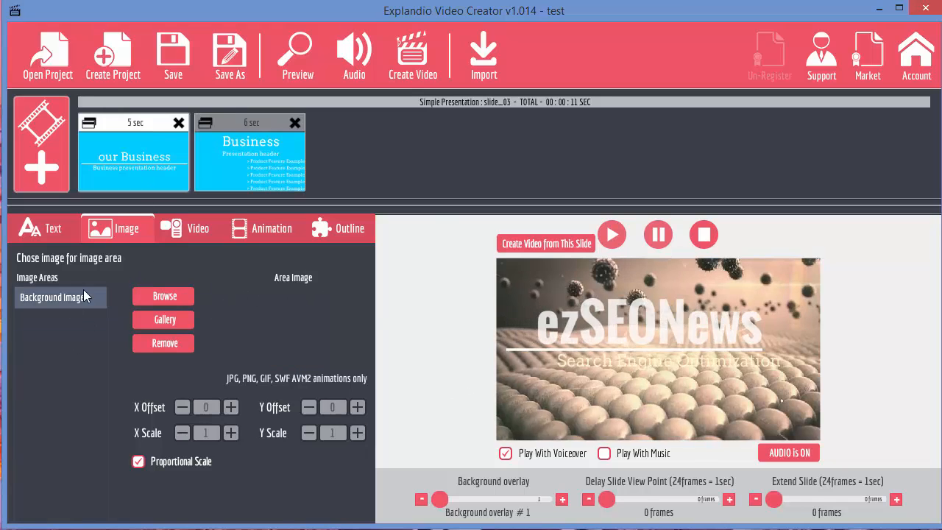
{"action": "left_click", "coordinate": [197, 228]}
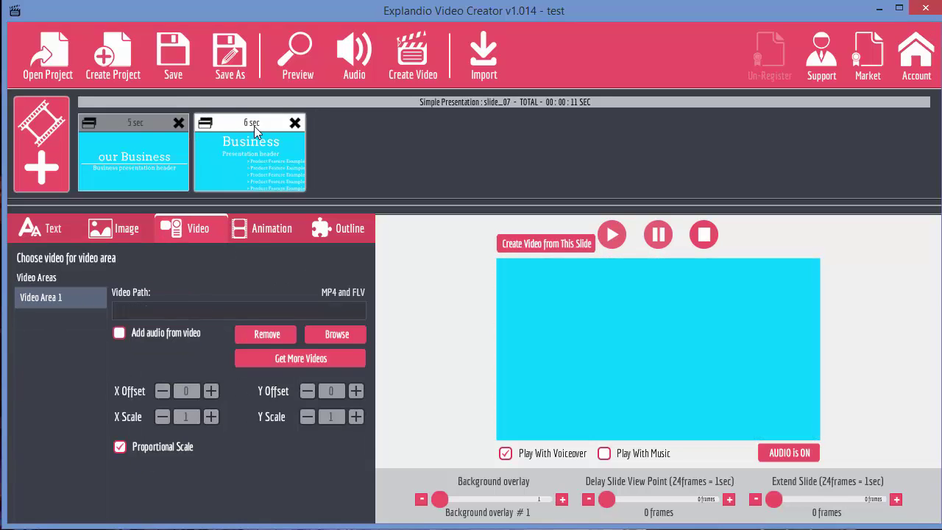
Step: Delete the Business slide and remove the spheres background video from the ezSEONews slide
{"action": "left_click", "coordinate": [294, 122]}
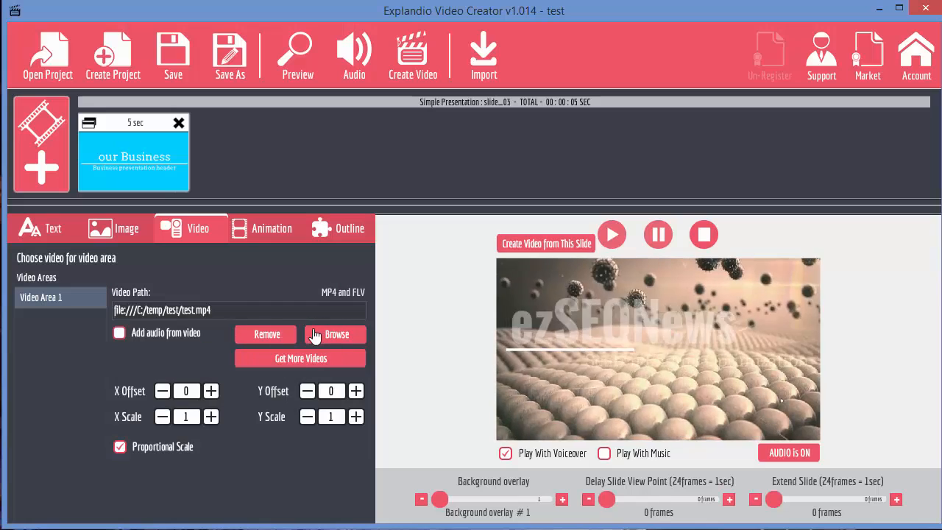
{"action": "left_click", "coordinate": [266, 334]}
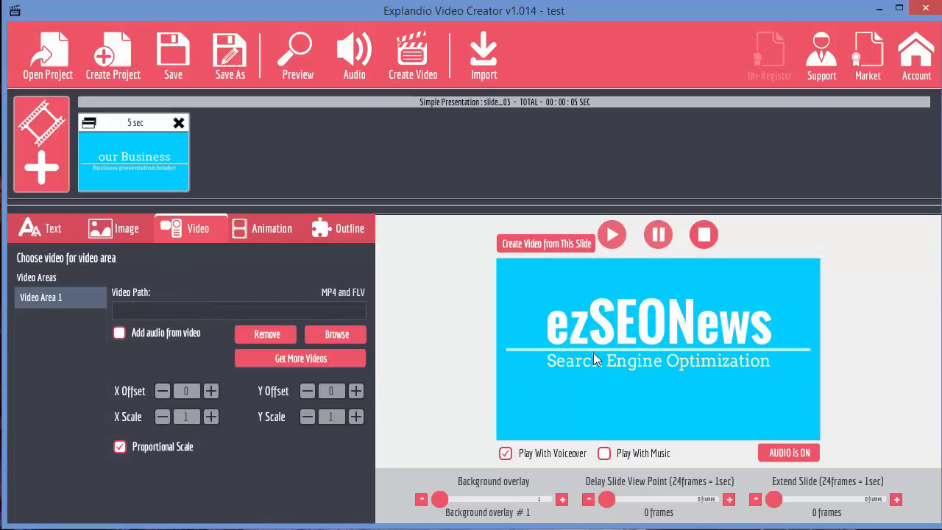
Step: Enable Animation 1, preview intro effects up to effect 5, then switch it off
{"action": "left_click", "coordinate": [270, 228]}
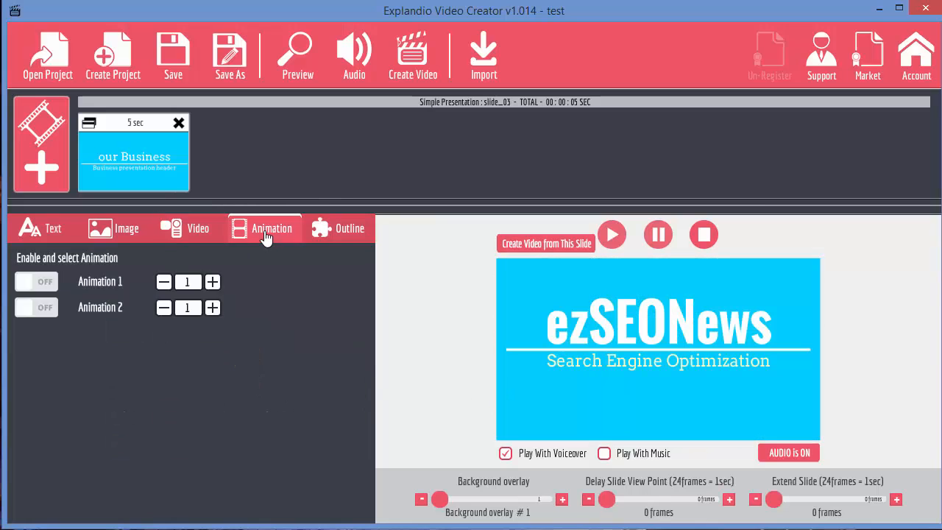
{"action": "mouse_move", "coordinate": [32, 335]}
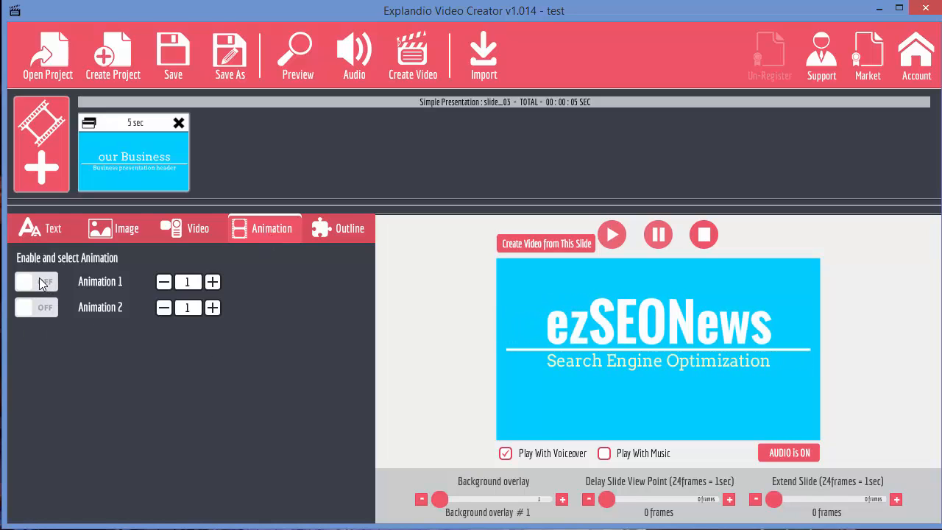
{"action": "left_click", "coordinate": [36, 283]}
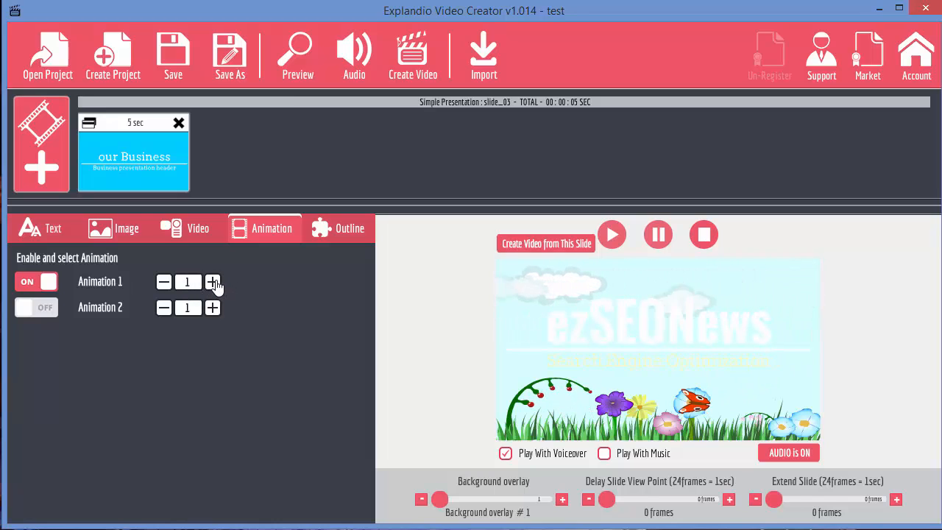
{"action": "left_click", "coordinate": [211, 282]}
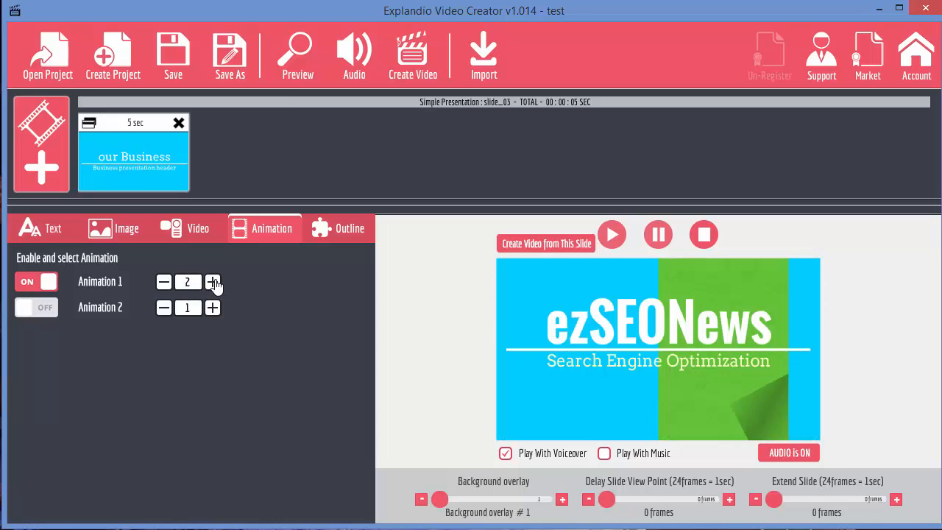
{"action": "left_click", "coordinate": [612, 234]}
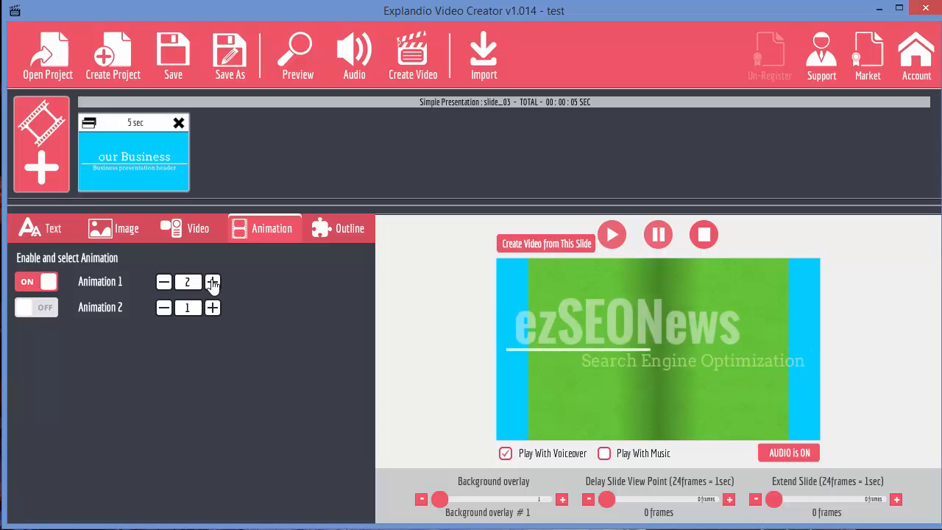
{"action": "left_click", "coordinate": [212, 283]}
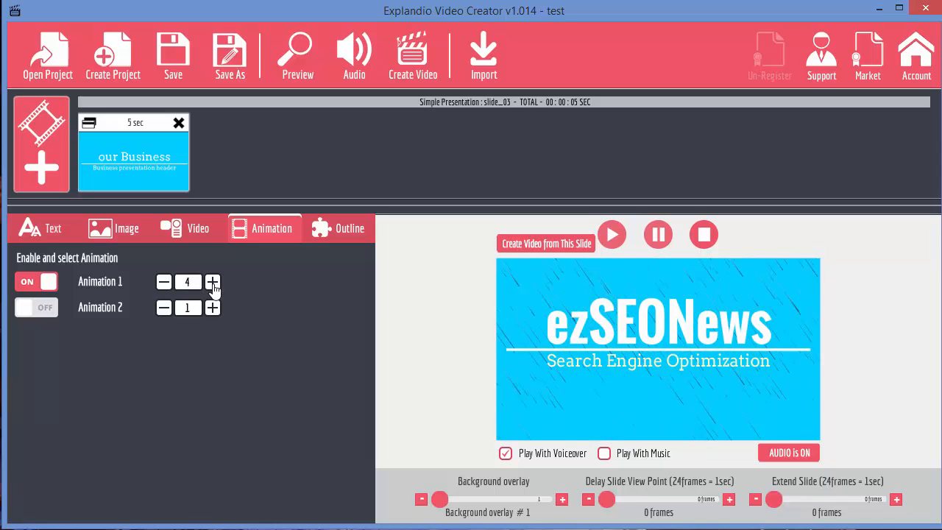
{"action": "left_click", "coordinate": [163, 283]}
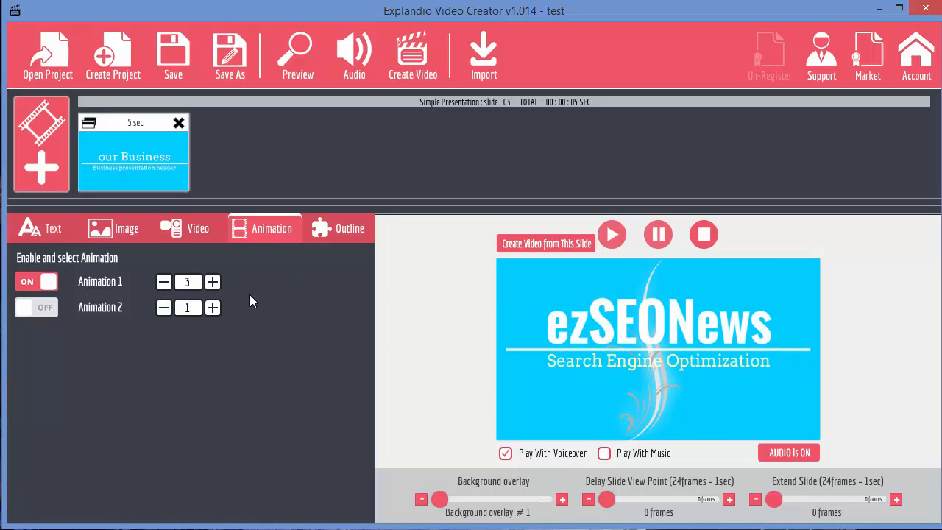
{"action": "left_click", "coordinate": [212, 283]}
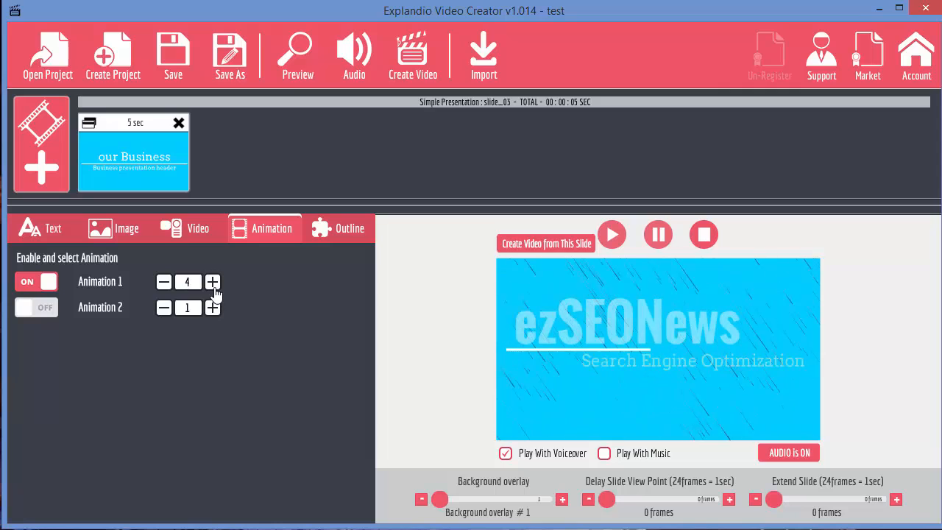
{"action": "left_click", "coordinate": [212, 282]}
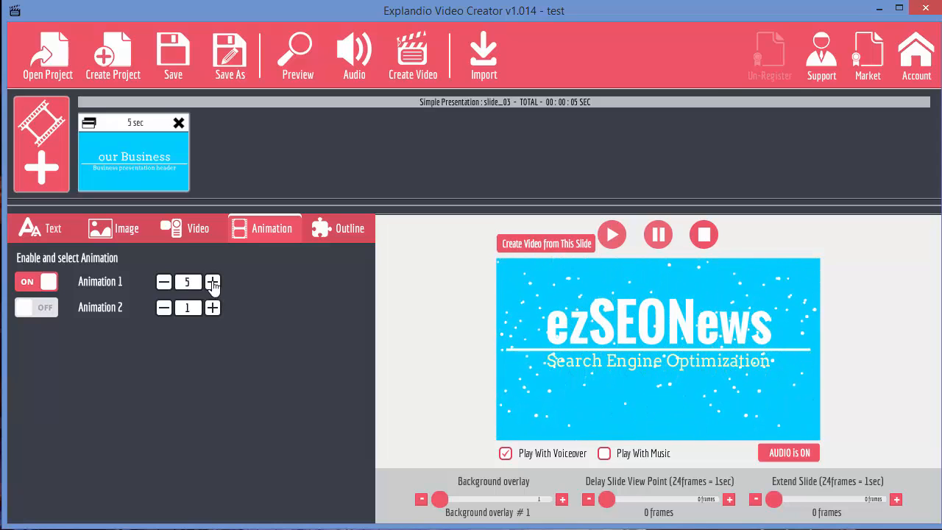
{"action": "left_click", "coordinate": [37, 282]}
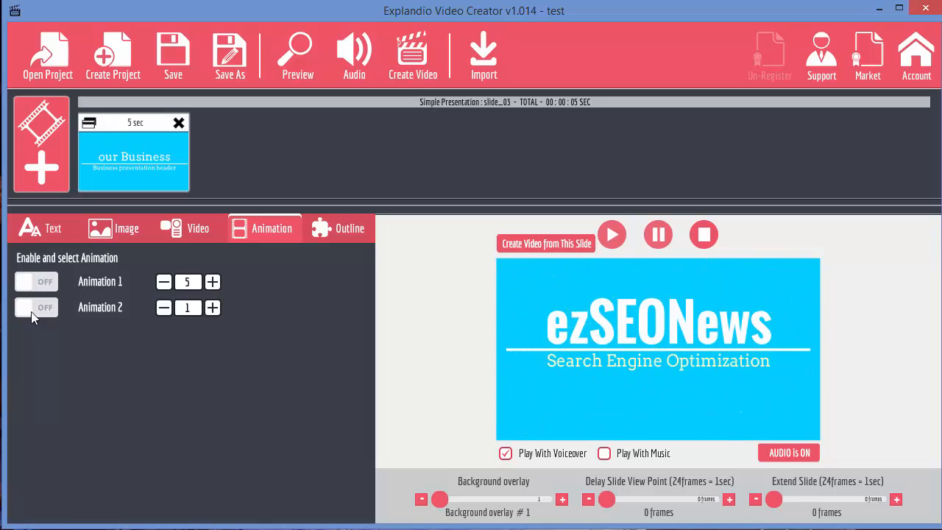
Step: Enable Animation 2, preview arrow effects up to effect 10, then switch it off
{"action": "left_click", "coordinate": [35, 308]}
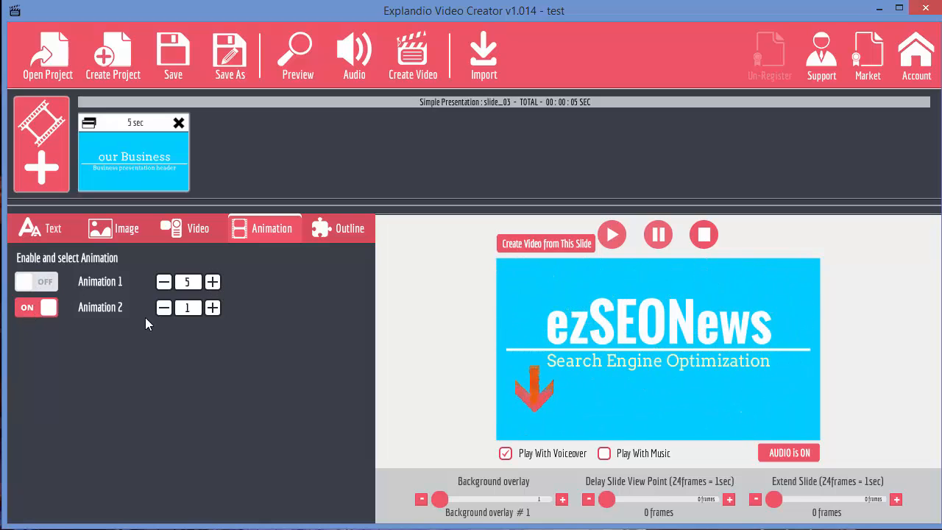
{"action": "left_click", "coordinate": [212, 308]}
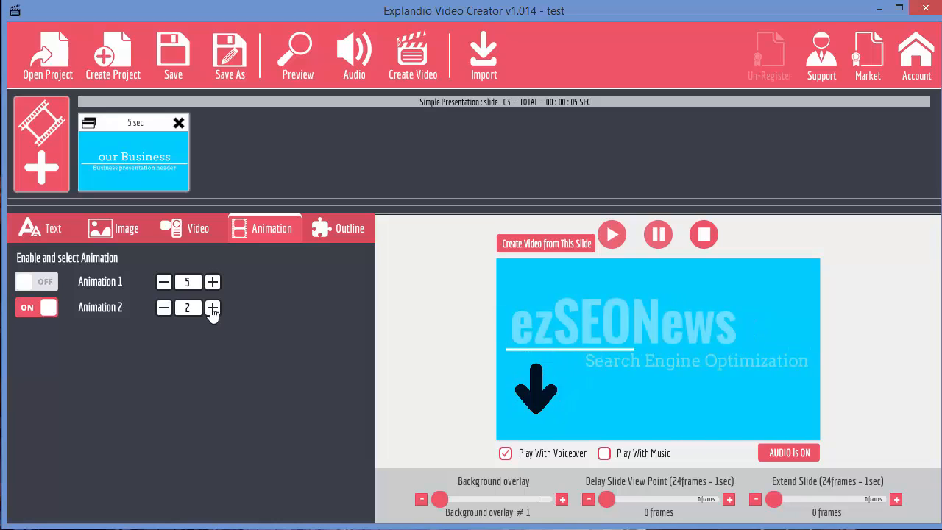
{"action": "left_click", "coordinate": [212, 308]}
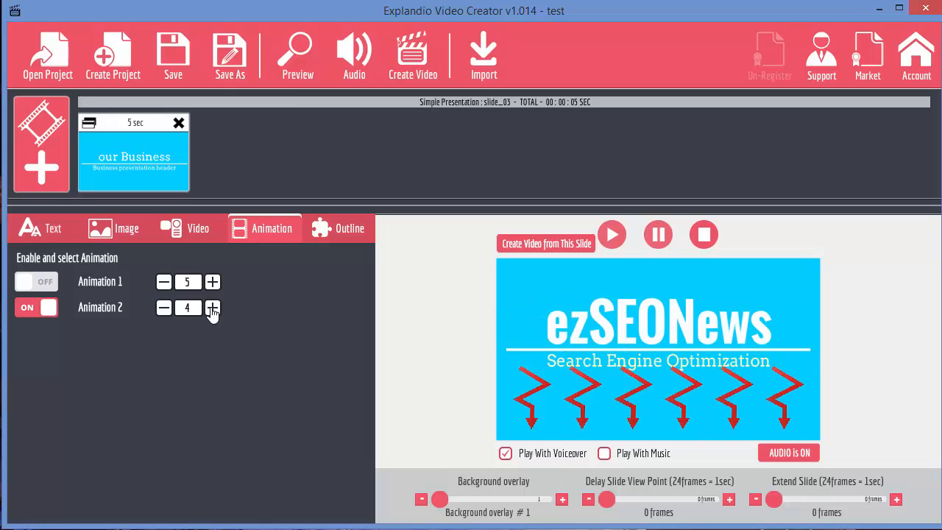
{"action": "left_click", "coordinate": [212, 307]}
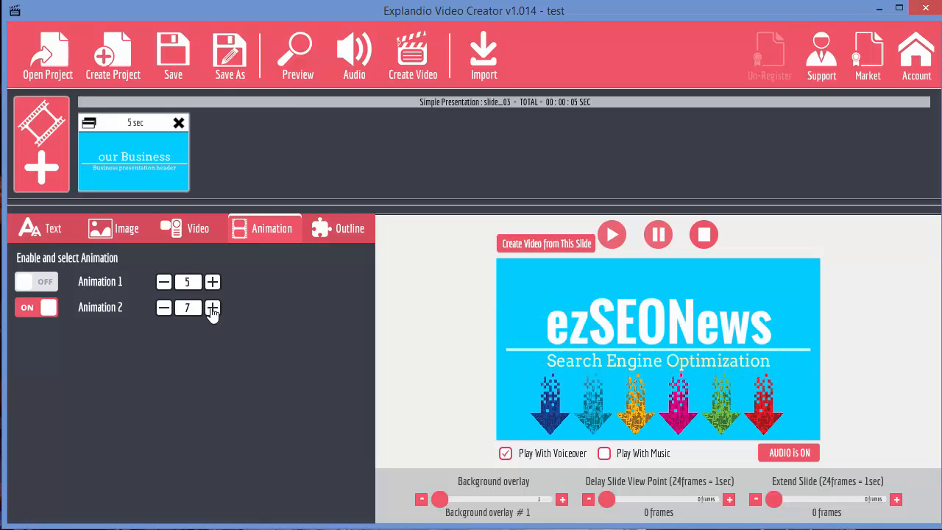
{"action": "left_click", "coordinate": [212, 308]}
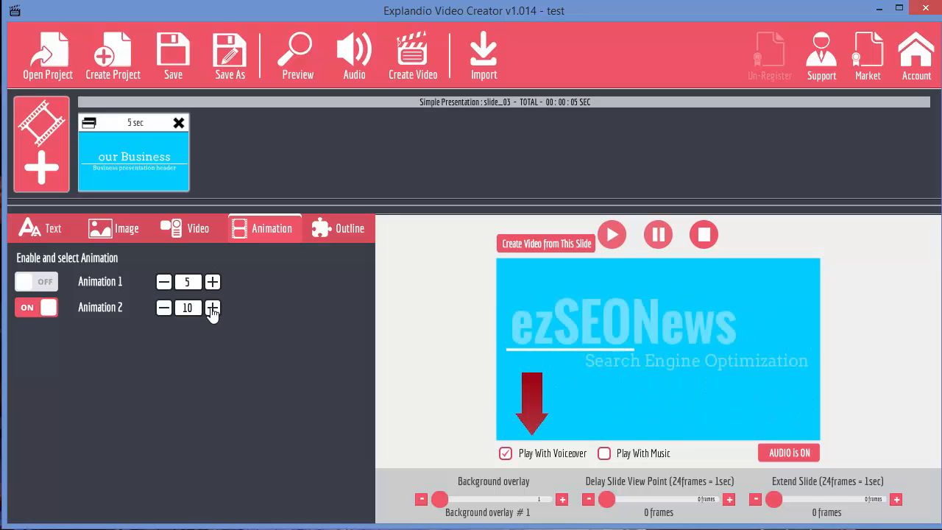
{"action": "left_click", "coordinate": [35, 308]}
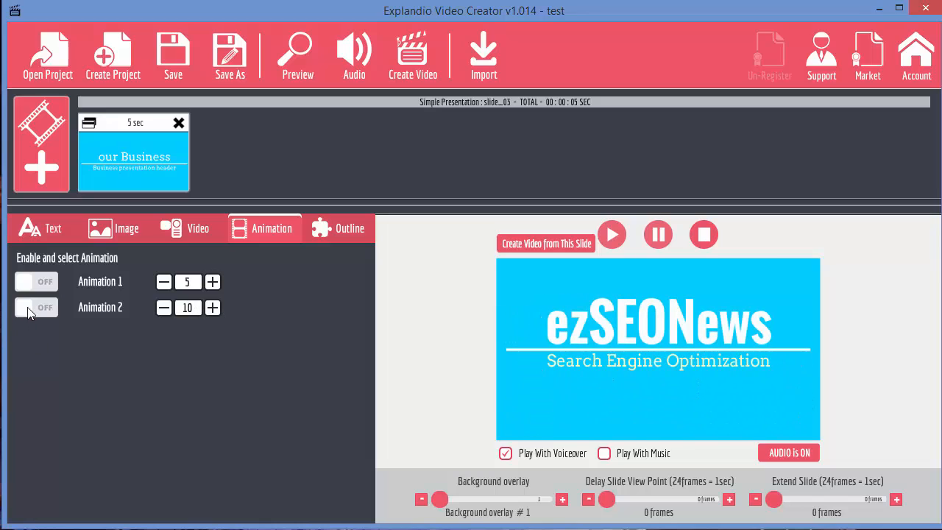
{"action": "mouse_move", "coordinate": [265, 223]}
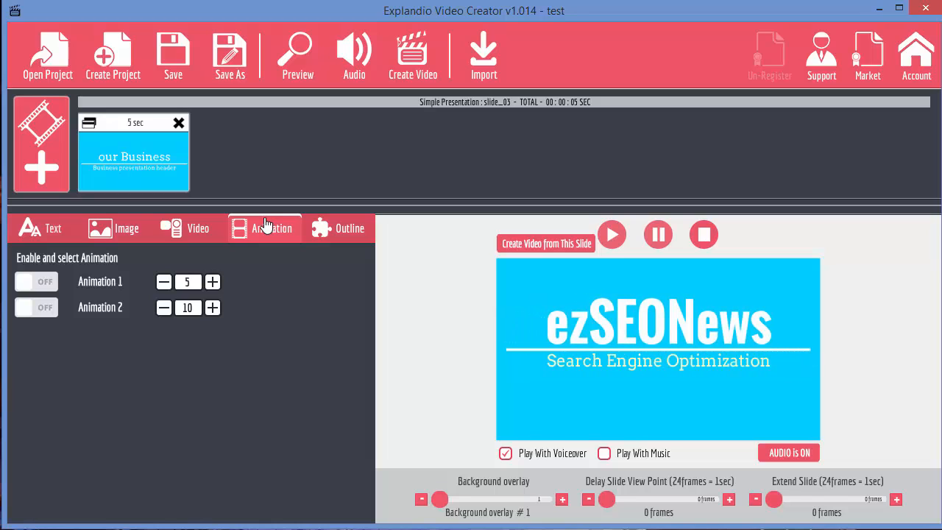
{"action": "mouse_move", "coordinate": [351, 223]}
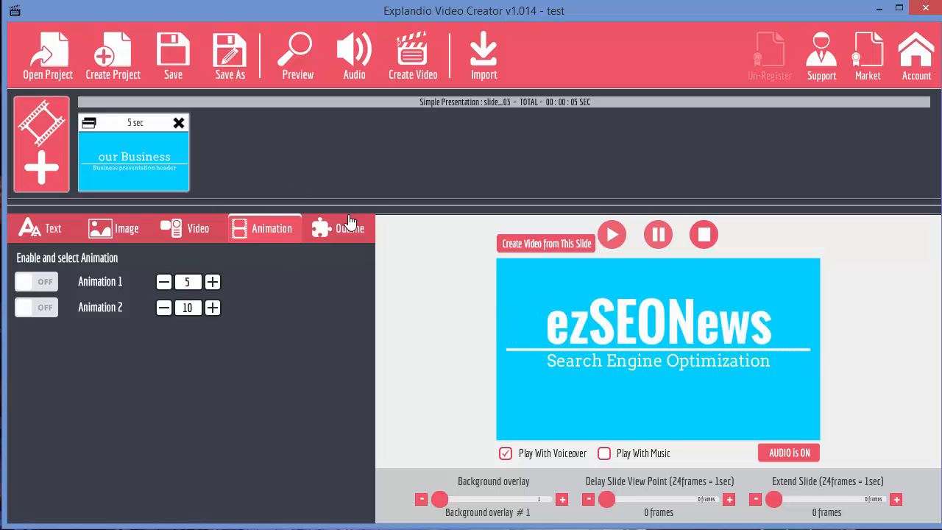
Step: Show the Outline settings, replay the preview and toggle Outline Area1 leaving both areas enabled
{"action": "left_click", "coordinate": [351, 226]}
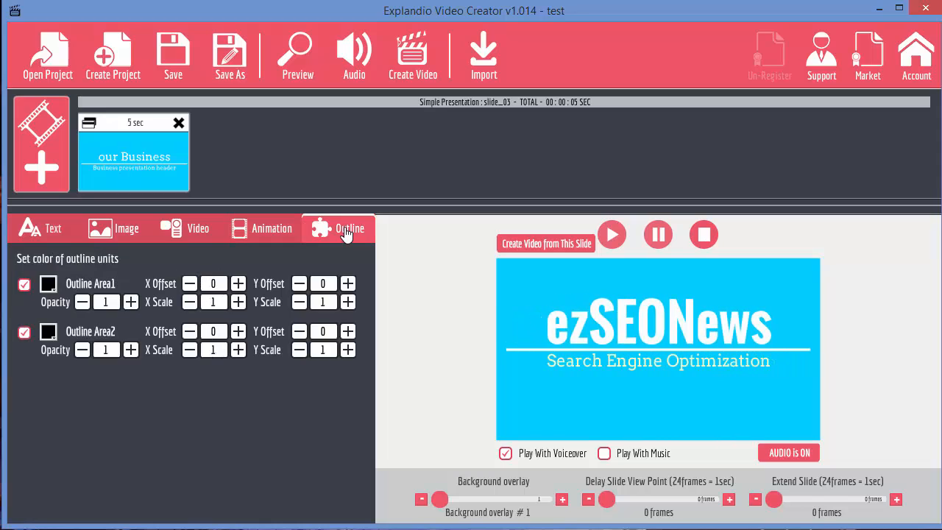
{"action": "mouse_move", "coordinate": [505, 302]}
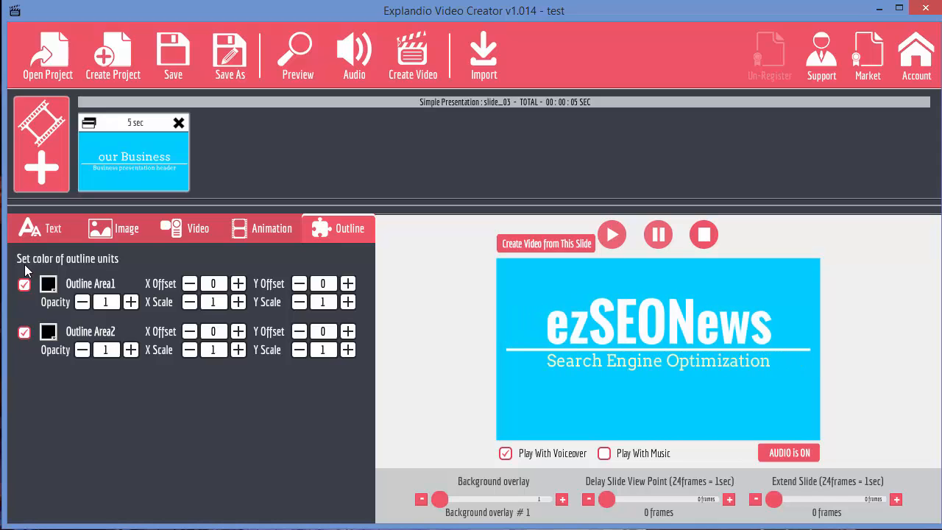
{"action": "mouse_move", "coordinate": [562, 376]}
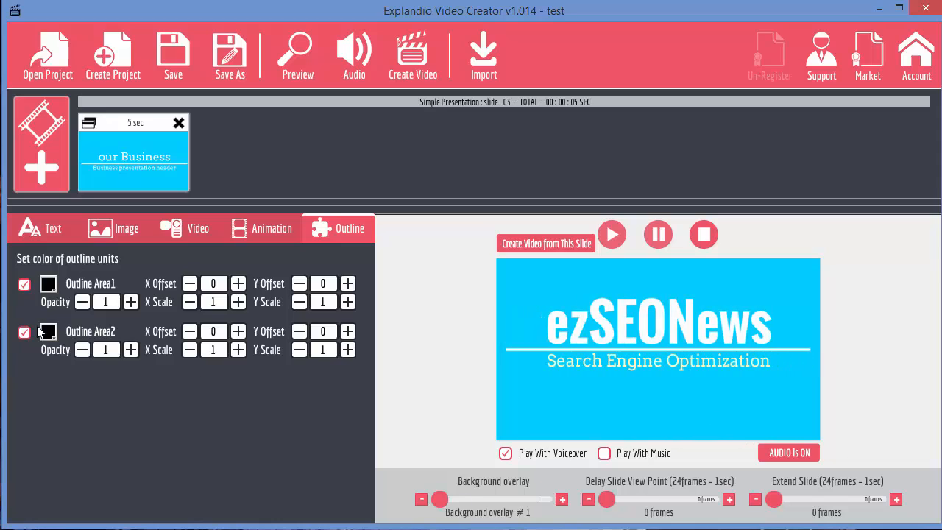
{"action": "mouse_move", "coordinate": [518, 355]}
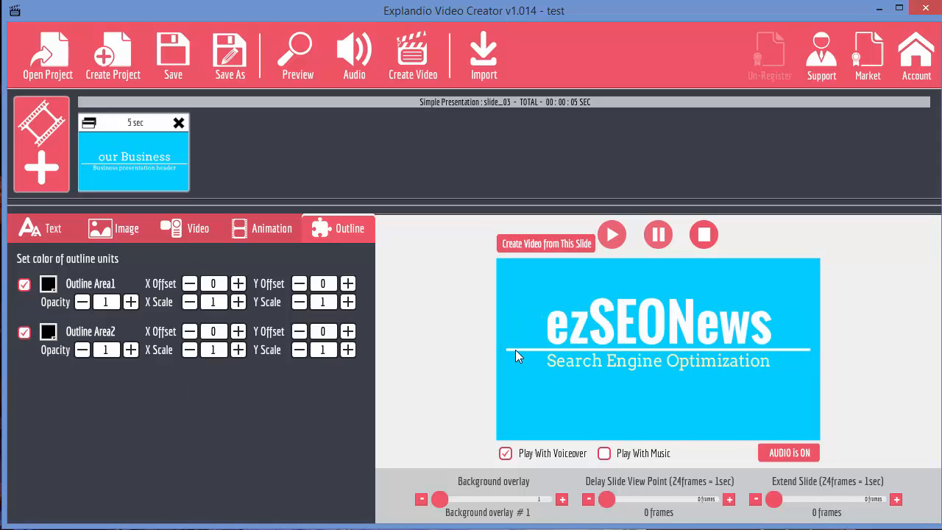
{"action": "left_click", "coordinate": [612, 235]}
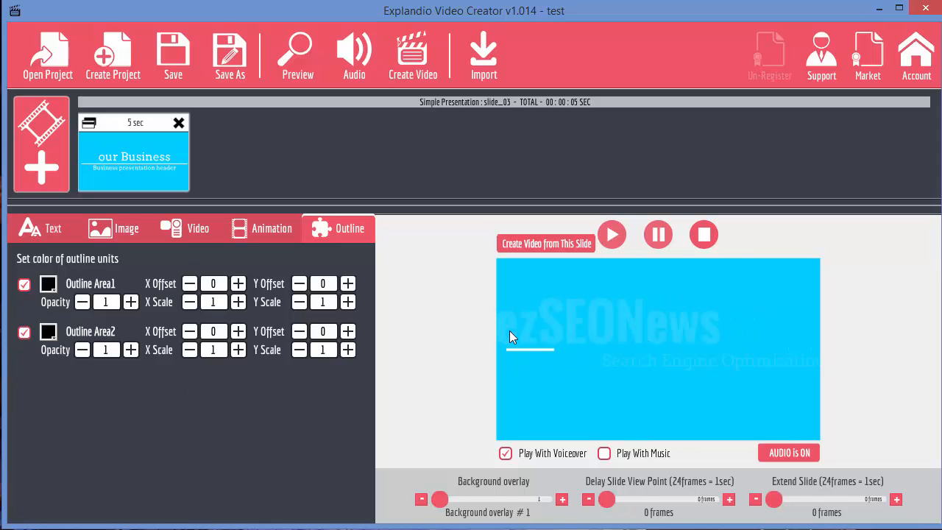
{"action": "left_click", "coordinate": [24, 286]}
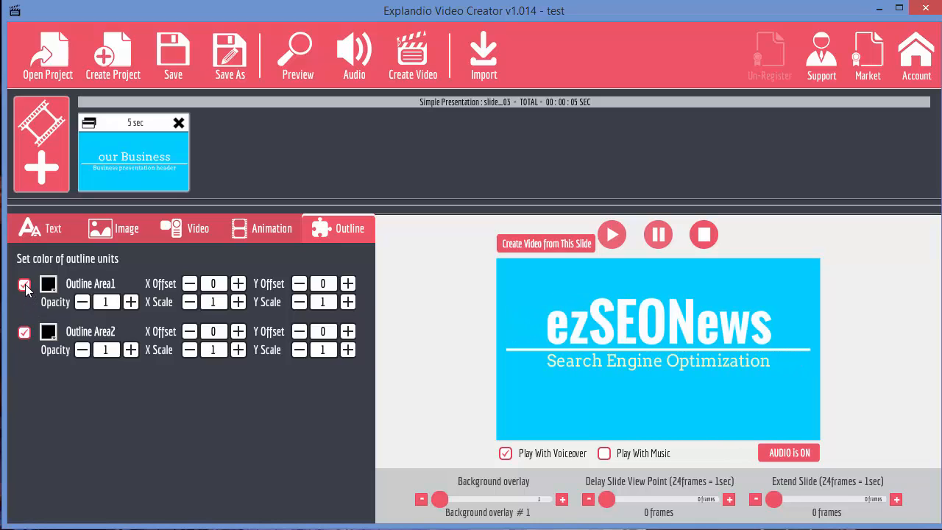
{"action": "left_click", "coordinate": [23, 284]}
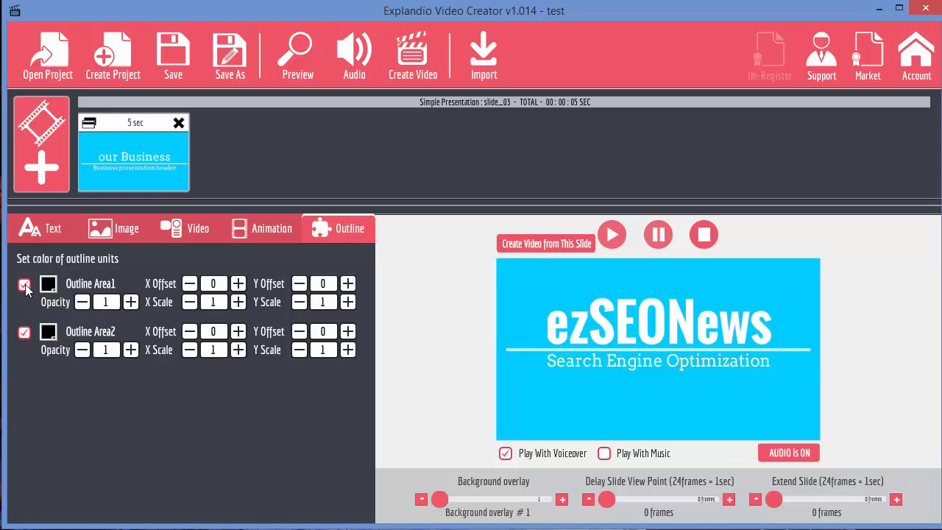
Step: Colour Outline Area1 a pinkish red at 0.94 opacity and Outline Area2 blue
{"action": "left_click", "coordinate": [48, 285]}
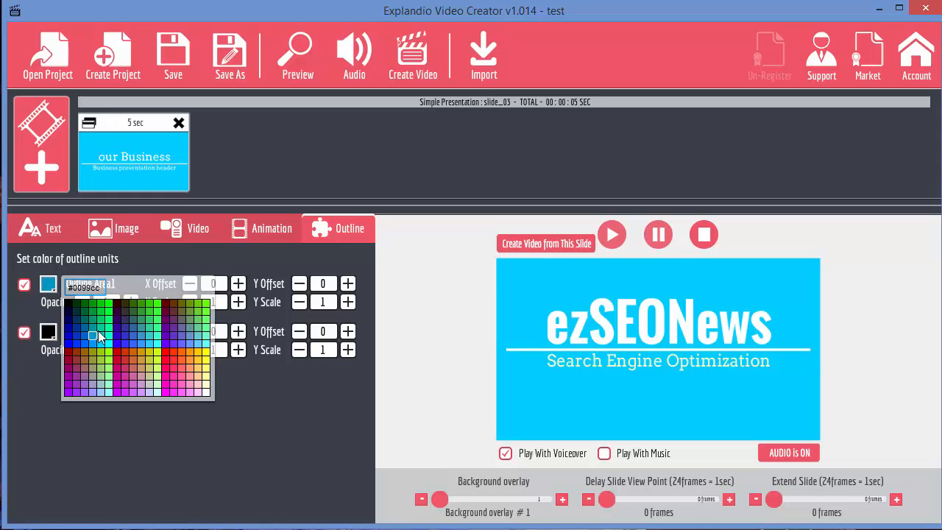
{"action": "left_click", "coordinate": [177, 361]}
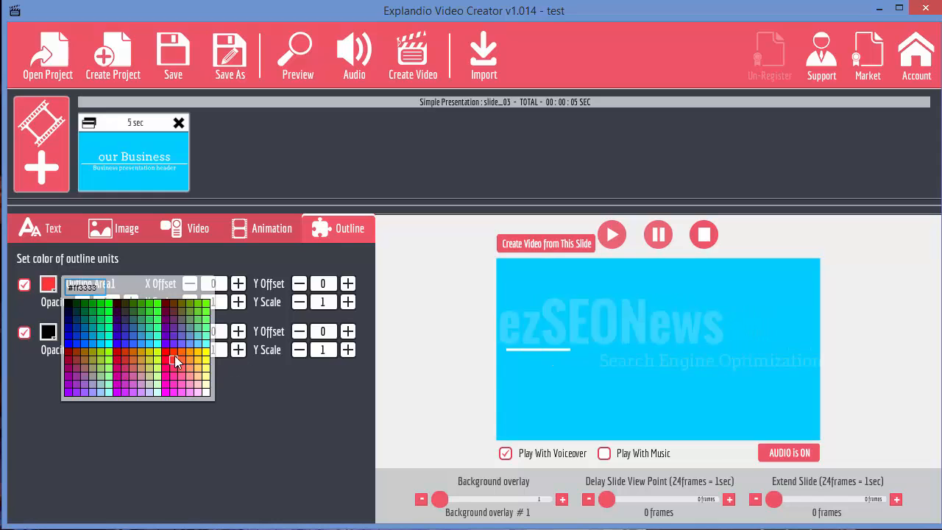
{"action": "left_click", "coordinate": [176, 361]}
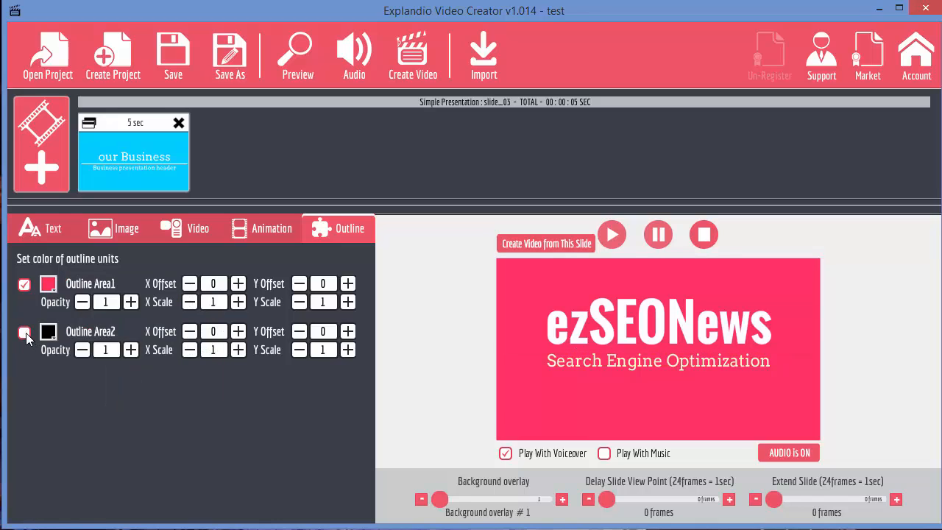
{"action": "left_click", "coordinate": [24, 333]}
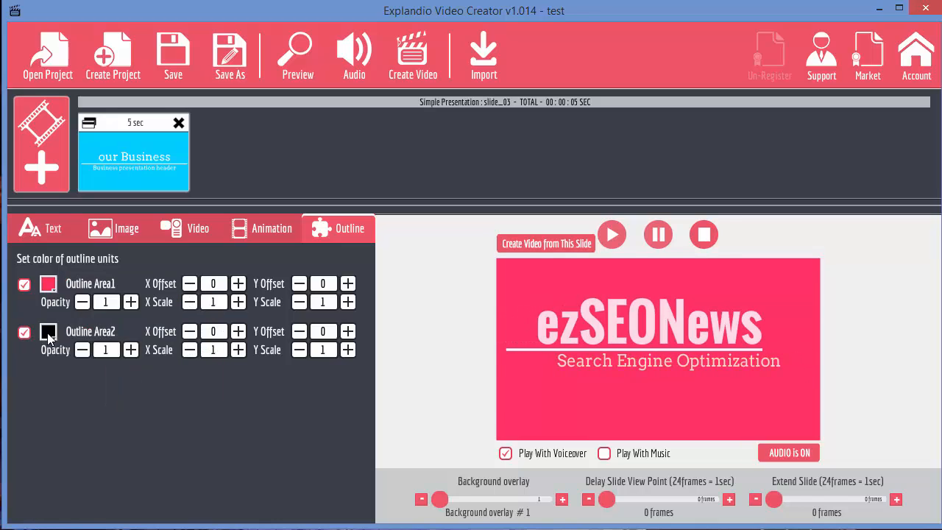
{"action": "left_click", "coordinate": [47, 331]}
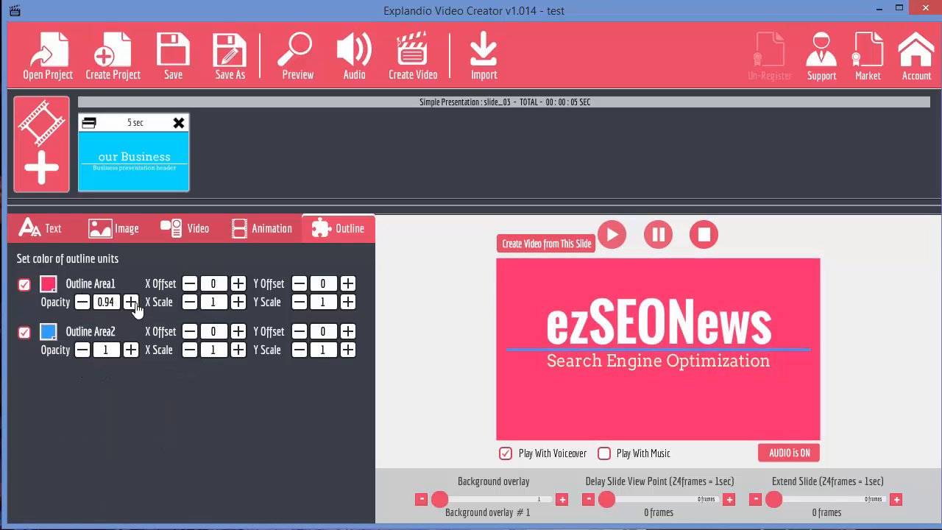
Step: Set Outline Area1 opacity to 1 and the title underline's opacity to 0.71
{"action": "left_click", "coordinate": [129, 303]}
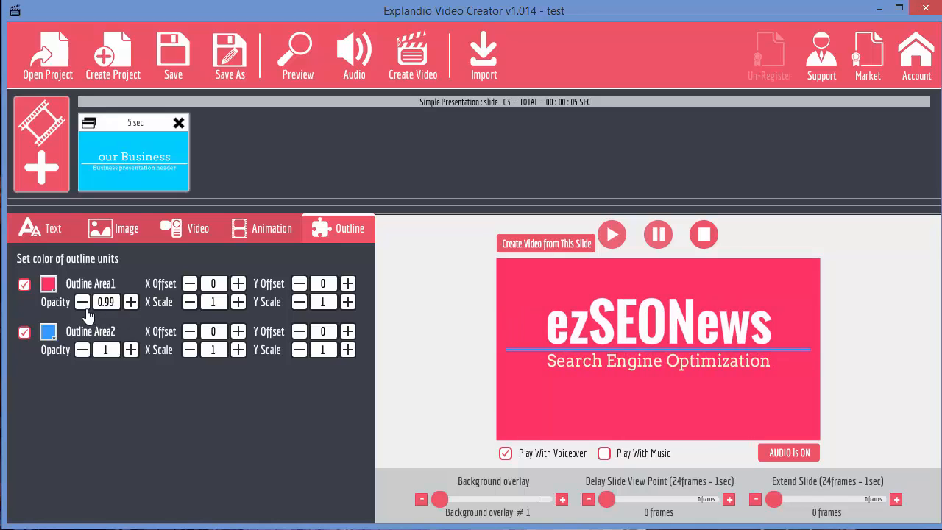
{"action": "left_click", "coordinate": [83, 302]}
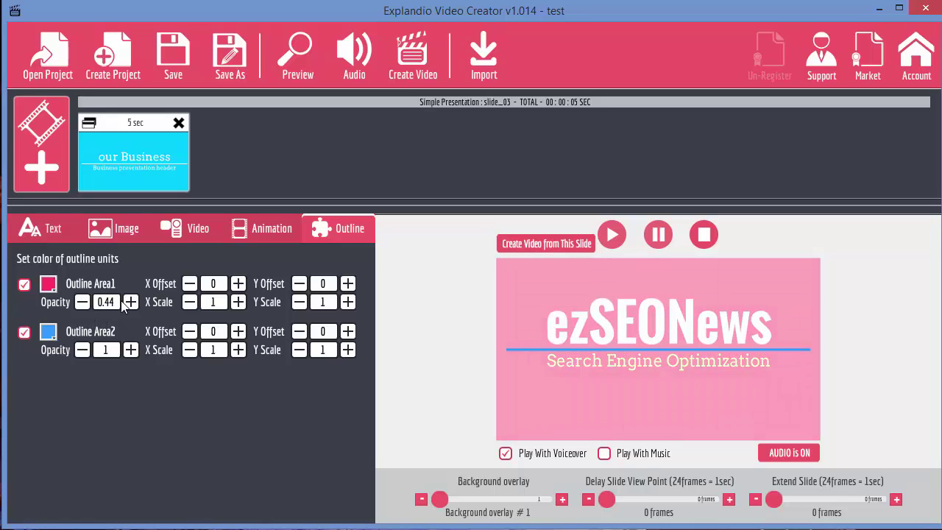
{"action": "left_click", "coordinate": [129, 302]}
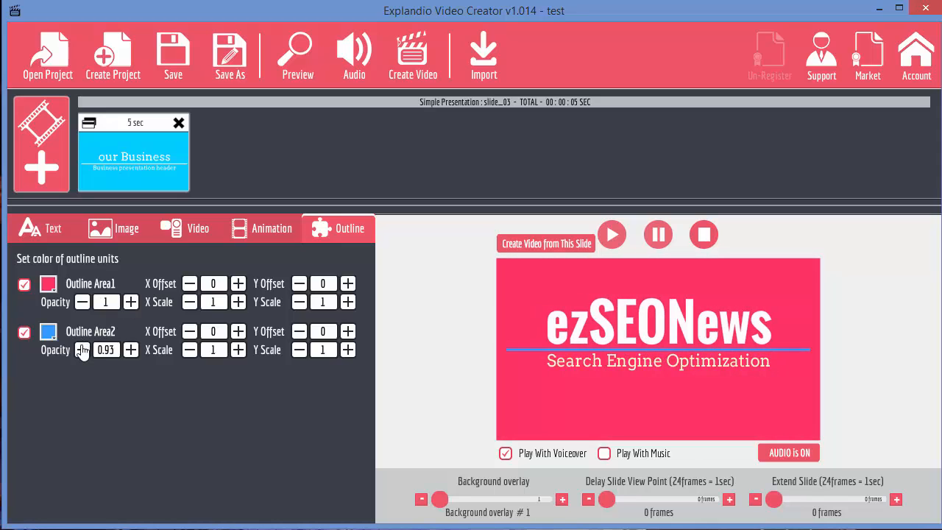
{"action": "left_click", "coordinate": [82, 350]}
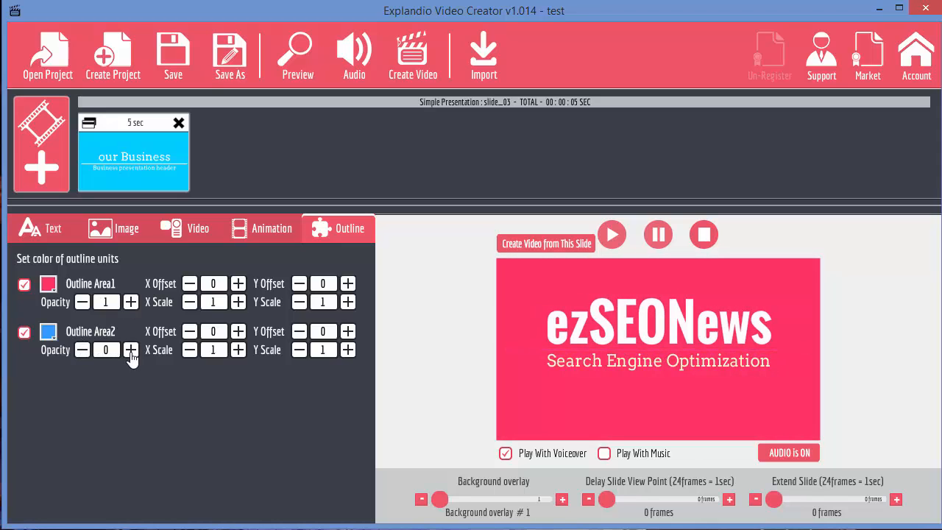
{"action": "left_click", "coordinate": [129, 351]}
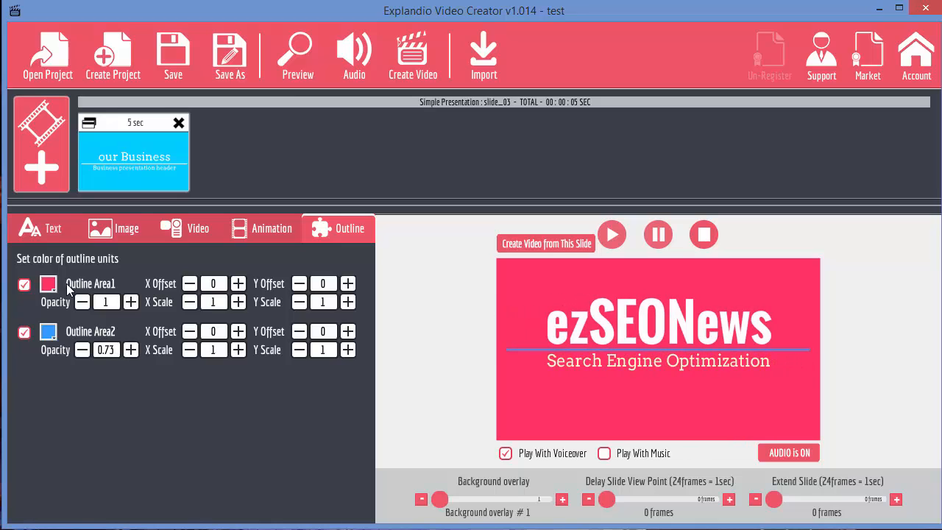
Step: Make Outline Area1 green and the title underline white, then replay the preview
{"action": "left_click", "coordinate": [48, 284]}
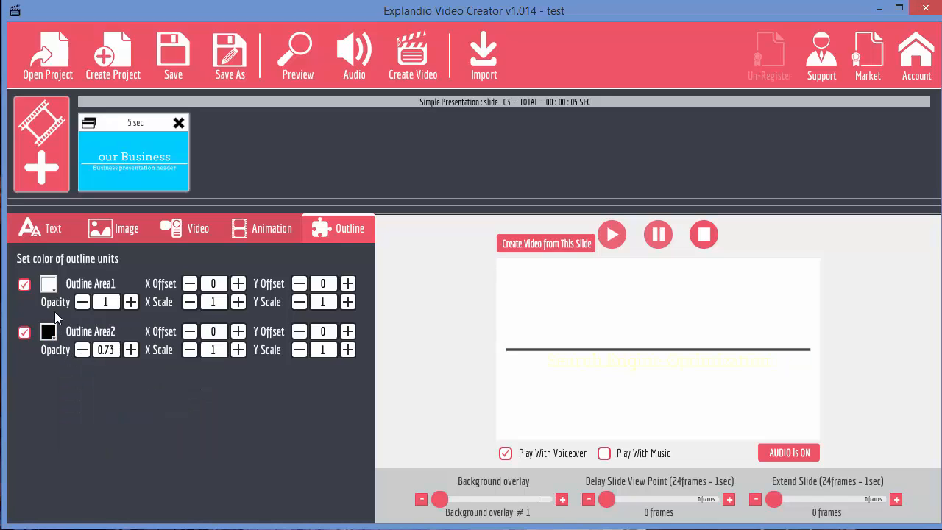
{"action": "left_click", "coordinate": [48, 284]}
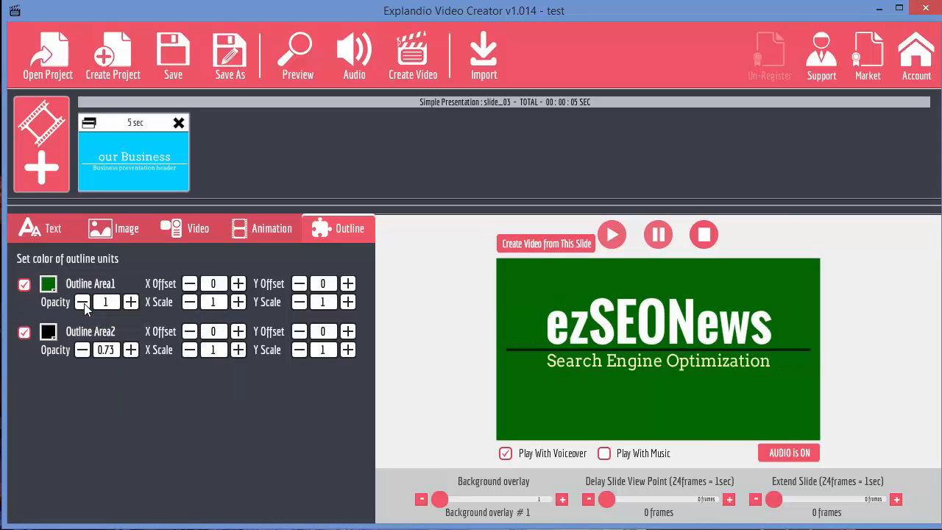
{"action": "left_click", "coordinate": [47, 333]}
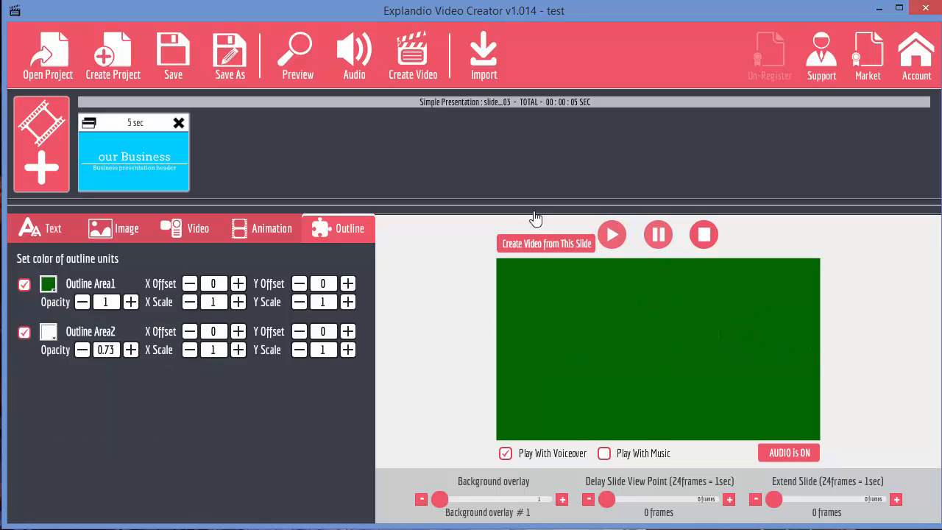
{"action": "left_click", "coordinate": [613, 234]}
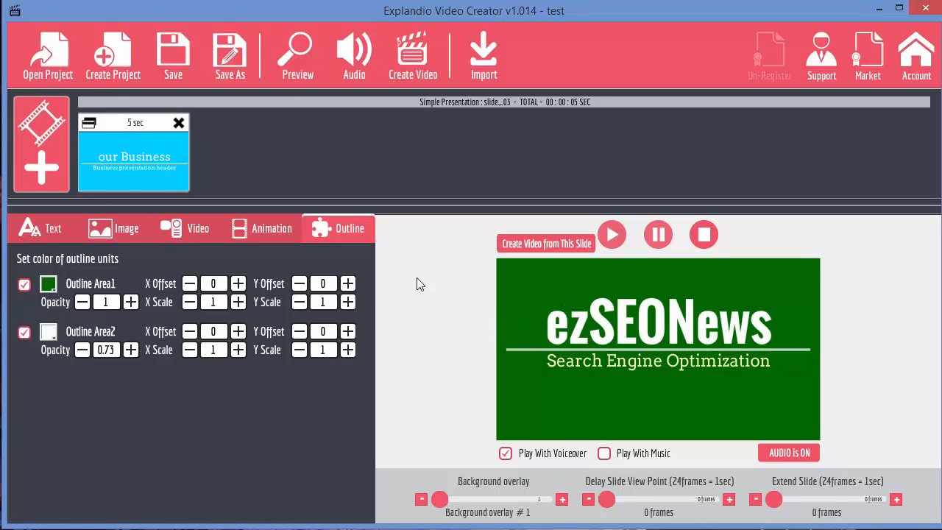
{"action": "mouse_move", "coordinate": [688, 369]}
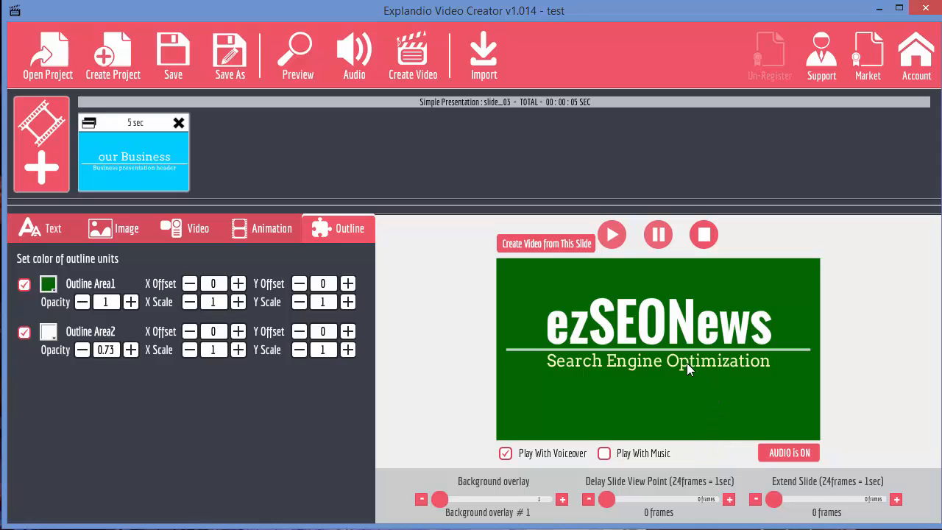
{"action": "left_click", "coordinate": [612, 234]}
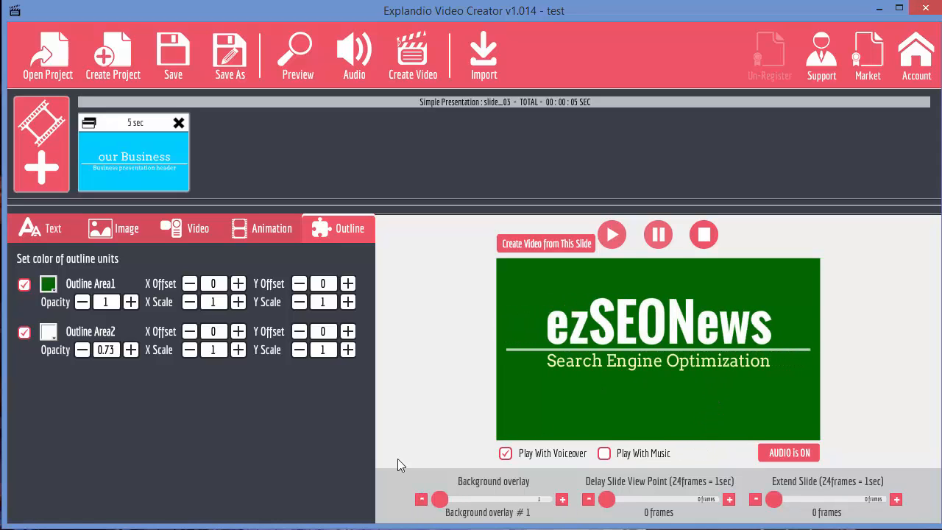
Step: Lengthen the ezSEONews slide to about 102 seconds (2311 frames), cycling overlays back to overlay 1
{"action": "left_click_drag", "start_coordinate": [774, 499], "coordinate": [796, 499]}
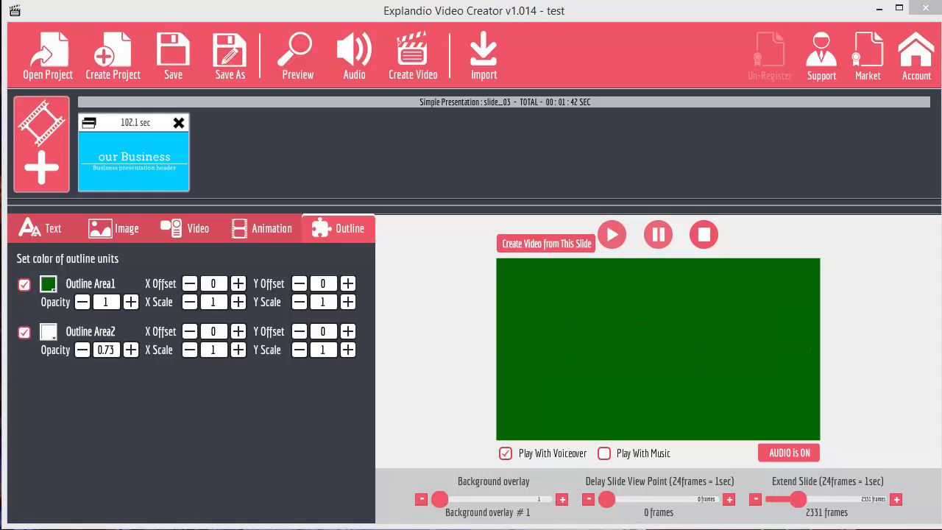
{"action": "mouse_move", "coordinate": [482, 485]}
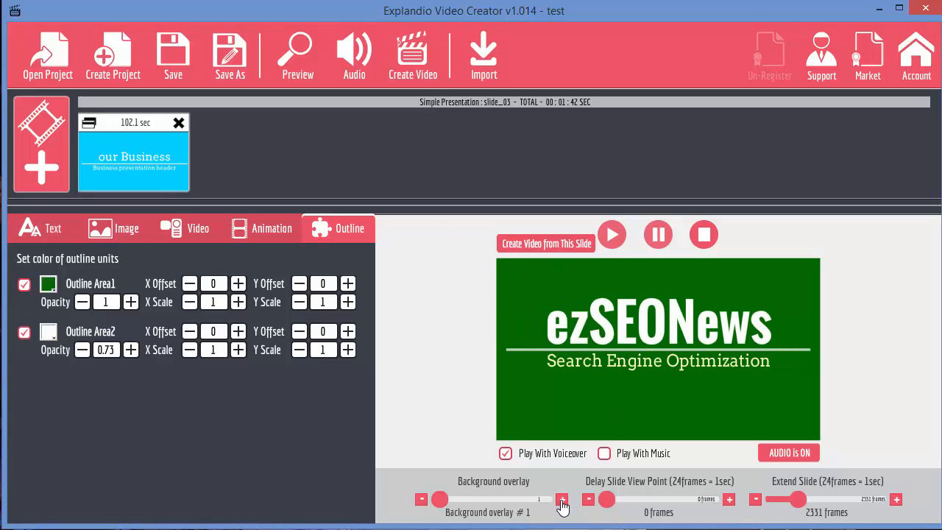
{"action": "left_click", "coordinate": [562, 499]}
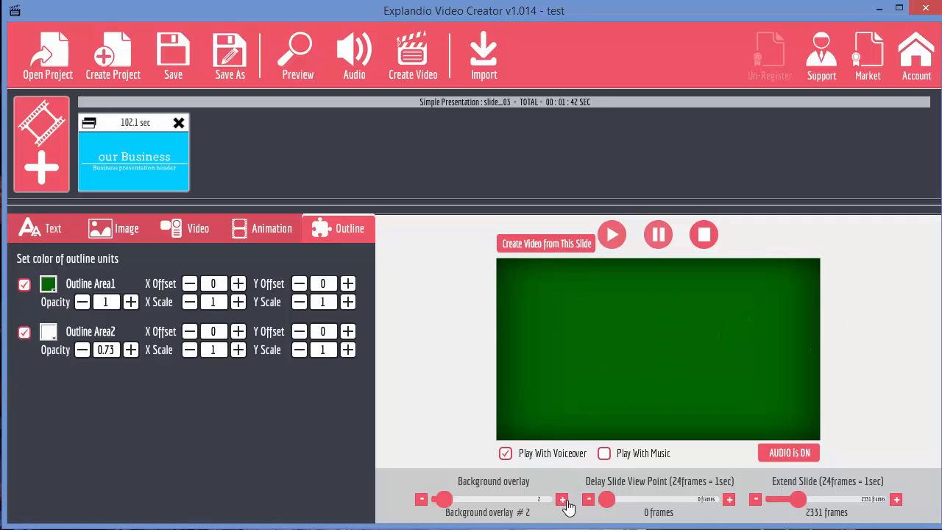
{"action": "left_click", "coordinate": [562, 500]}
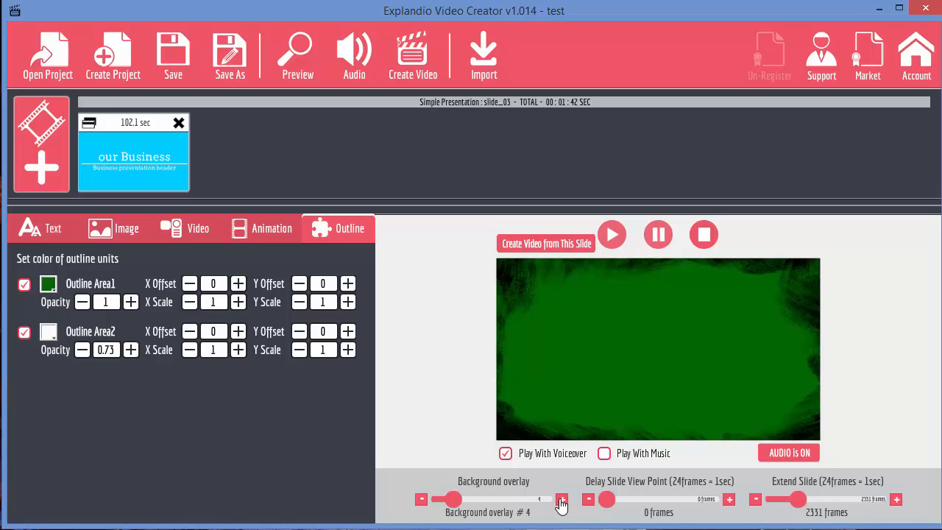
{"action": "left_click", "coordinate": [562, 499]}
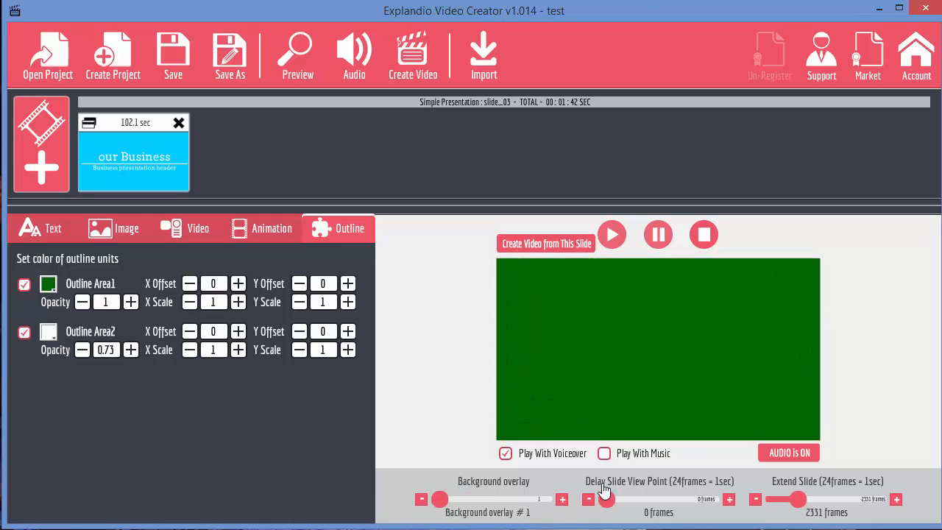
{"action": "mouse_move", "coordinate": [659, 335]}
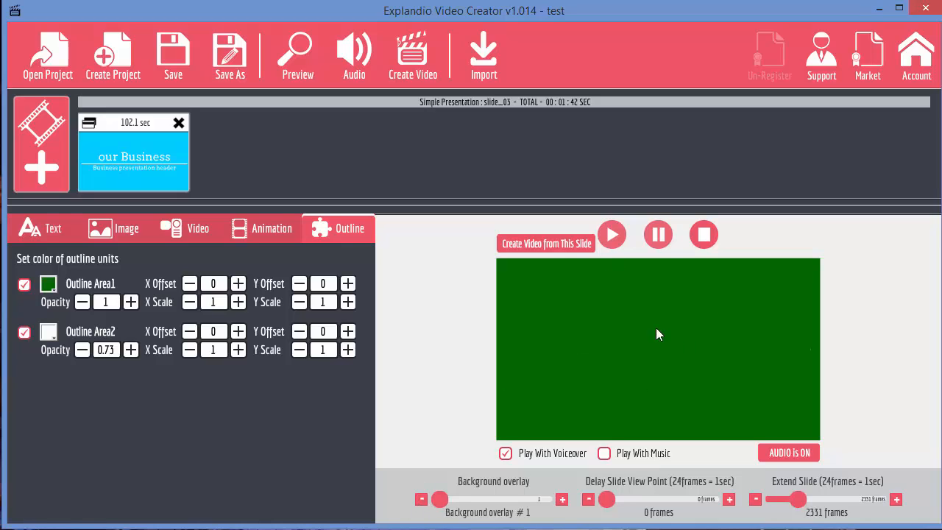
{"action": "left_click", "coordinate": [133, 156]}
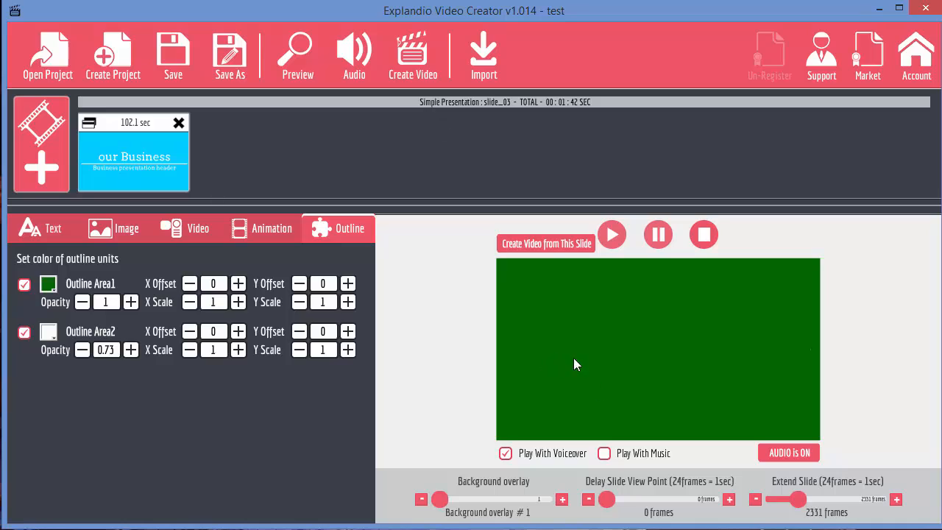
{"action": "mouse_move", "coordinate": [729, 508]}
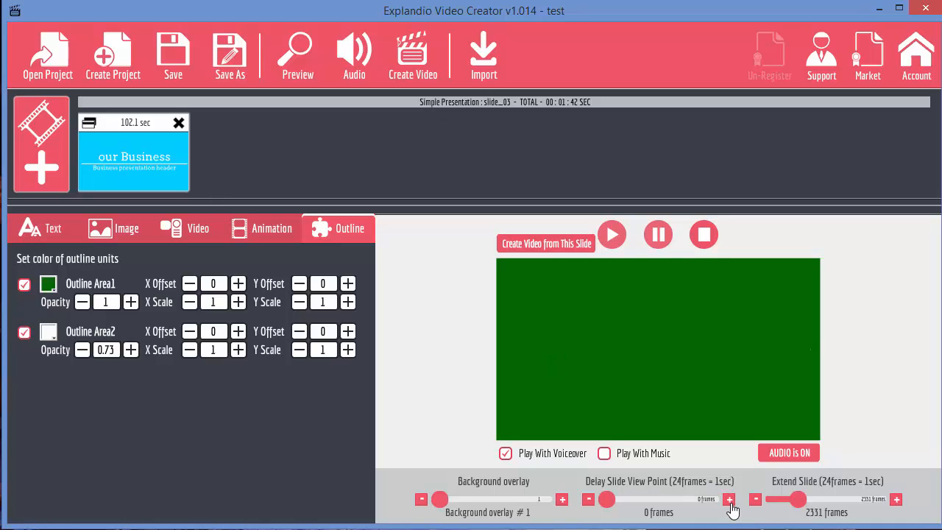
{"action": "mouse_move", "coordinate": [774, 493]}
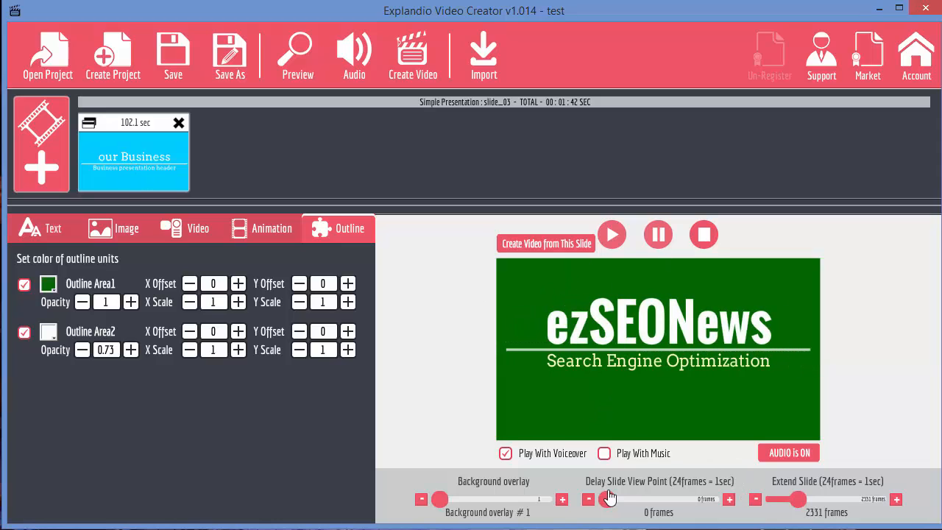
Step: Set the slide's view-point delay to 71 frames, bringing it to 105 seconds
{"action": "left_click_drag", "start_coordinate": [606, 498], "coordinate": [617, 499]}
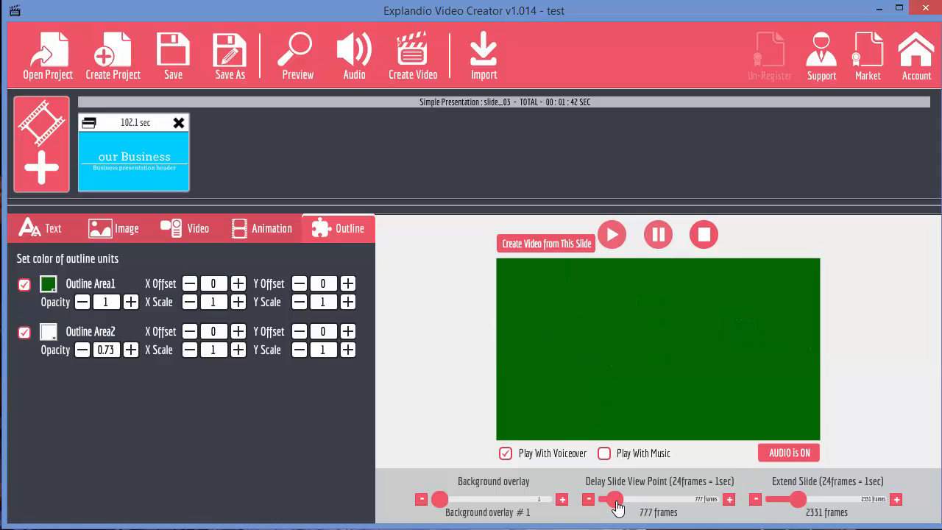
{"action": "left_click_drag", "start_coordinate": [616, 499], "coordinate": [611, 499]}
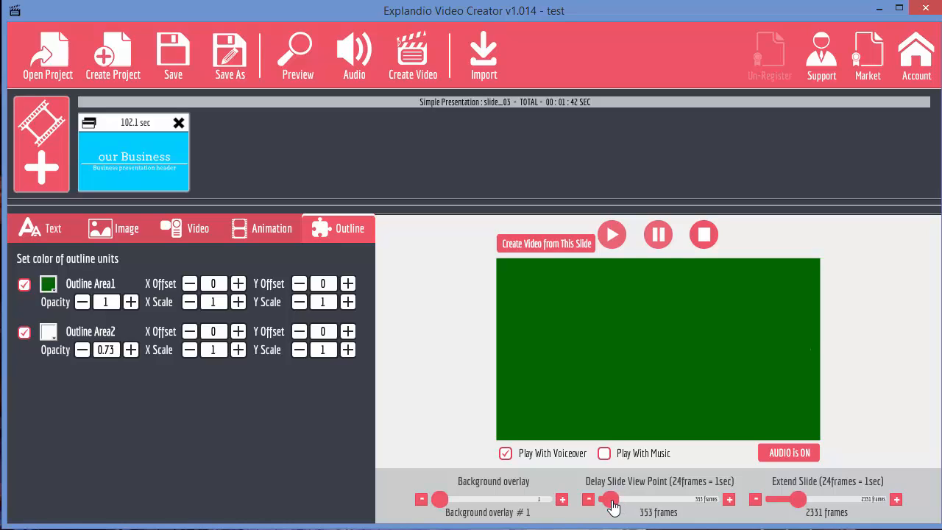
{"action": "left_click_drag", "start_coordinate": [610, 499], "coordinate": [612, 499]}
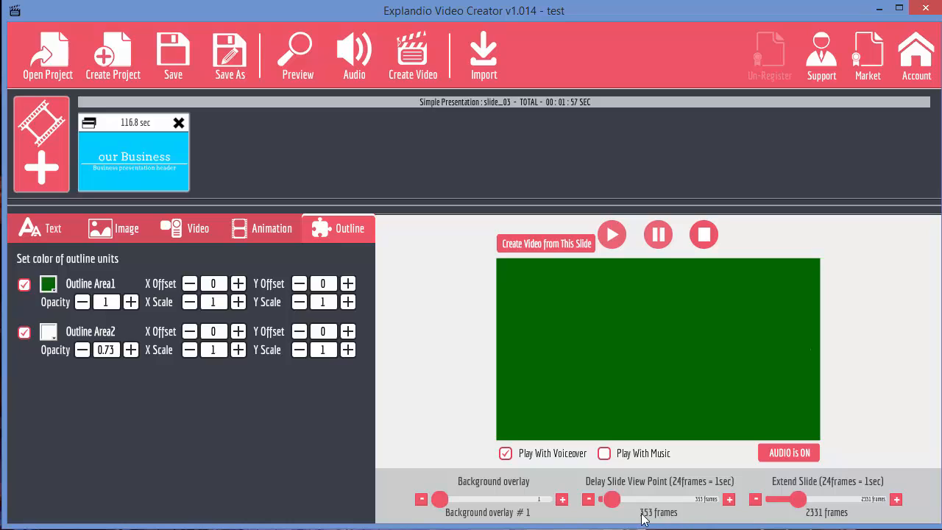
{"action": "mouse_move", "coordinate": [671, 488]}
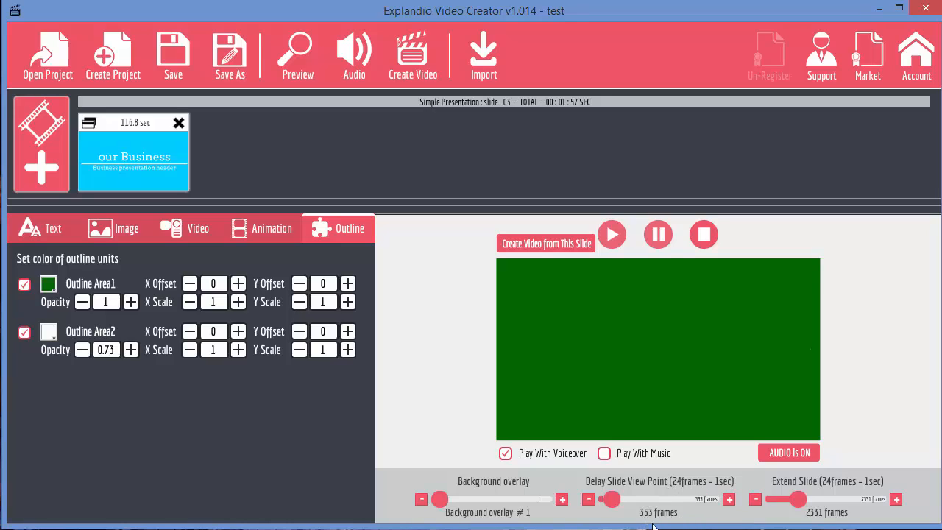
{"action": "left_click_drag", "start_coordinate": [616, 499], "coordinate": [606, 499]}
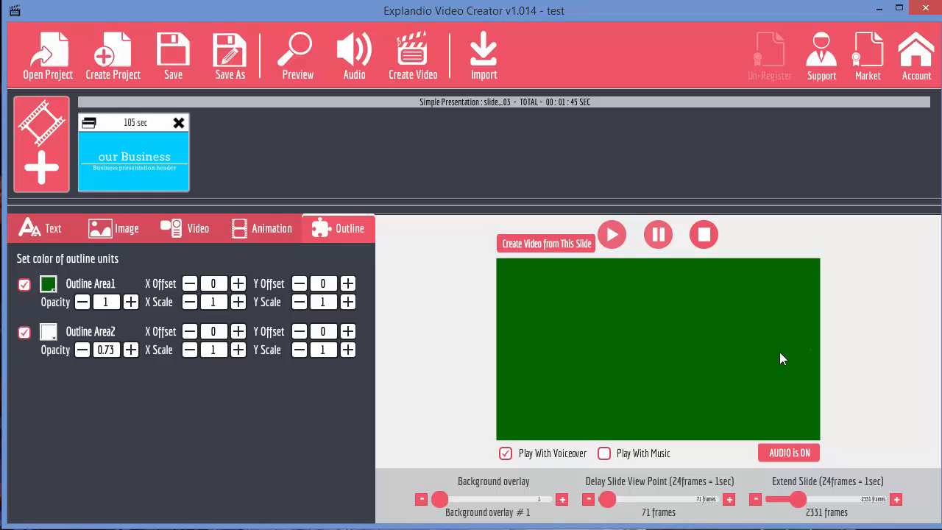
{"action": "left_click", "coordinate": [133, 154]}
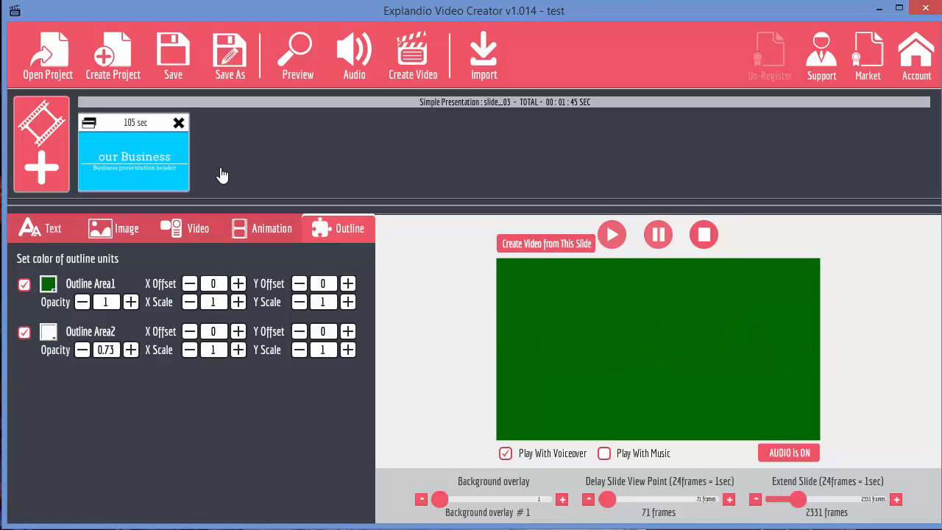
{"action": "mouse_move", "coordinate": [704, 315]}
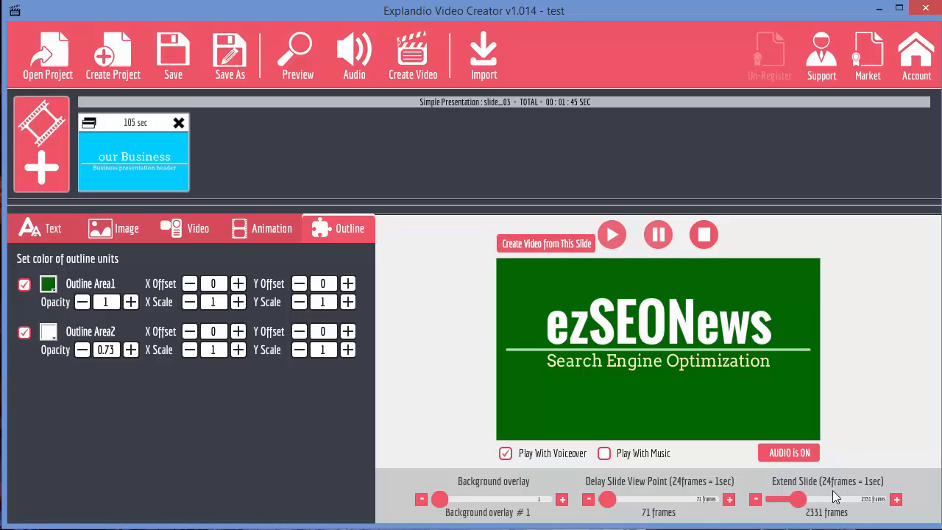
{"action": "left_click", "coordinate": [754, 499]}
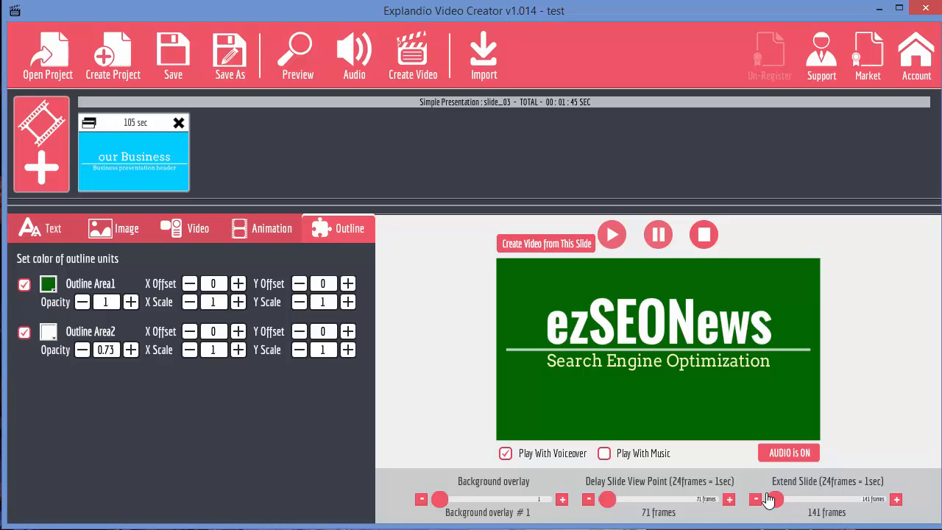
{"action": "left_click", "coordinate": [756, 498]}
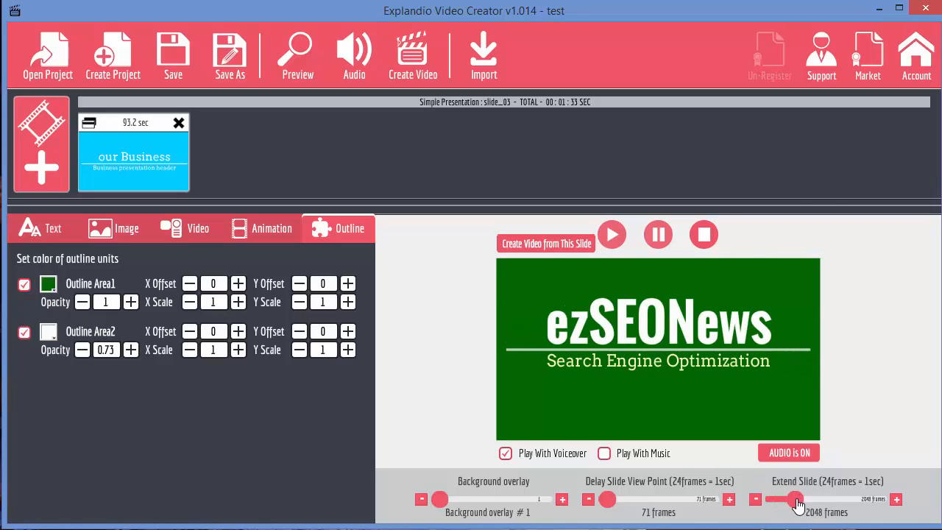
{"action": "left_click_drag", "start_coordinate": [798, 499], "coordinate": [777, 499]}
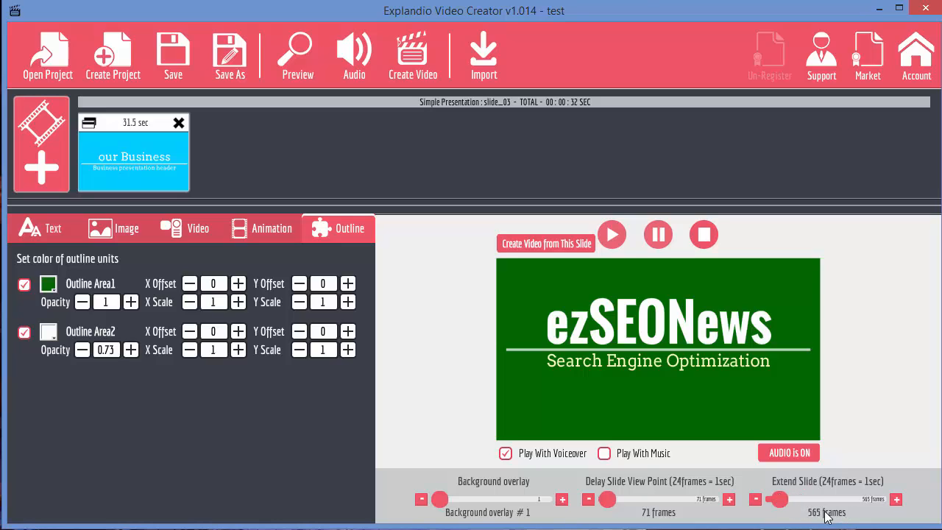
{"action": "mouse_move", "coordinate": [798, 507]}
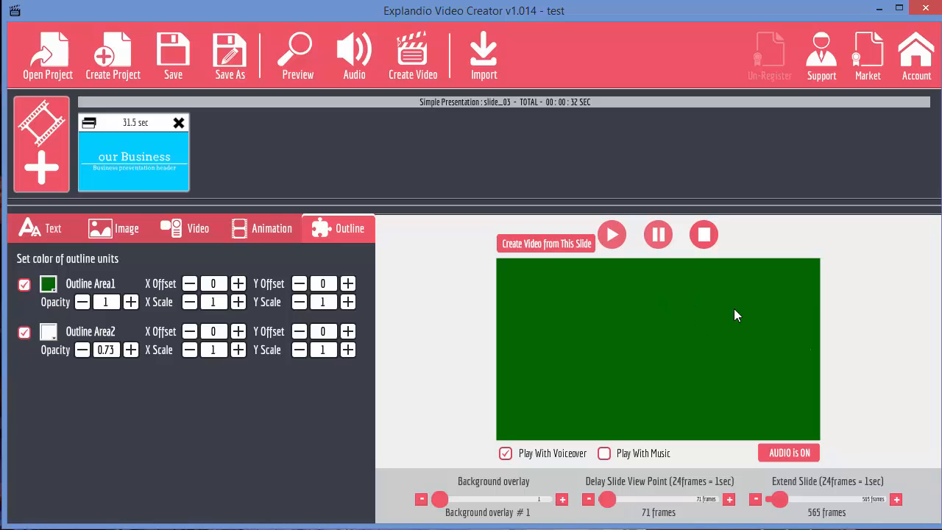
{"action": "mouse_move", "coordinate": [883, 512]}
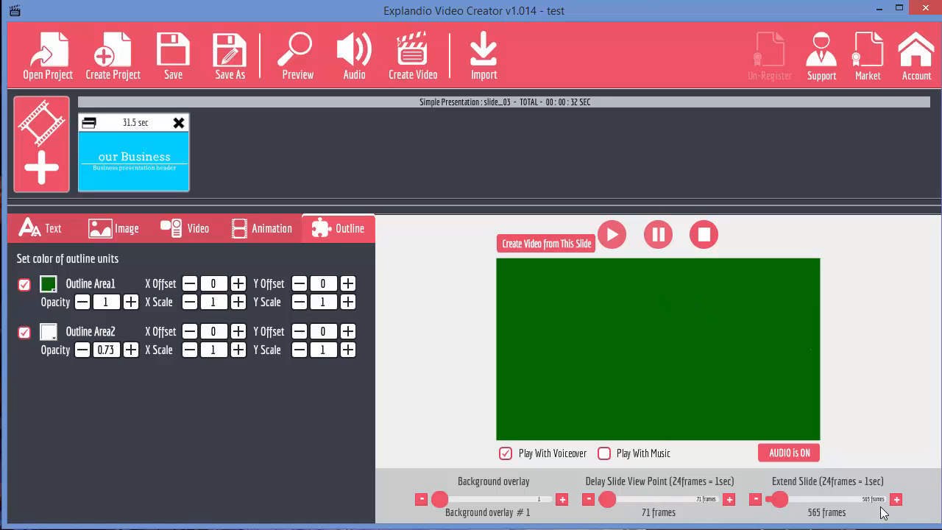
{"action": "mouse_move", "coordinate": [680, 503]}
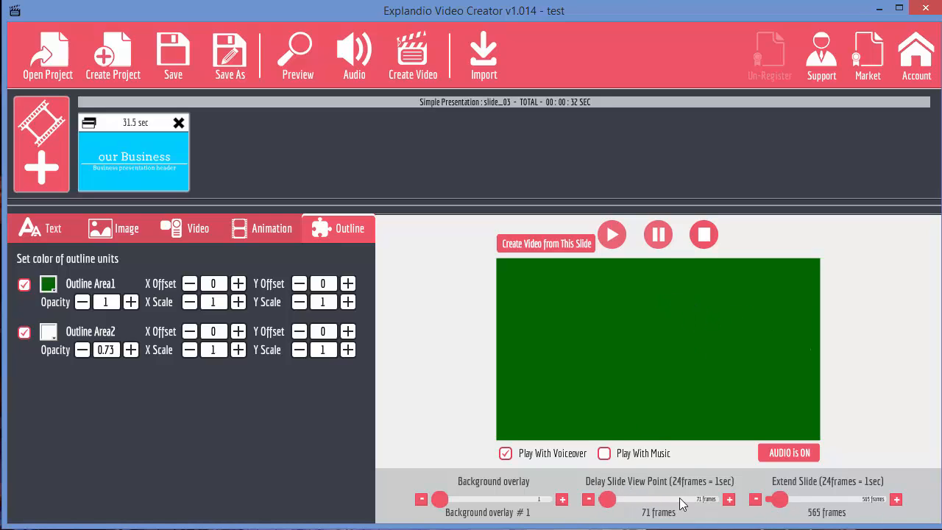
{"action": "mouse_move", "coordinate": [328, 441]}
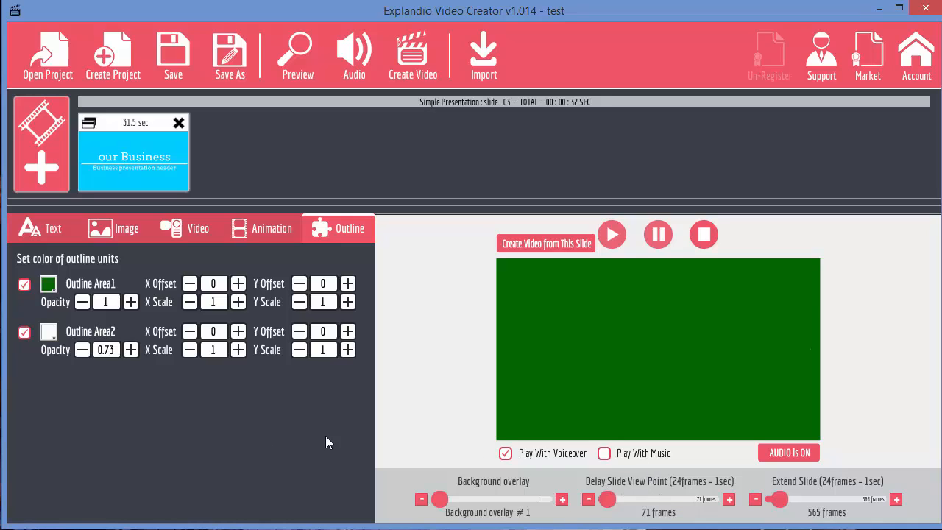
{"action": "mouse_move", "coordinate": [452, 421]}
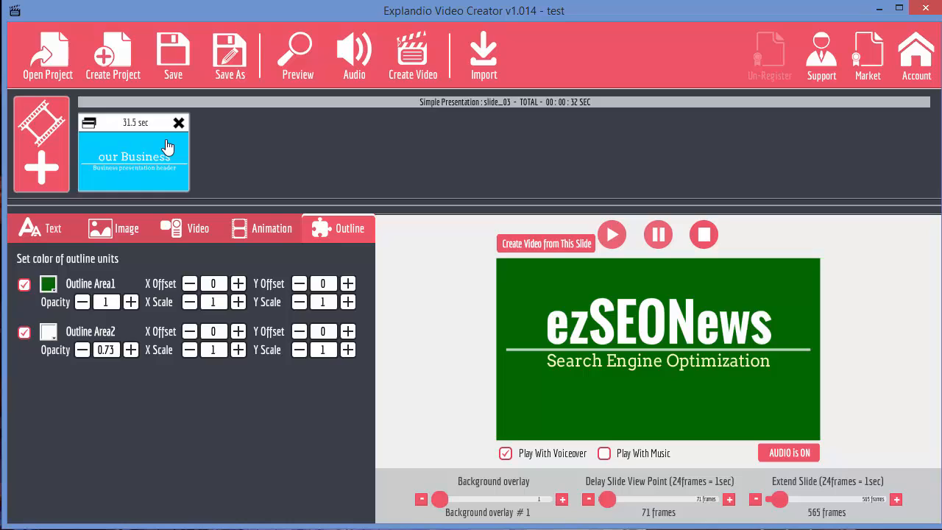
{"action": "mouse_move", "coordinate": [581, 448]}
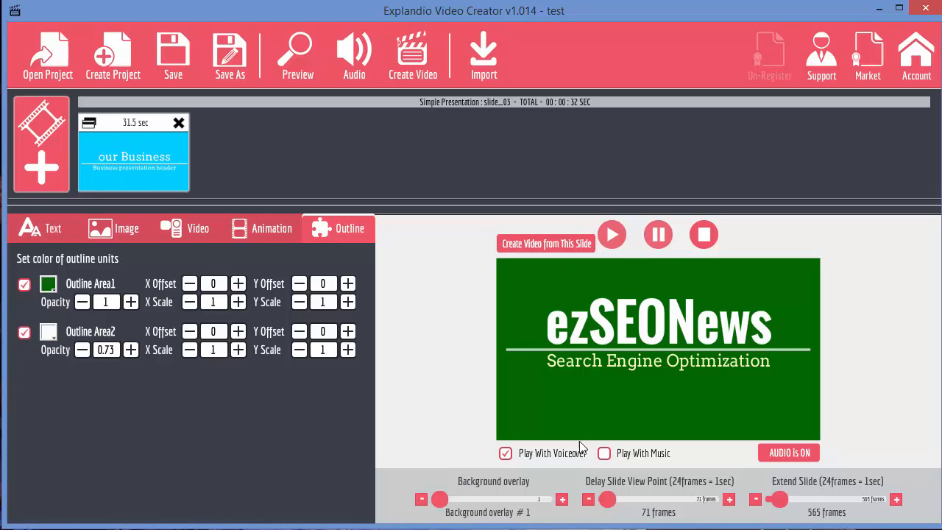
{"action": "mouse_move", "coordinate": [442, 218]}
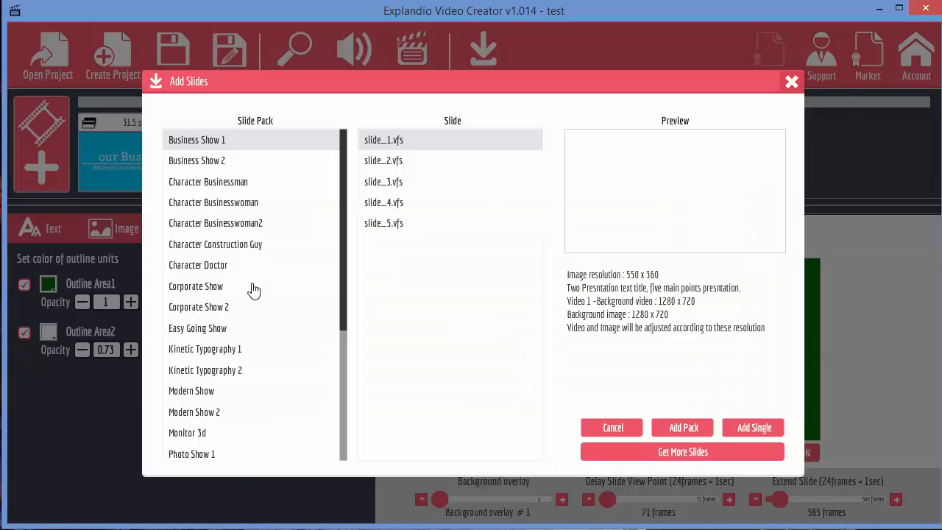
Step: Add slide_1 from the Sales Letter pack as the second slide
{"action": "scroll", "scroll_direction": "down", "scroll_amount": 3}
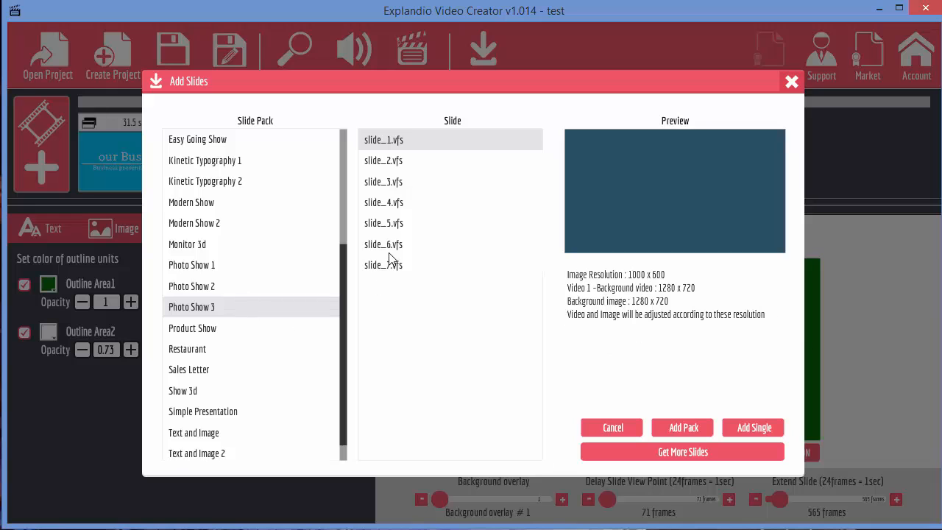
{"action": "left_click", "coordinate": [189, 368]}
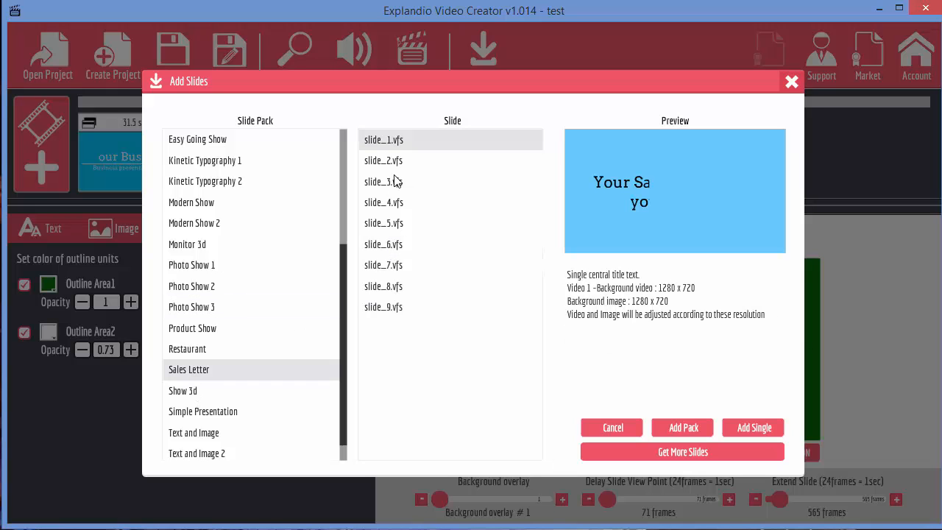
{"action": "left_click", "coordinate": [752, 427]}
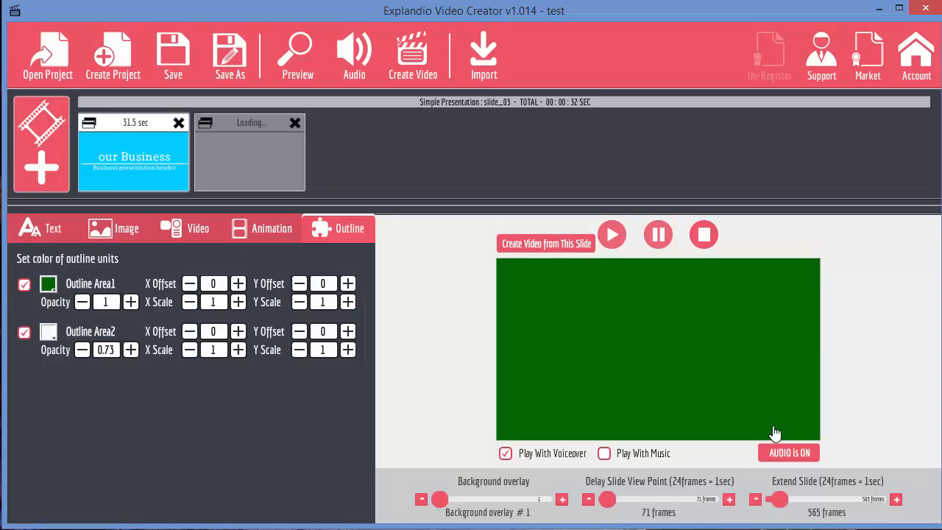
Step: Compare the blue Sales Letter slide with the green title slide, then start a full preview
{"action": "left_click", "coordinate": [250, 152]}
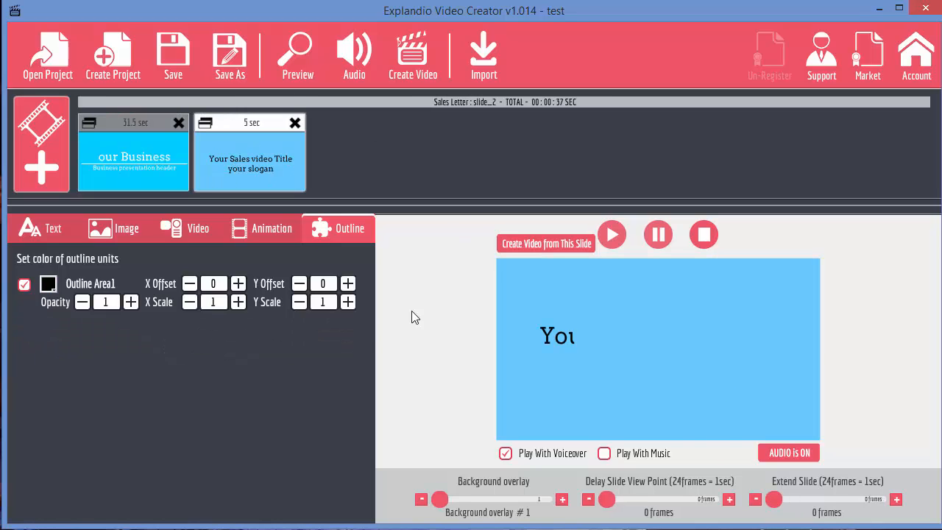
{"action": "left_click", "coordinate": [133, 151]}
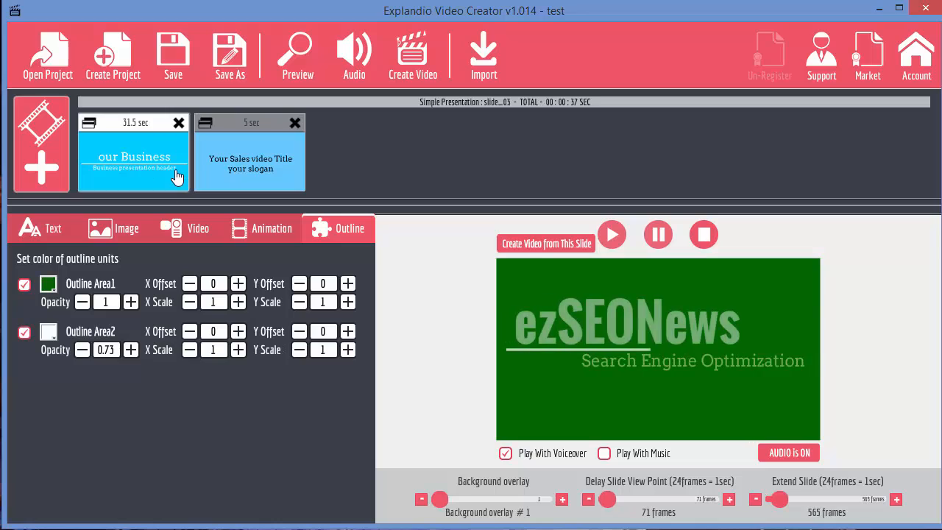
{"action": "left_click", "coordinate": [250, 150]}
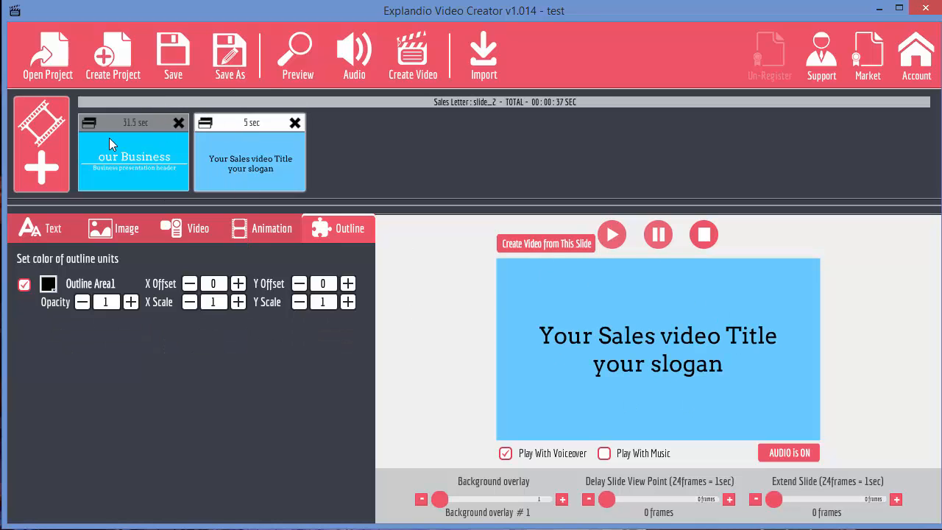
{"action": "left_click", "coordinate": [297, 56]}
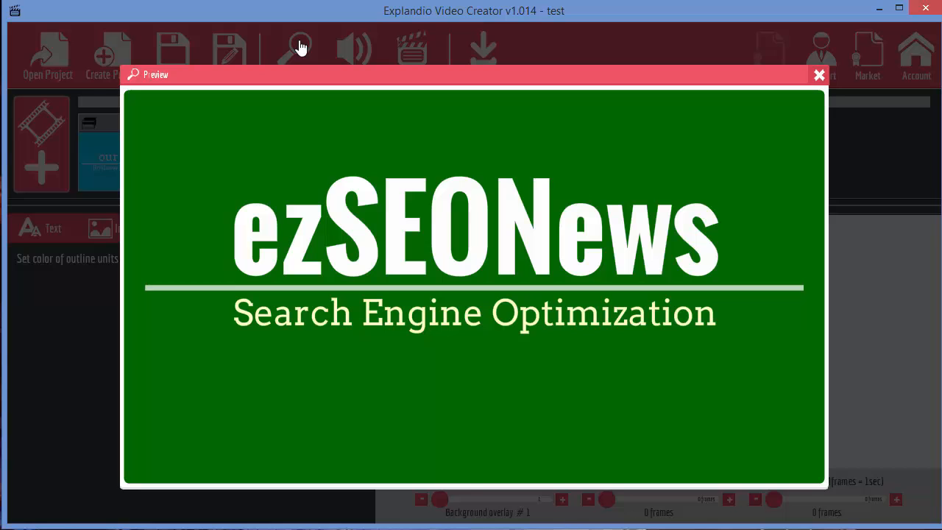
{"action": "mouse_move", "coordinate": [842, 81]}
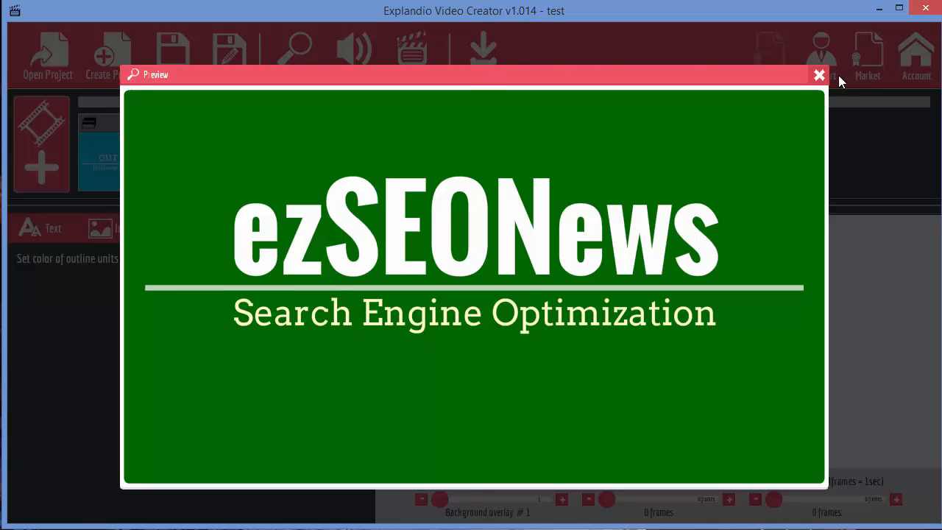
Step: Replay the full preview of both slides and close it
{"action": "left_click", "coordinate": [819, 73]}
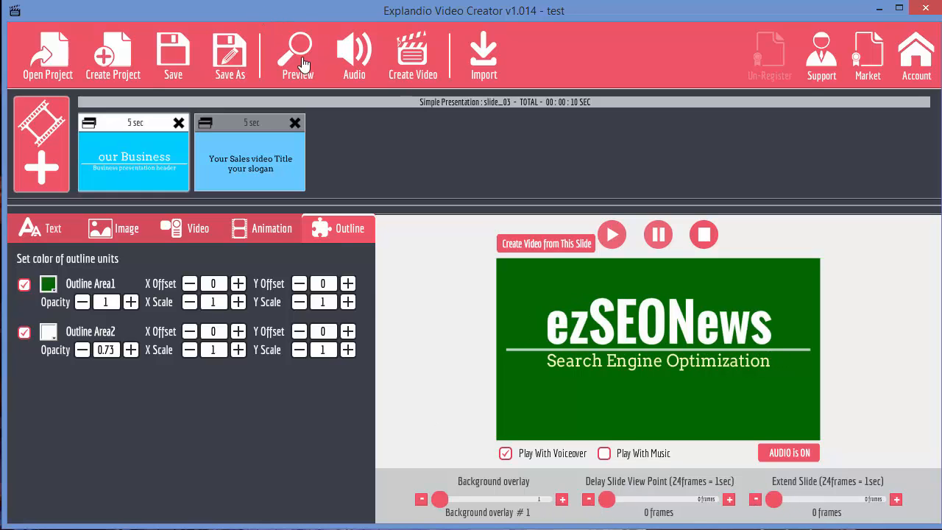
{"action": "left_click", "coordinate": [298, 56]}
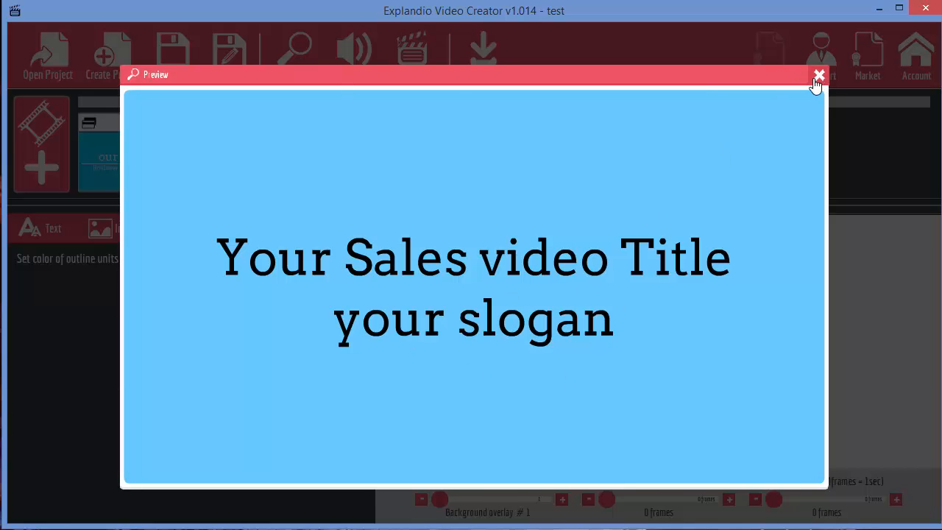
{"action": "left_click", "coordinate": [818, 75]}
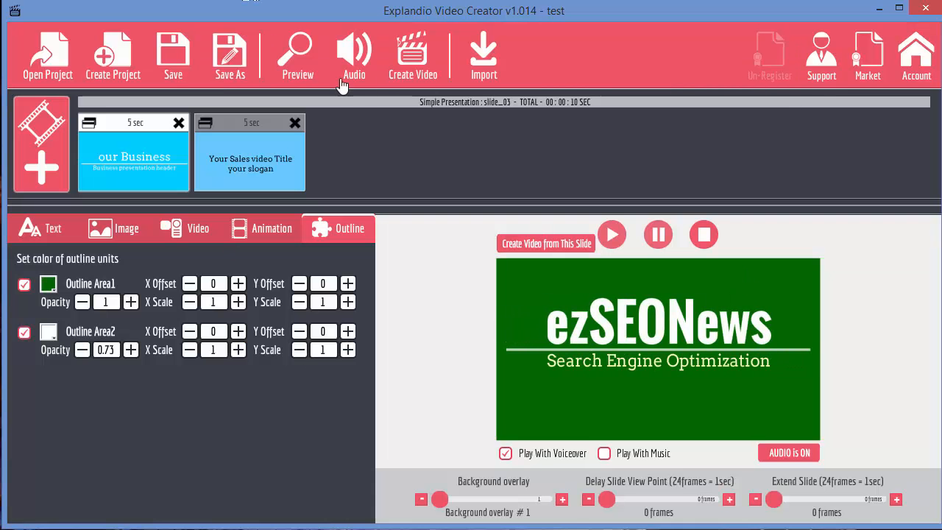
Step: Check the Audio settings briefly, then show the title slide's text settings
{"action": "left_click", "coordinate": [353, 55]}
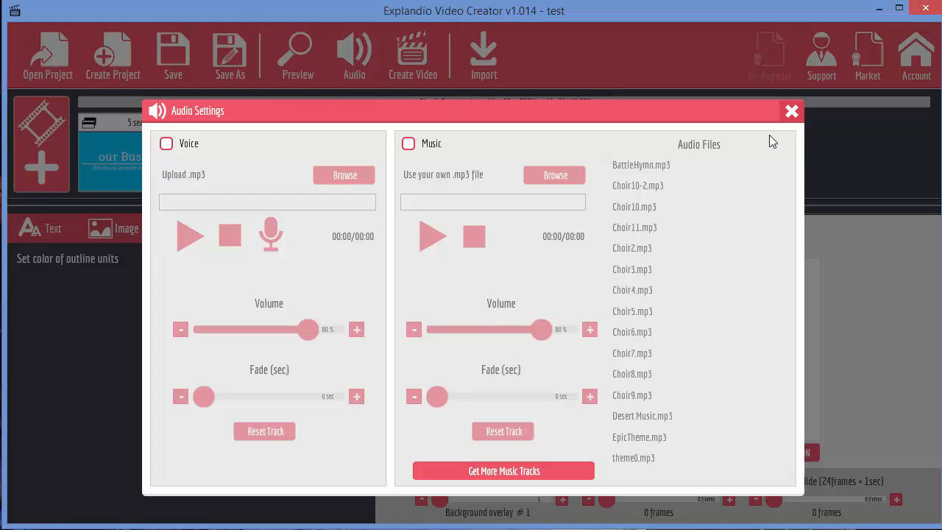
{"action": "left_click", "coordinate": [792, 110]}
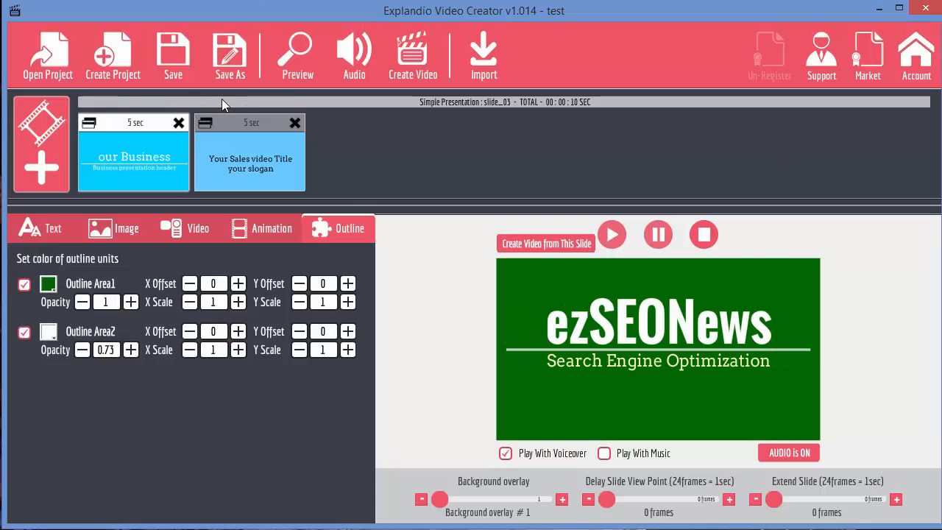
{"action": "left_click", "coordinate": [53, 228]}
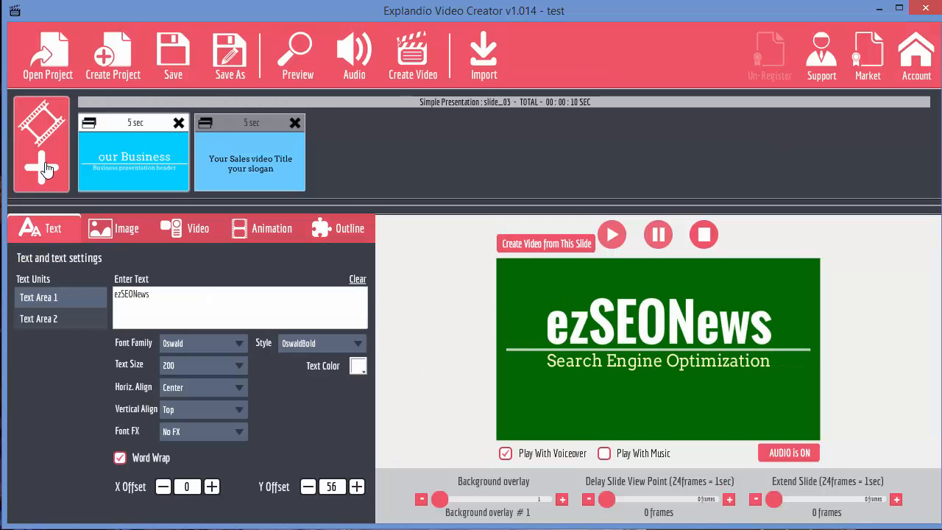
{"action": "left_click", "coordinate": [41, 168]}
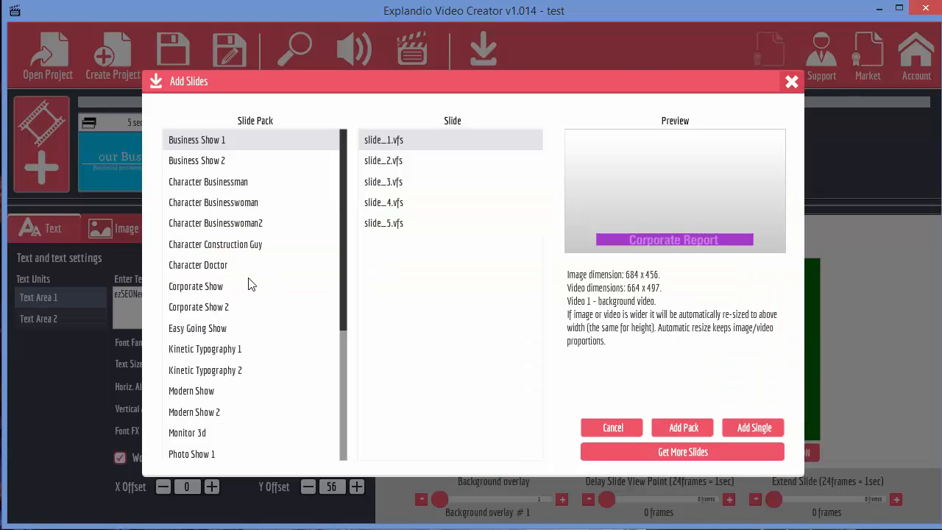
{"action": "scroll", "scroll_direction": "down", "scroll_amount": 3}
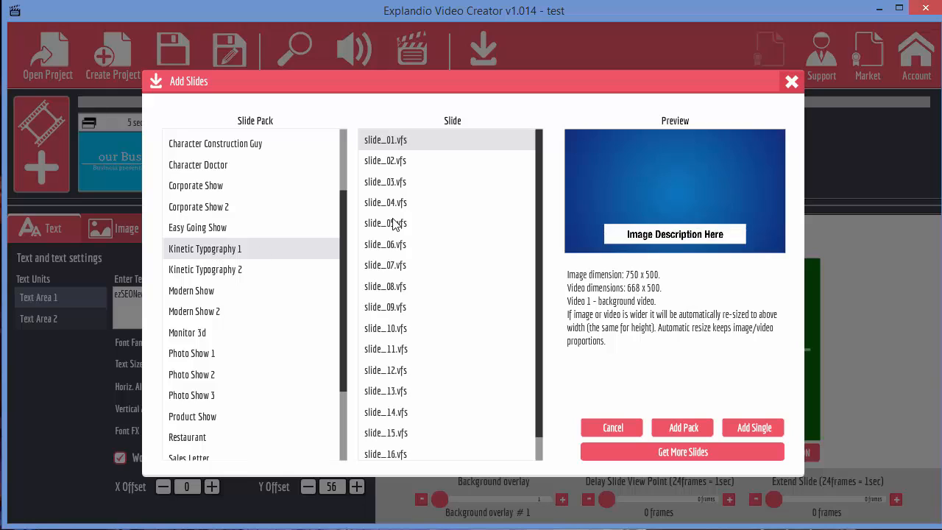
{"action": "left_click", "coordinate": [385, 265]}
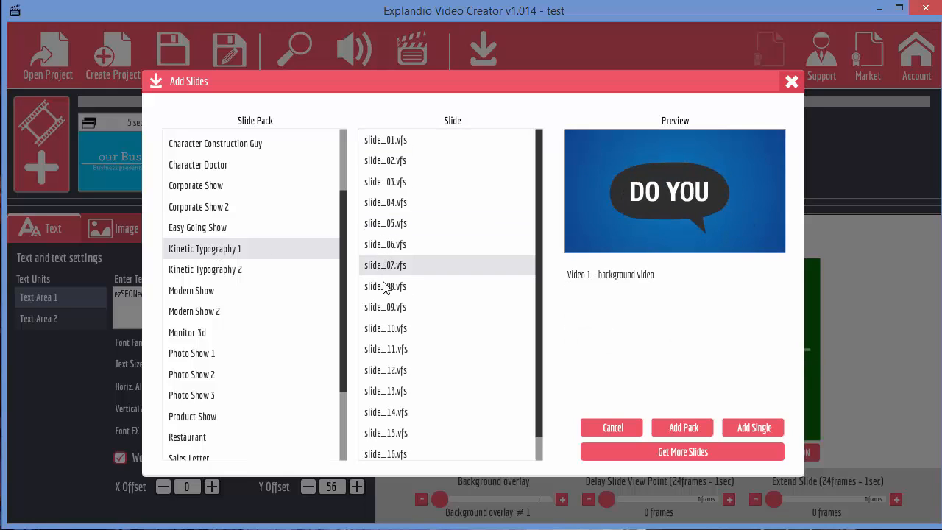
{"action": "left_click", "coordinate": [386, 285]}
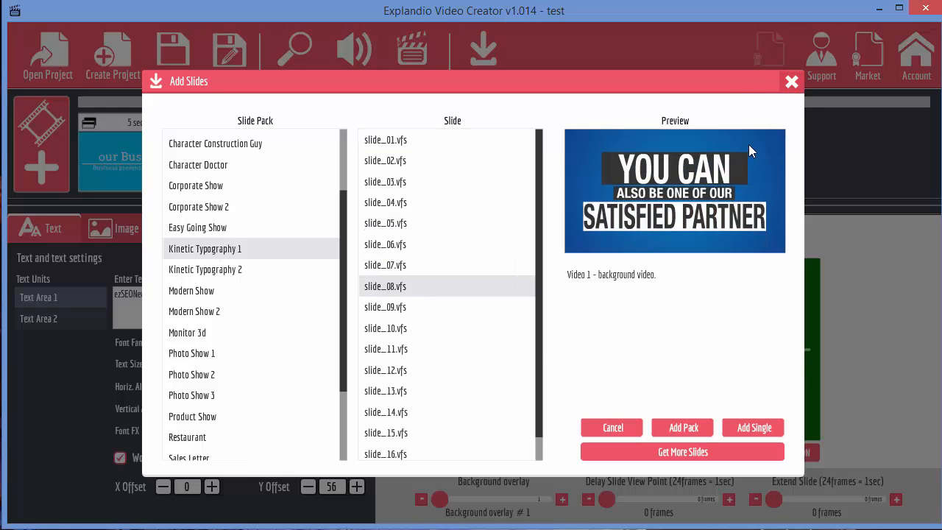
{"action": "left_click", "coordinate": [386, 307]}
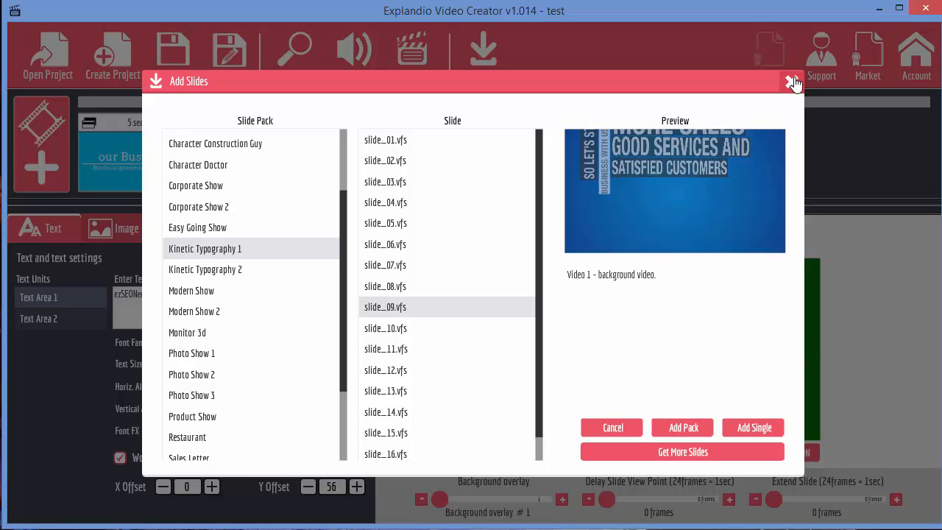
{"action": "left_click", "coordinate": [792, 81]}
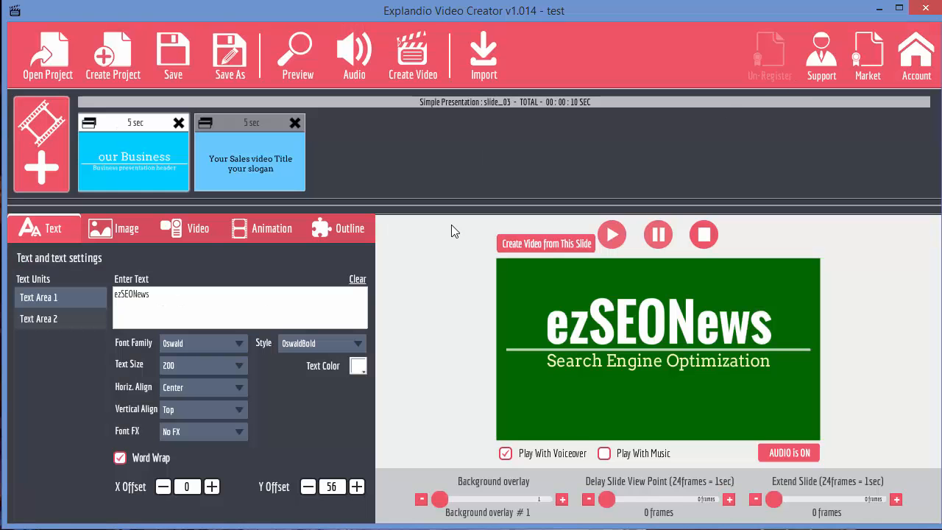
{"action": "mouse_move", "coordinate": [497, 199]}
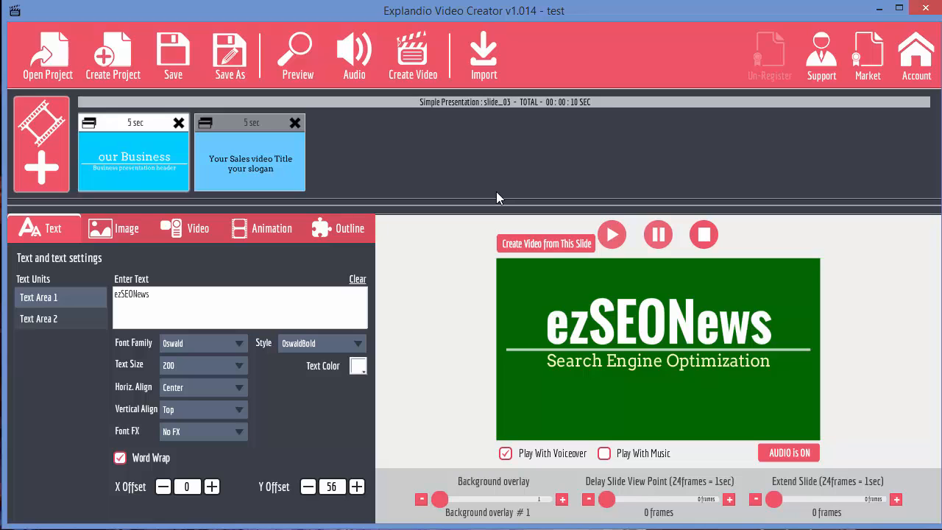
{"action": "mouse_move", "coordinate": [47, 112]}
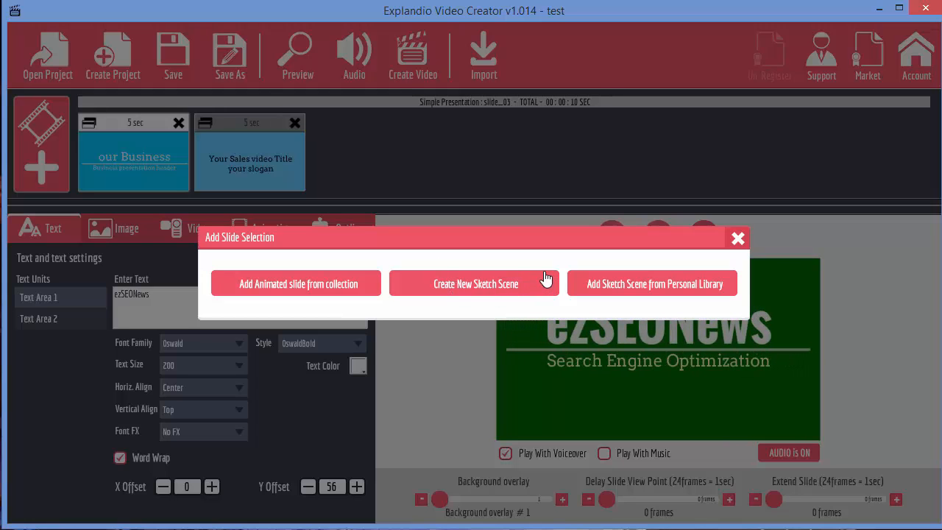
{"action": "mouse_move", "coordinate": [391, 160]}
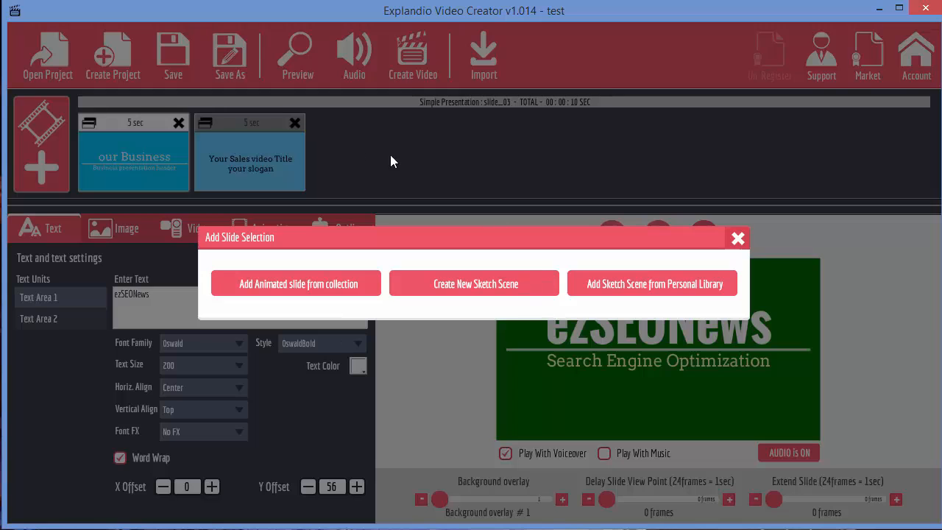
{"action": "mouse_move", "coordinate": [635, 195]}
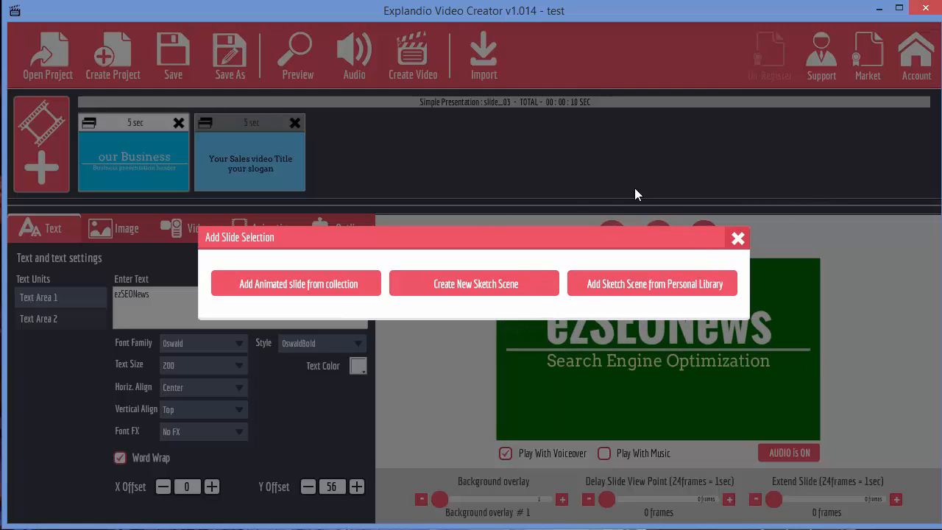
{"action": "mouse_move", "coordinate": [515, 241]}
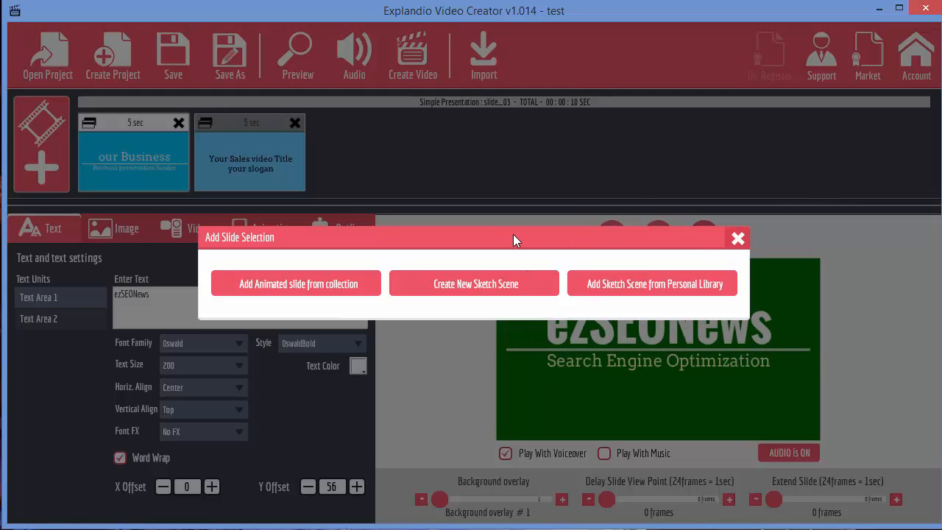